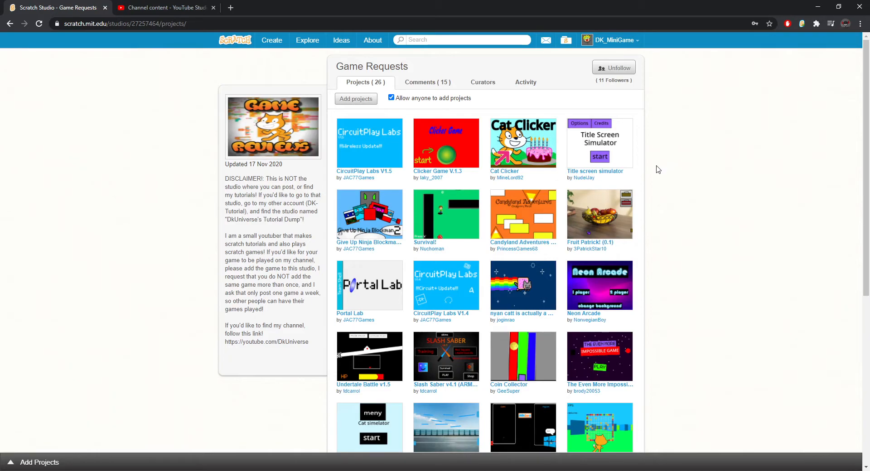
mouse_move(602, 154)
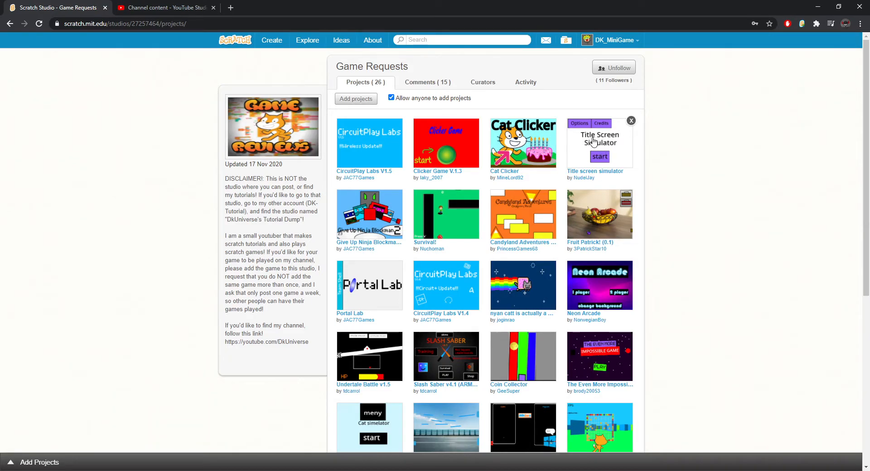
Step: Open the 'Title screen simulator' project from the studio's project grid
left_click(599, 141)
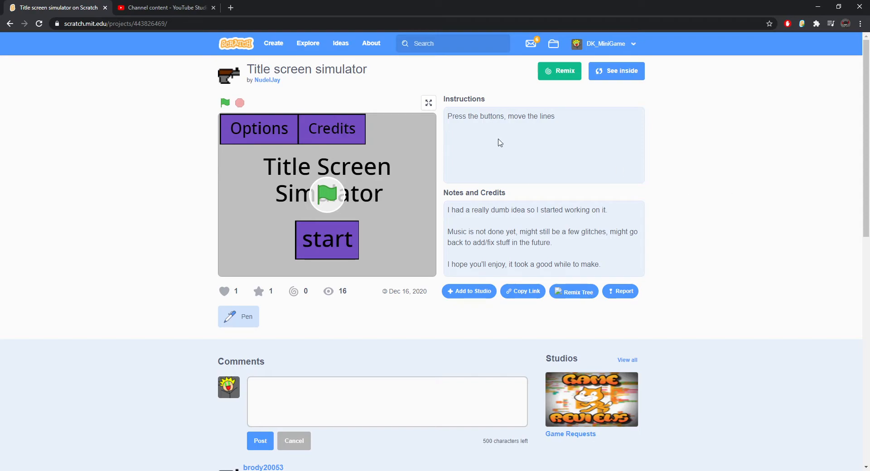
mouse_move(66, 112)
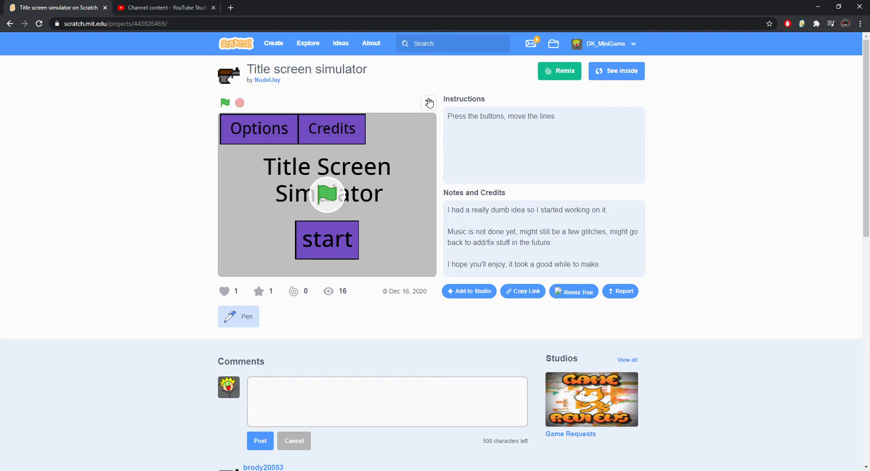
Step: Glance through the project notes, then switch the game stage to full screen
double_click(481, 231)
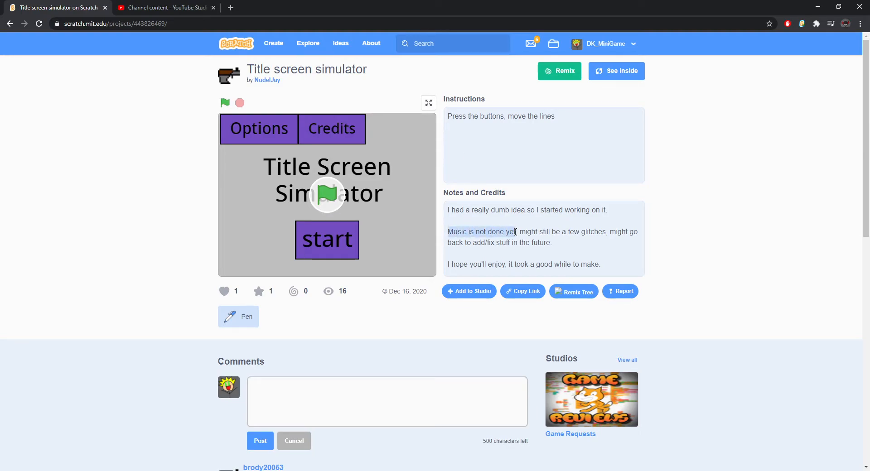
scroll("down", 3)
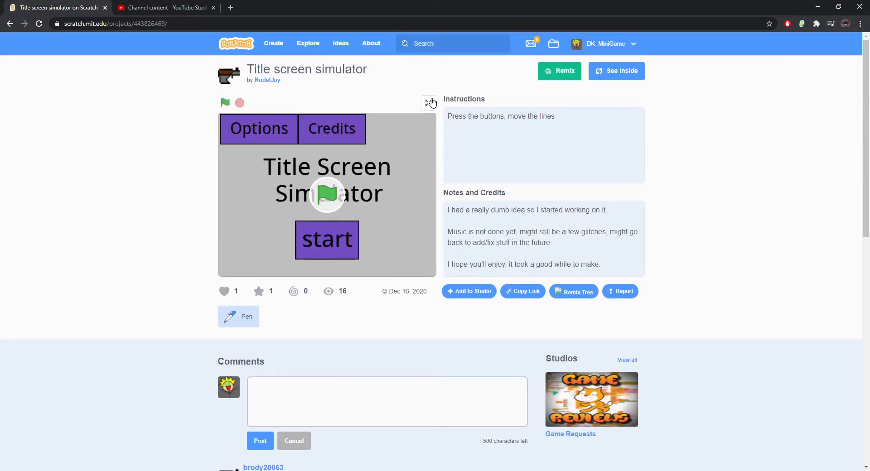
left_click(430, 102)
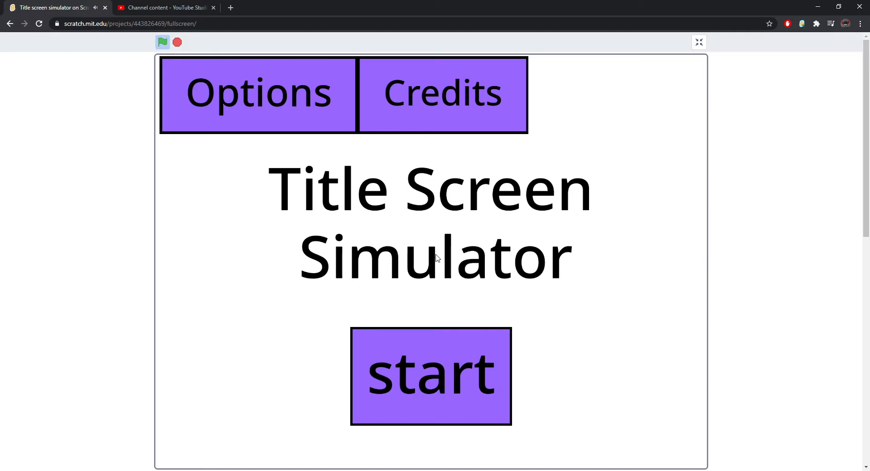
mouse_move(542, 253)
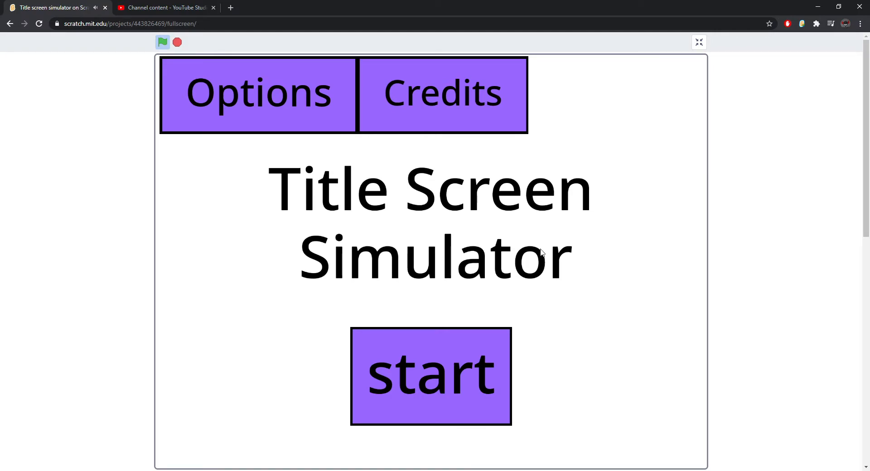
mouse_move(377, 128)
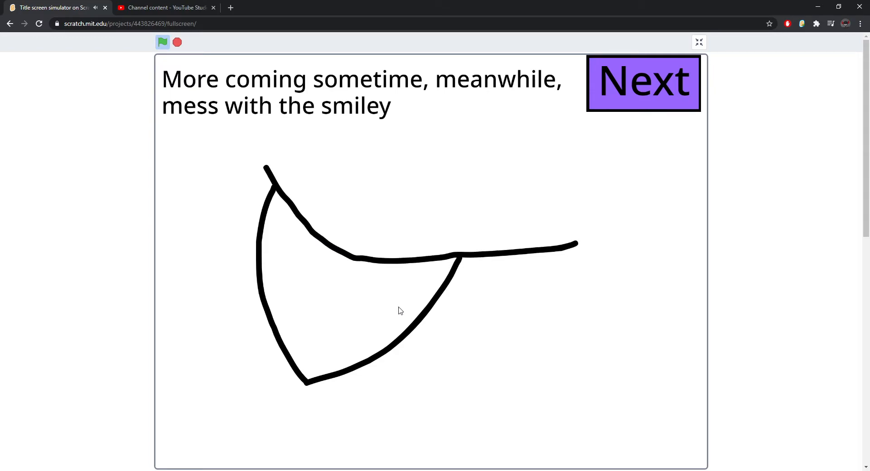
mouse_move(271, 230)
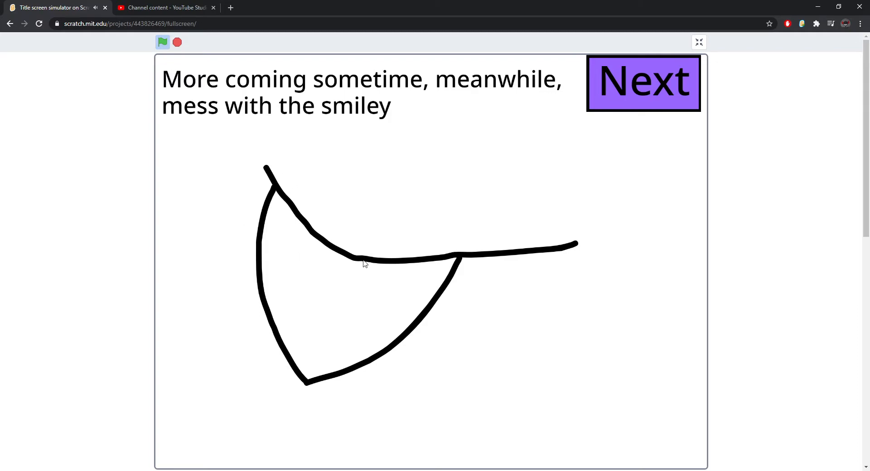
mouse_move(371, 188)
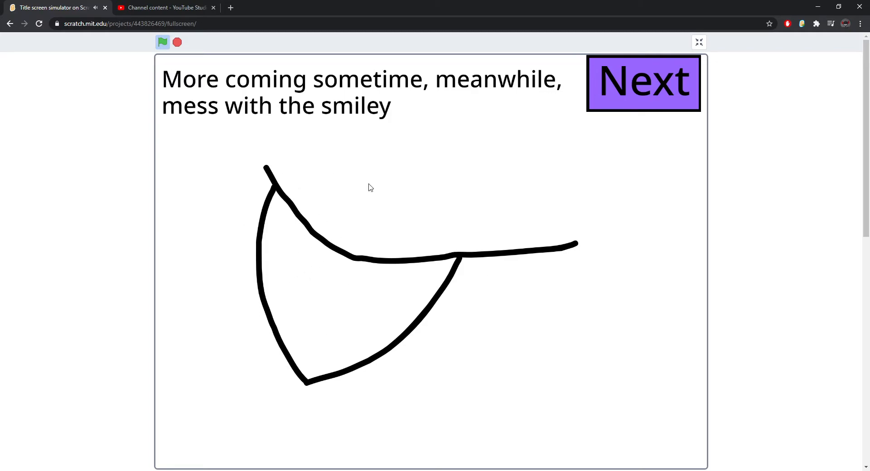
Step: Advance to the hand-drawn title screen and start it via the handwritten Start
left_click(644, 83)
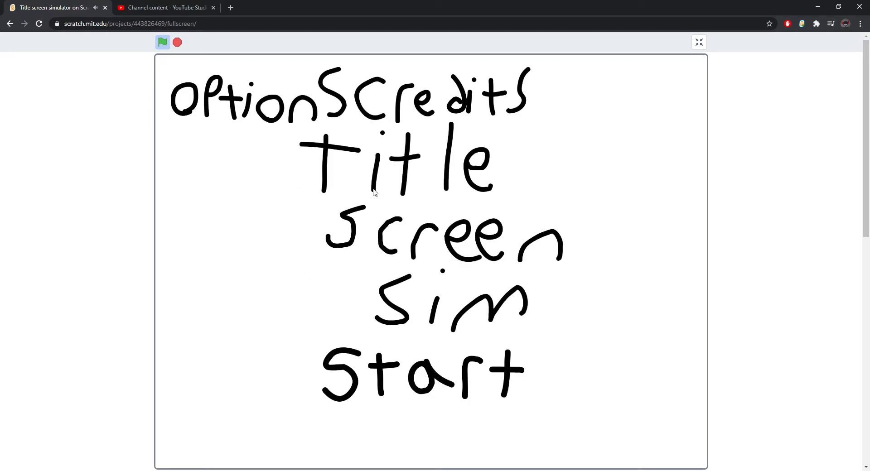
mouse_move(464, 125)
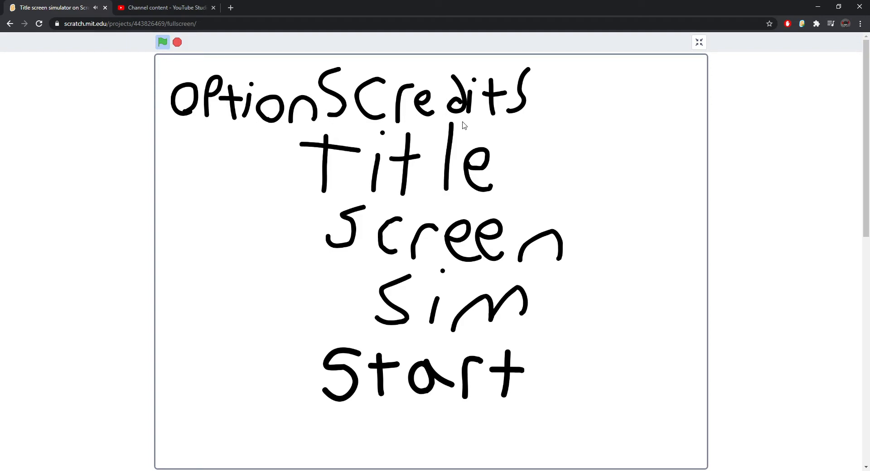
mouse_move(433, 358)
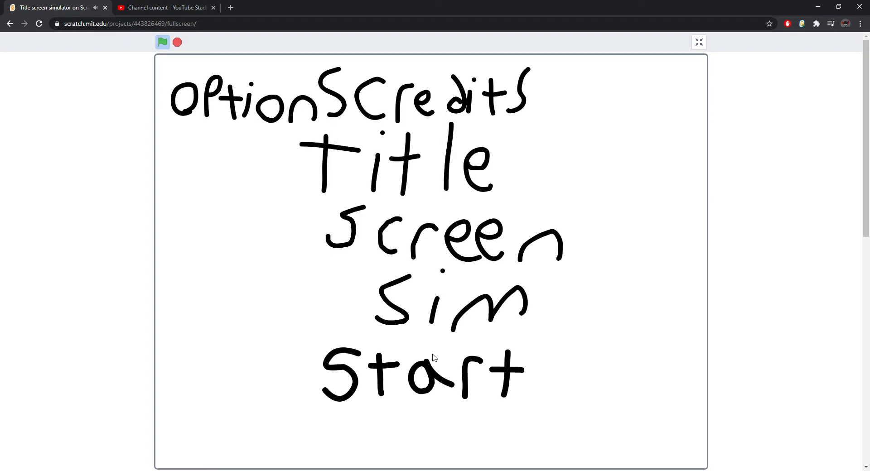
left_click(422, 374)
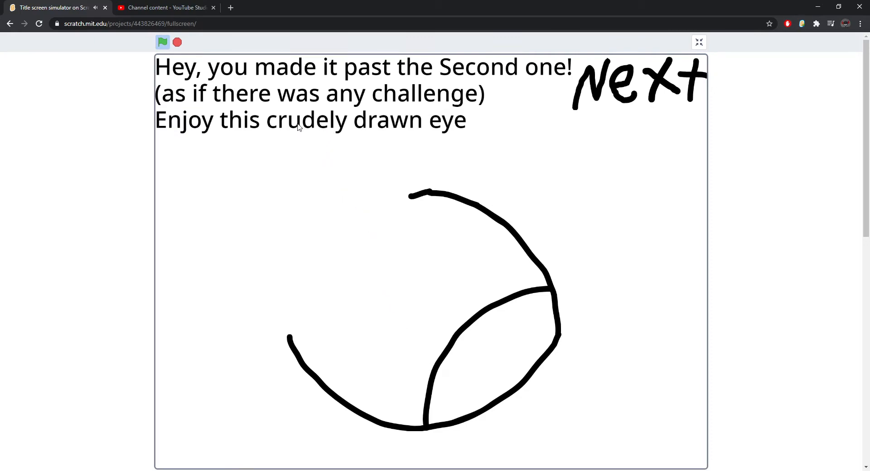
mouse_move(463, 339)
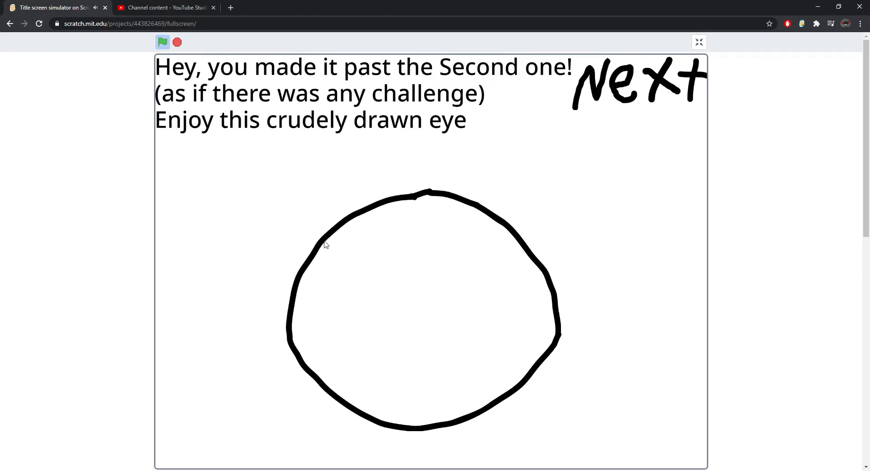
mouse_move(452, 290)
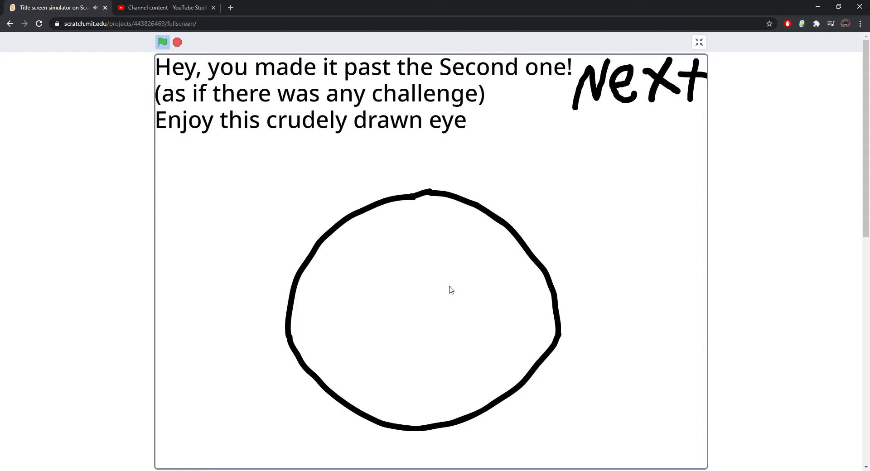
Step: Reach the wooden title screen and set its Music Volume slider to about 23
left_click(638, 81)
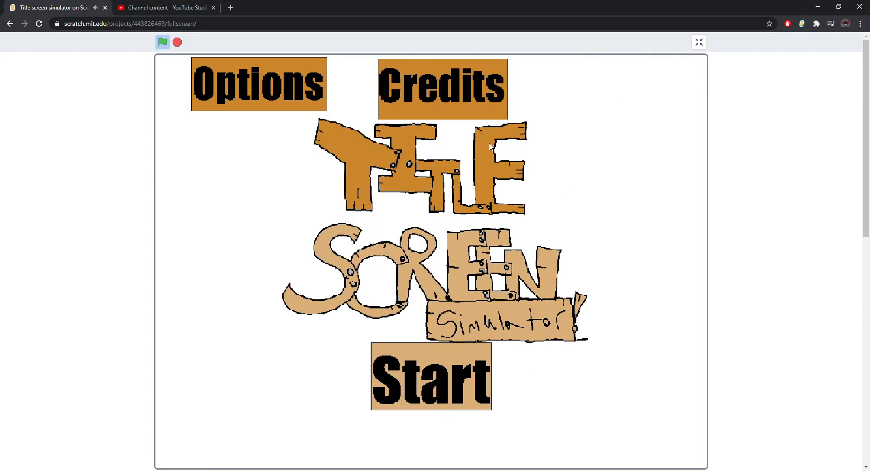
mouse_move(531, 313)
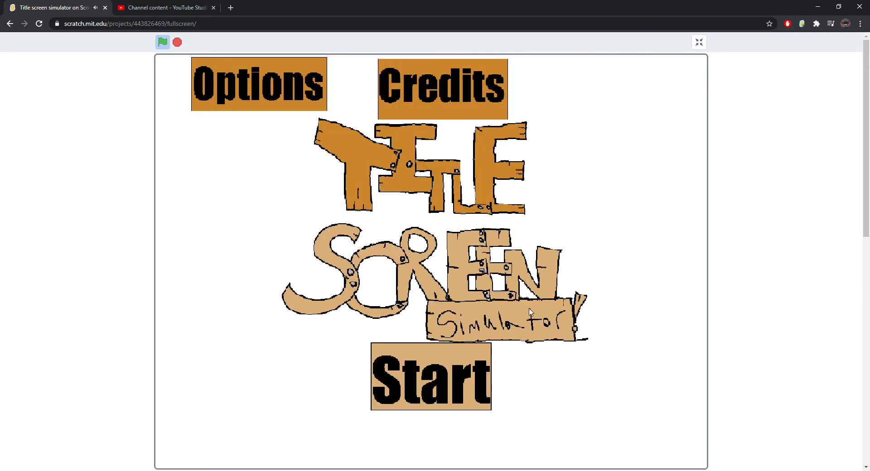
left_click(258, 84)
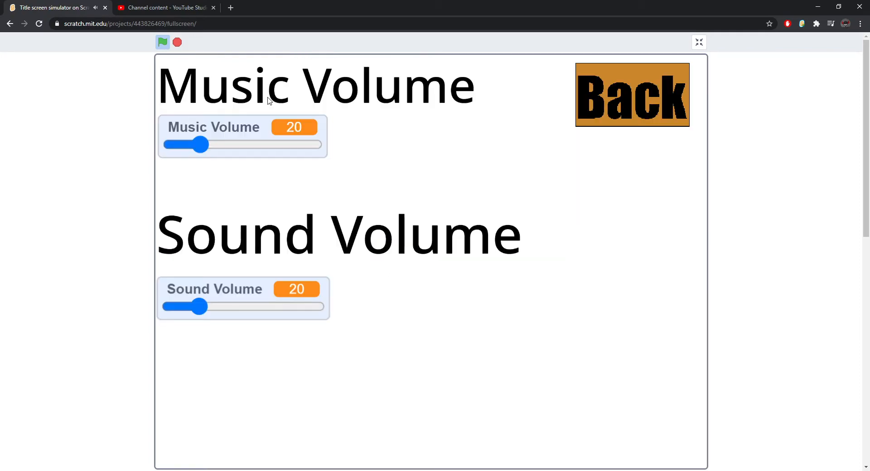
left_click_drag(202, 144, 316, 144)
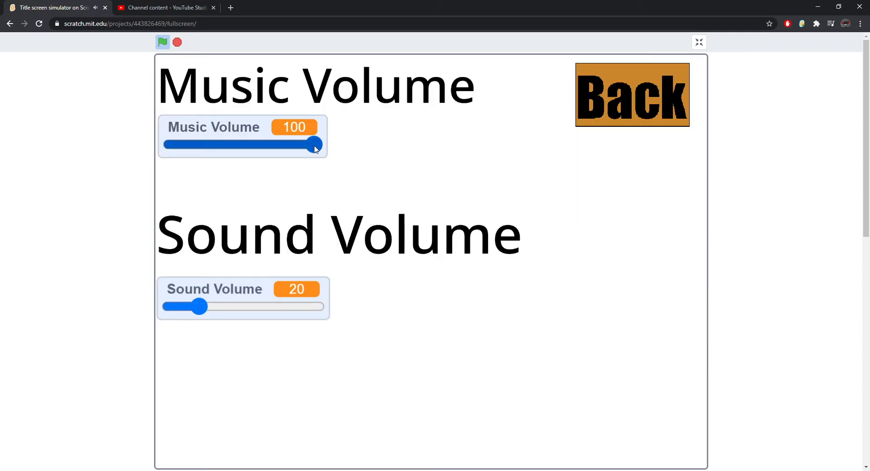
left_click_drag(316, 144, 204, 144)
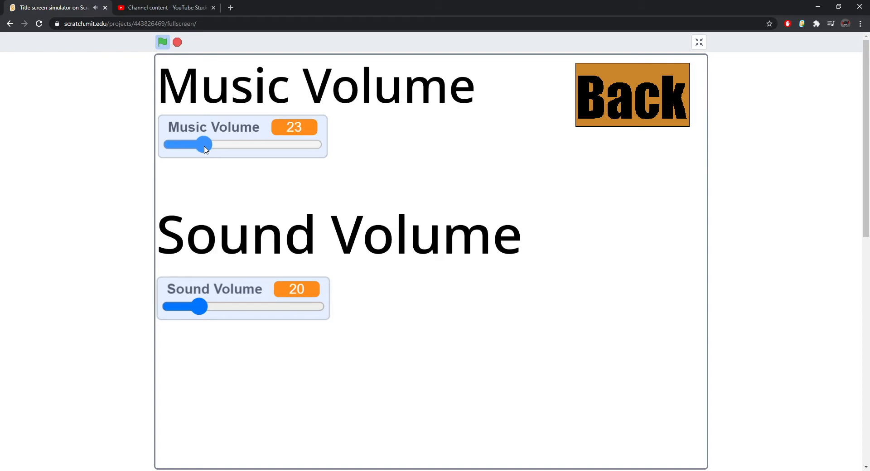
left_click_drag(204, 144, 199, 144)
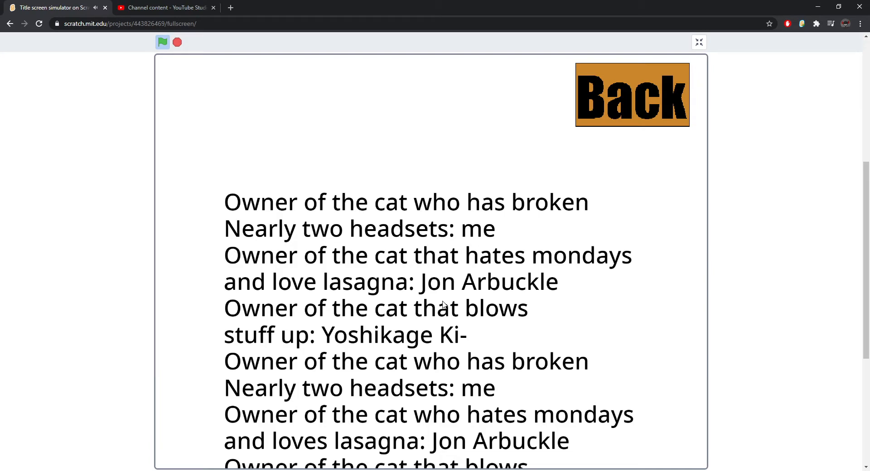
mouse_move(350, 301)
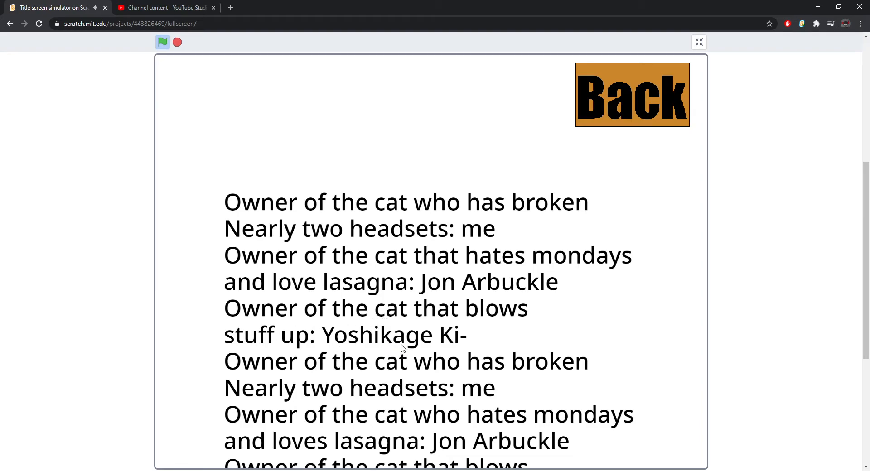
mouse_move(316, 376)
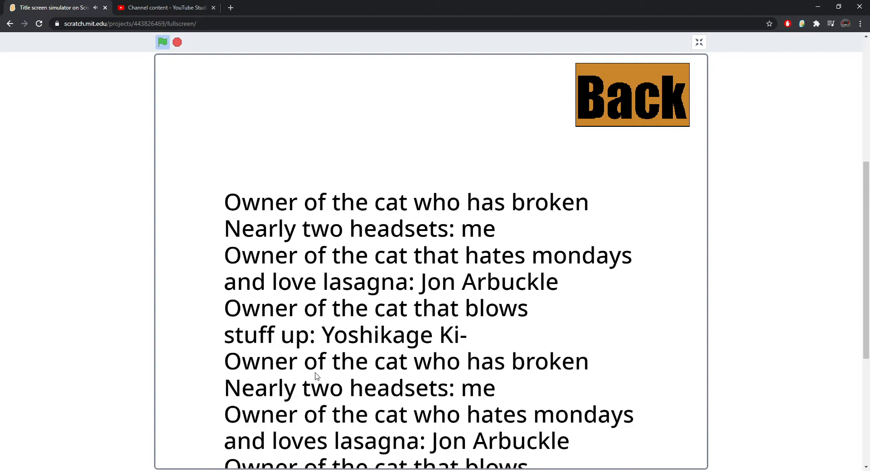
Step: Return from the credits screen to the wooden title screen
left_click(632, 94)
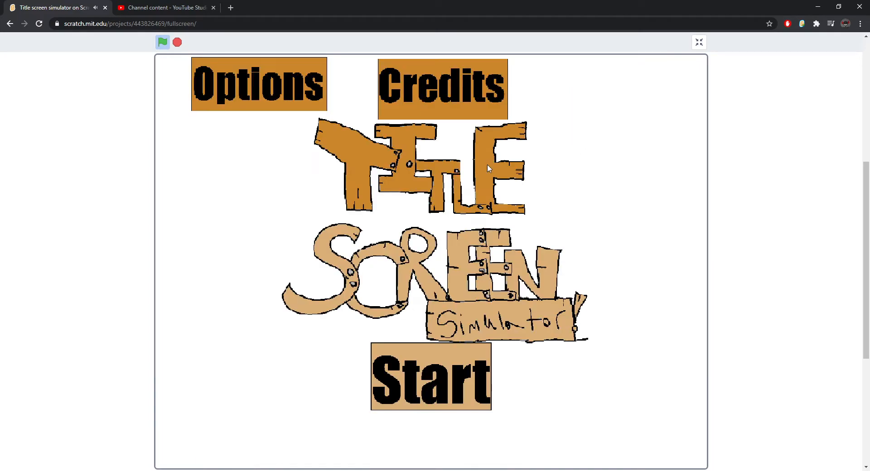
Step: Start from the wooden title screen and continue to the 'Gee, look at that!' lines screen
left_click(430, 376)
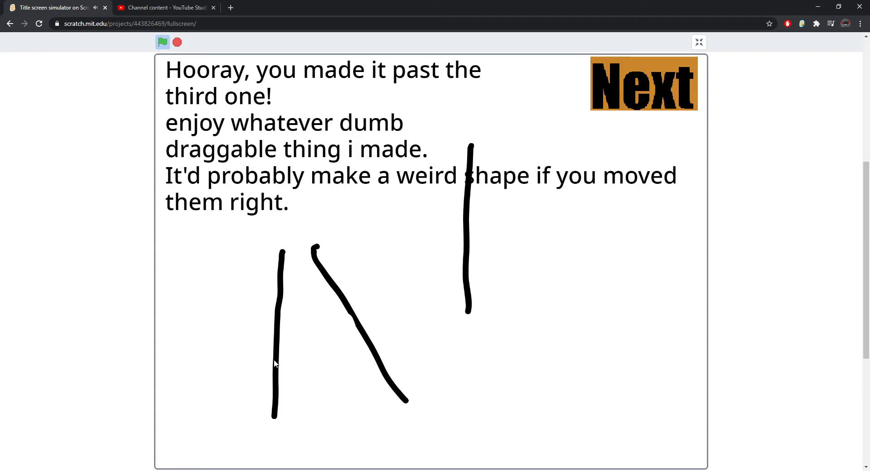
mouse_move(474, 295)
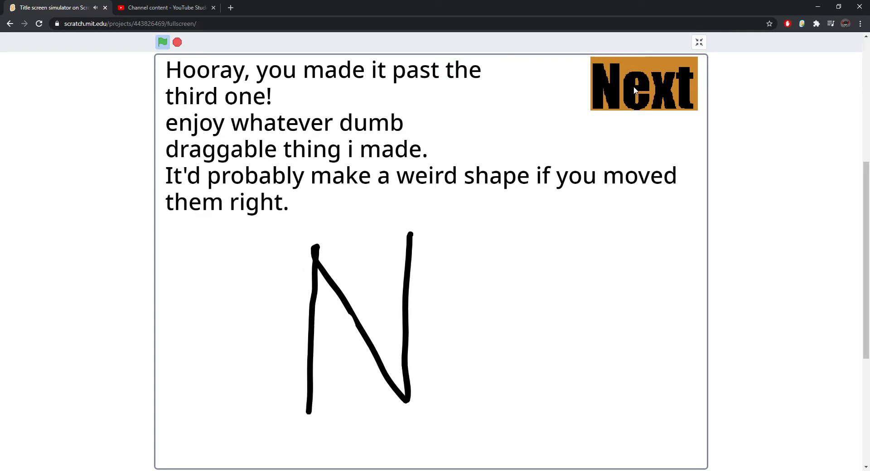
left_click(644, 83)
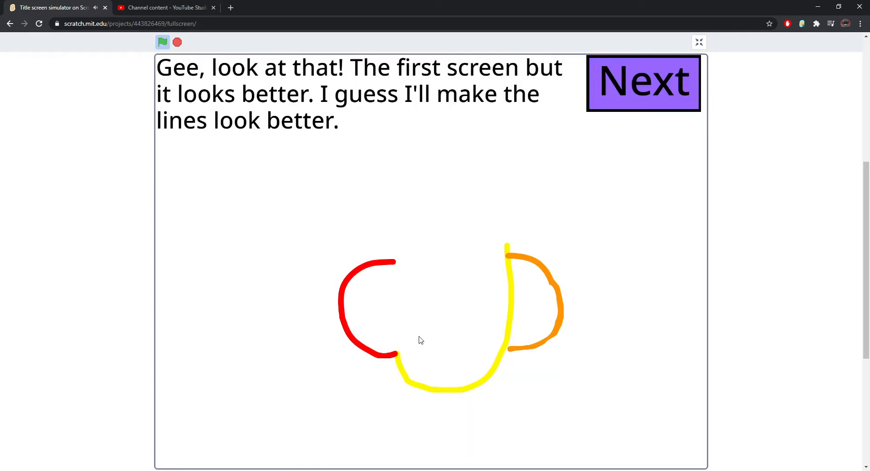
mouse_move(315, 189)
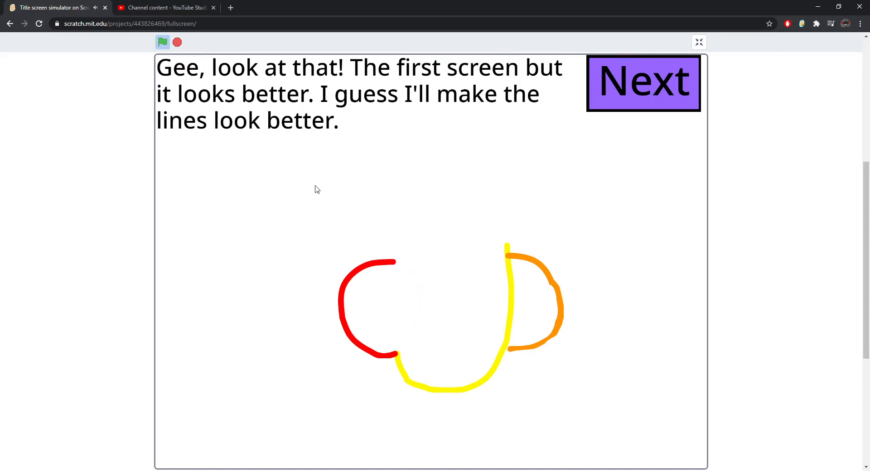
mouse_move(334, 235)
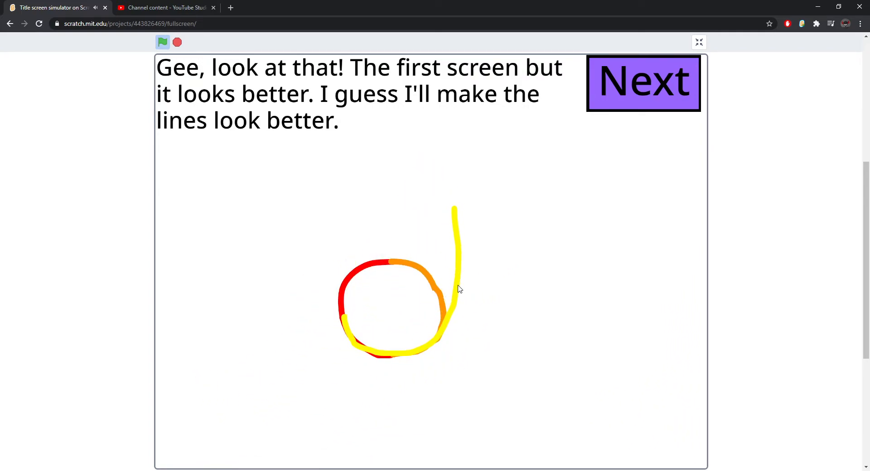
mouse_move(471, 330)
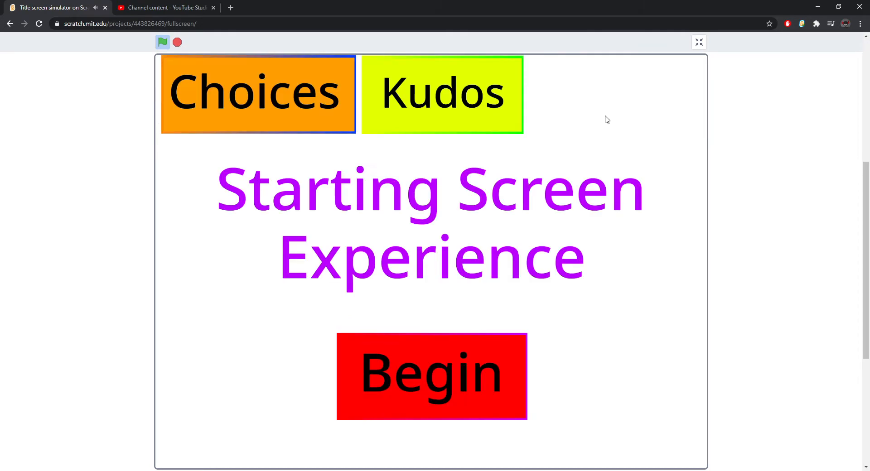
mouse_move(321, 110)
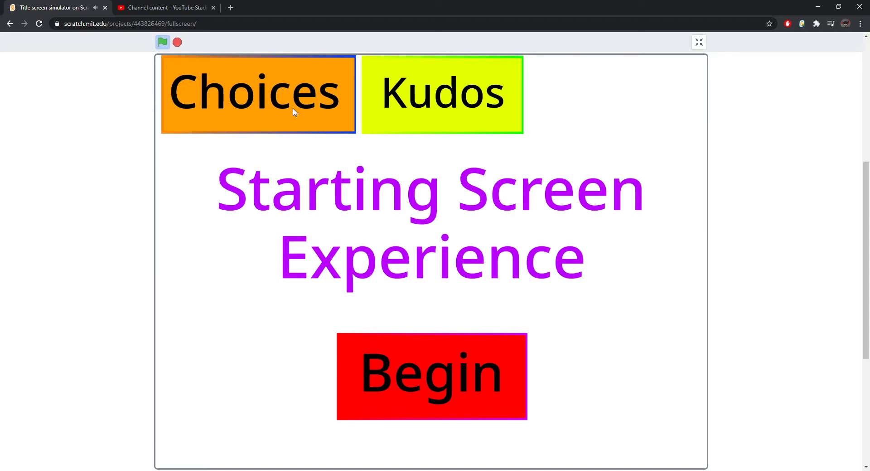
mouse_move(298, 102)
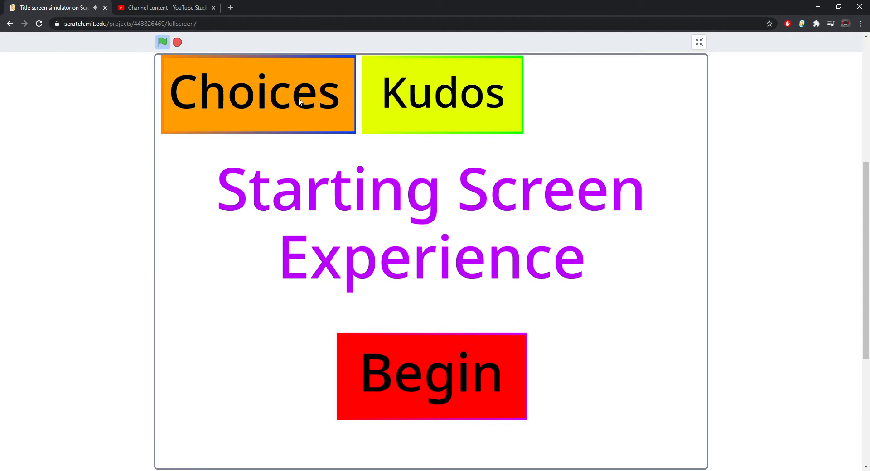
mouse_move(511, 120)
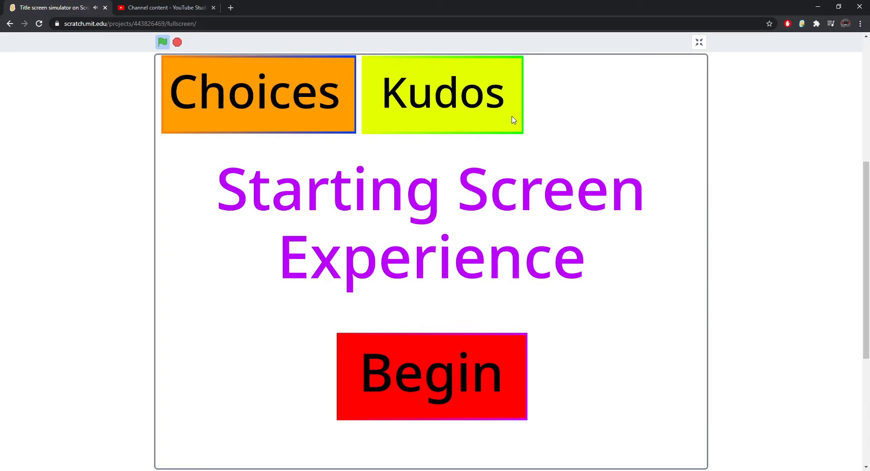
mouse_move(411, 290)
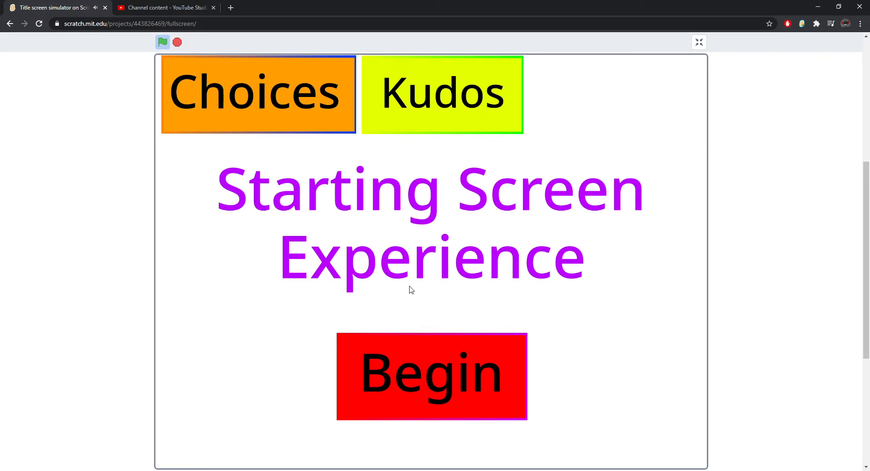
mouse_move(415, 306)
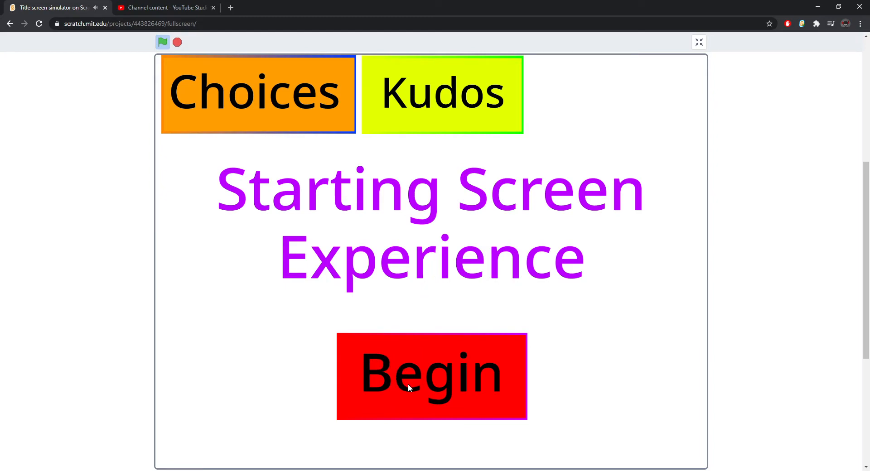
mouse_move(350, 321)
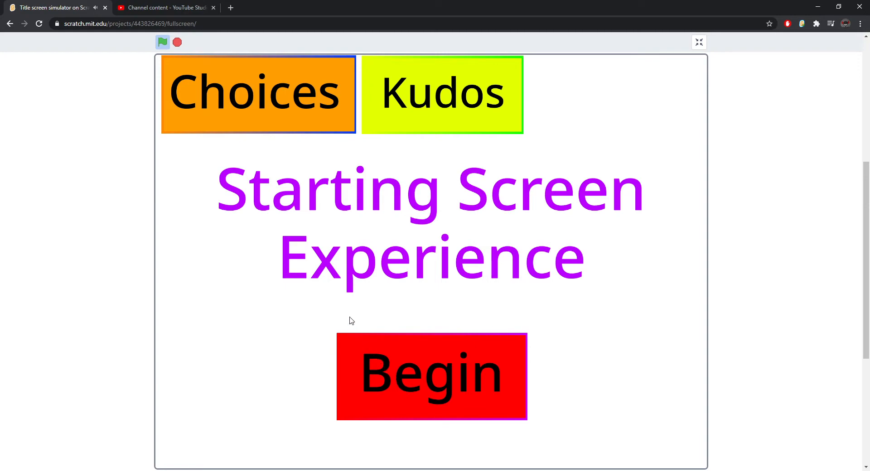
Step: View the Choices volume sliders, return, then leave the Zaldor credits for the 'Welp' screen
left_click(258, 94)
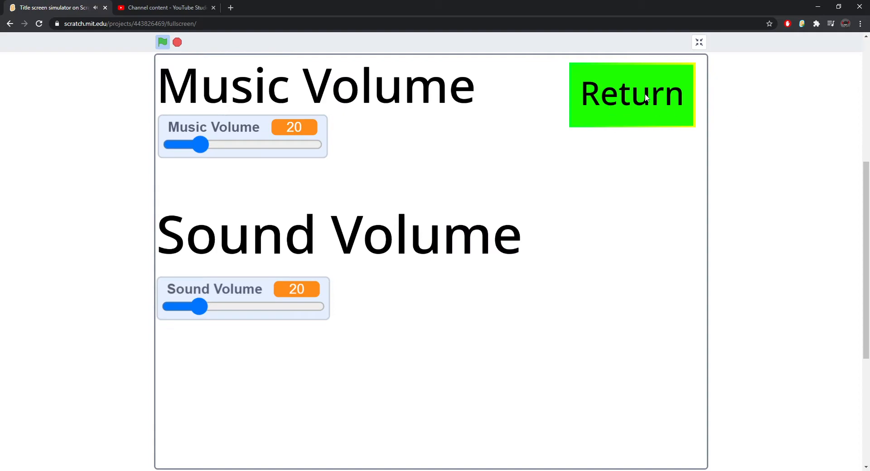
left_click(631, 95)
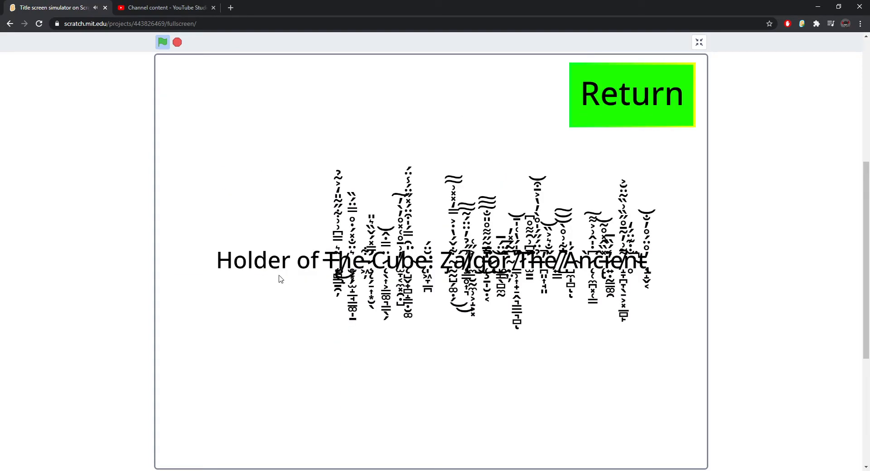
mouse_move(420, 272)
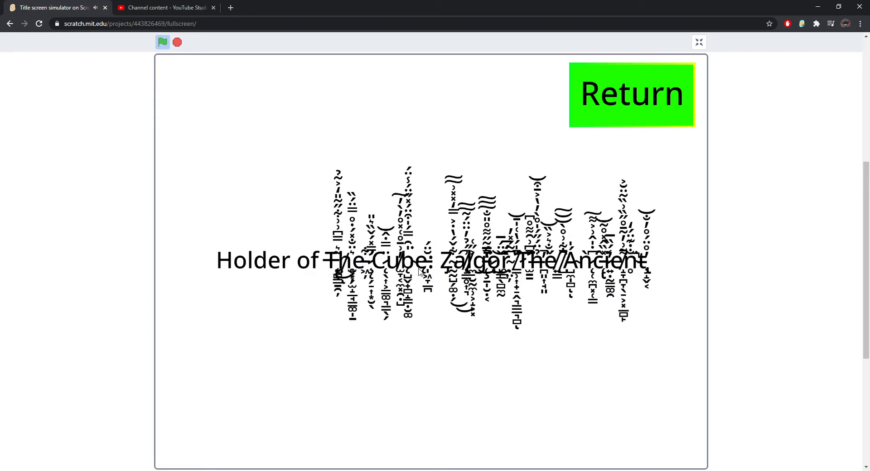
mouse_move(626, 169)
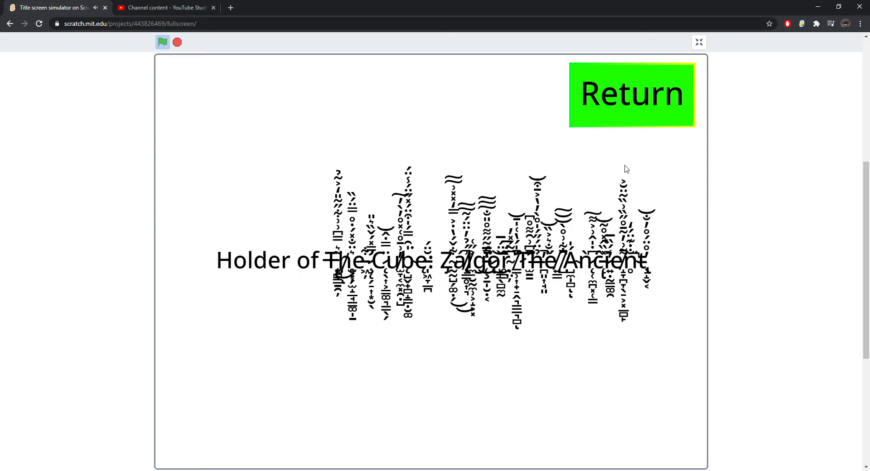
left_click(632, 94)
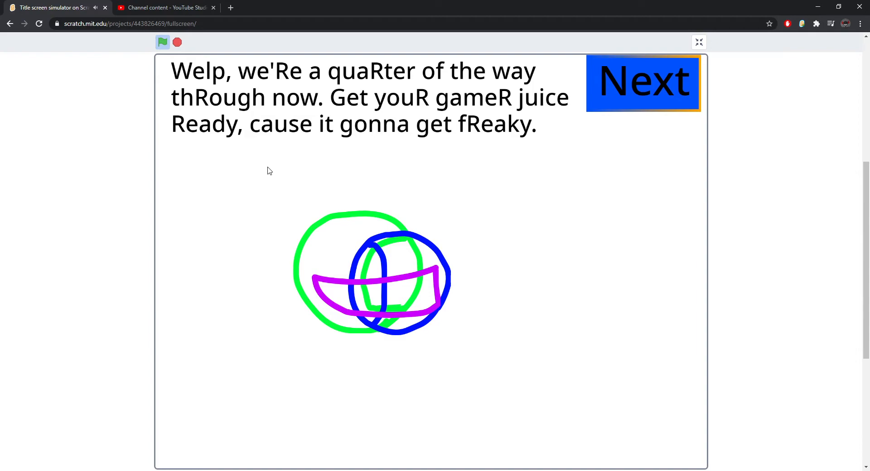
mouse_move(370, 102)
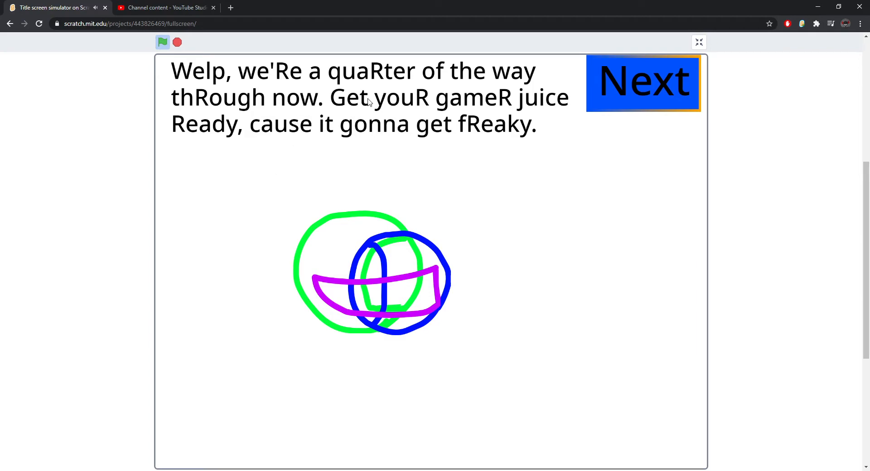
mouse_move(410, 121)
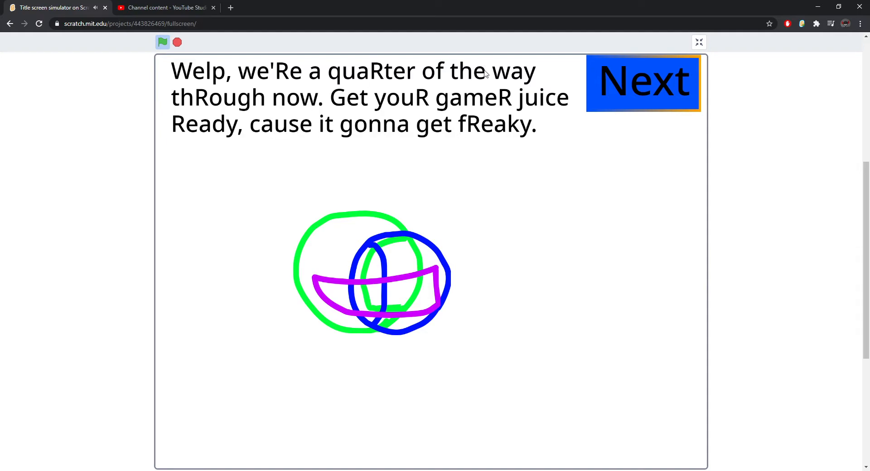
mouse_move(281, 109)
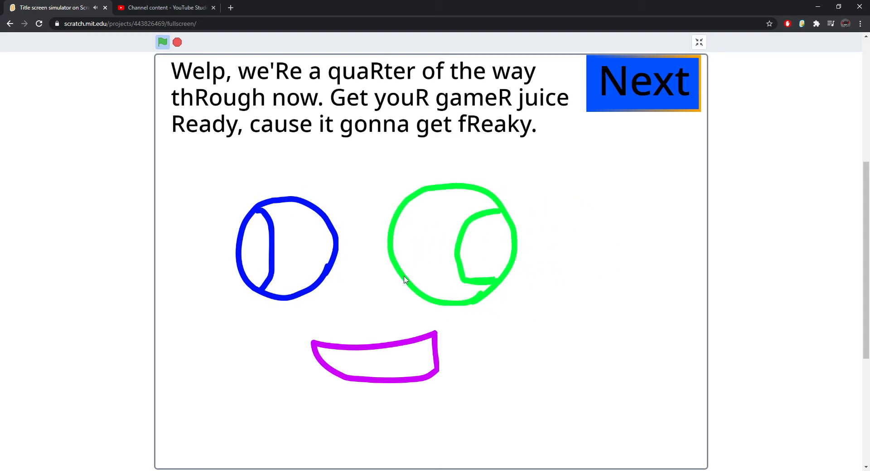
Step: Continue to the black title screen, view its Credits, then go Back to the sixth-screen triangle page
left_click(642, 82)
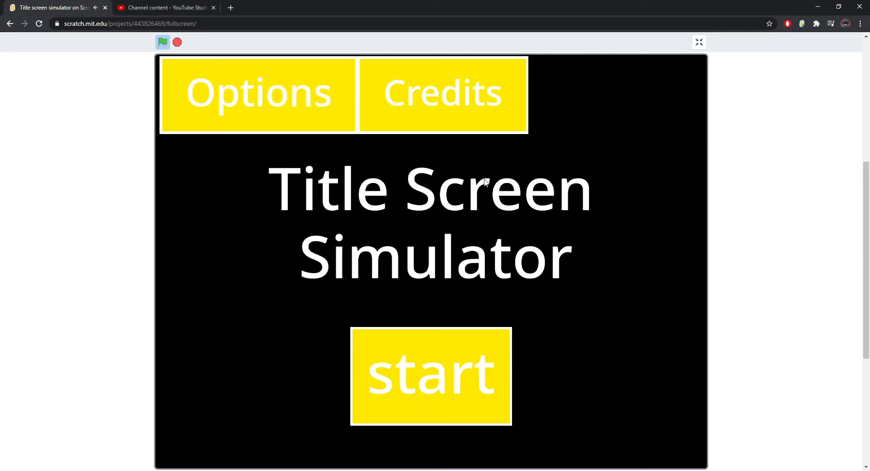
left_click(259, 92)
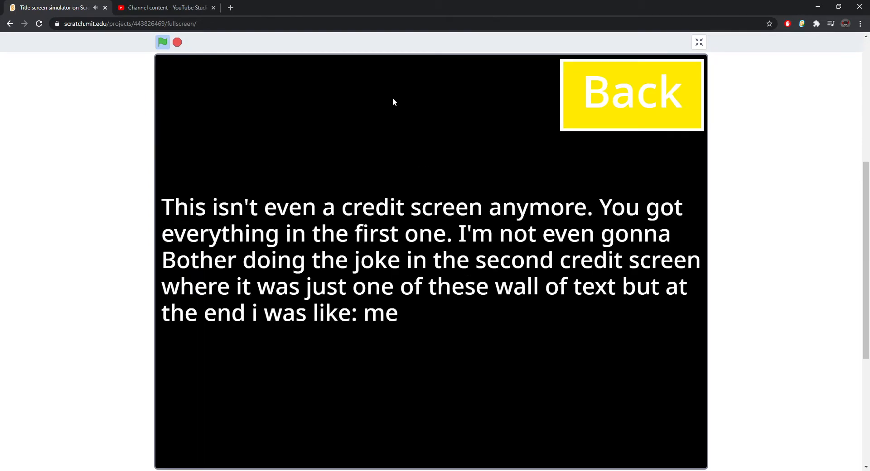
mouse_move(448, 182)
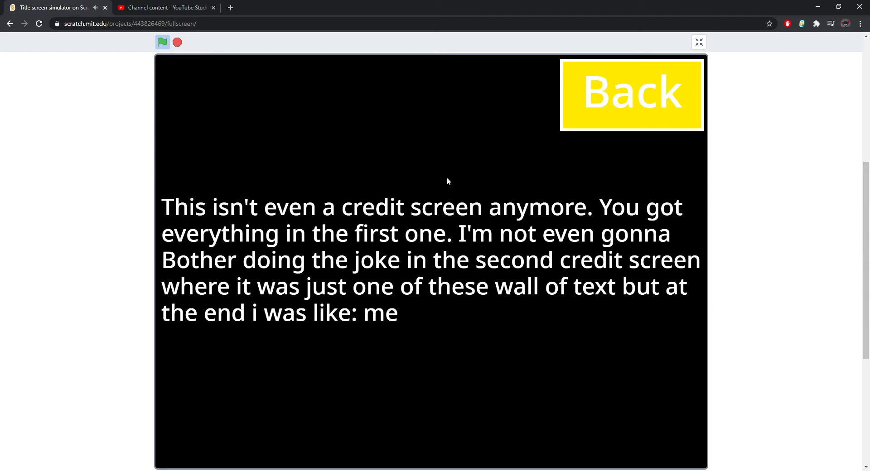
mouse_move(340, 338)
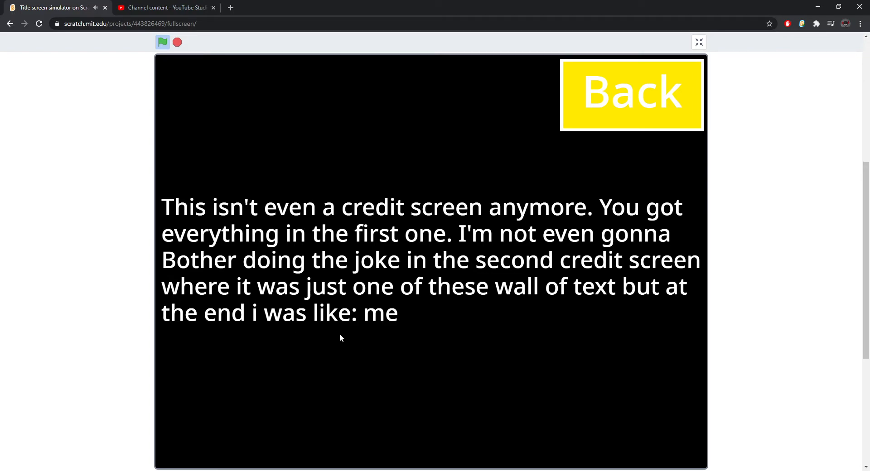
left_click(631, 93)
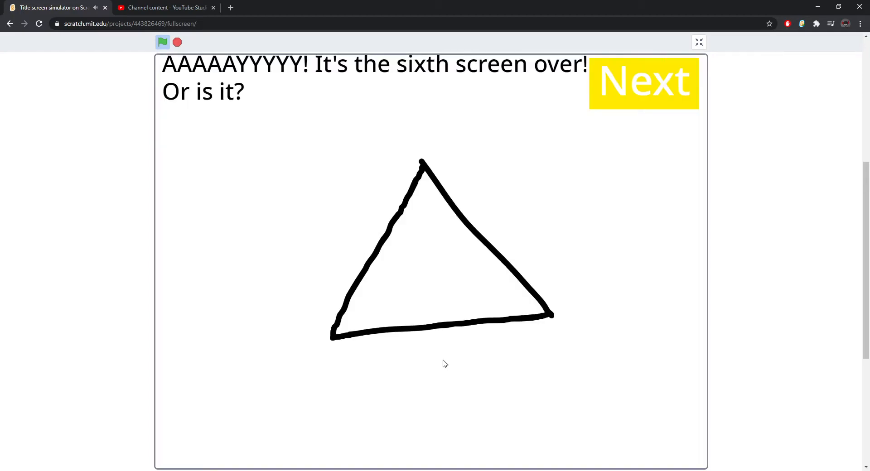
mouse_move(359, 274)
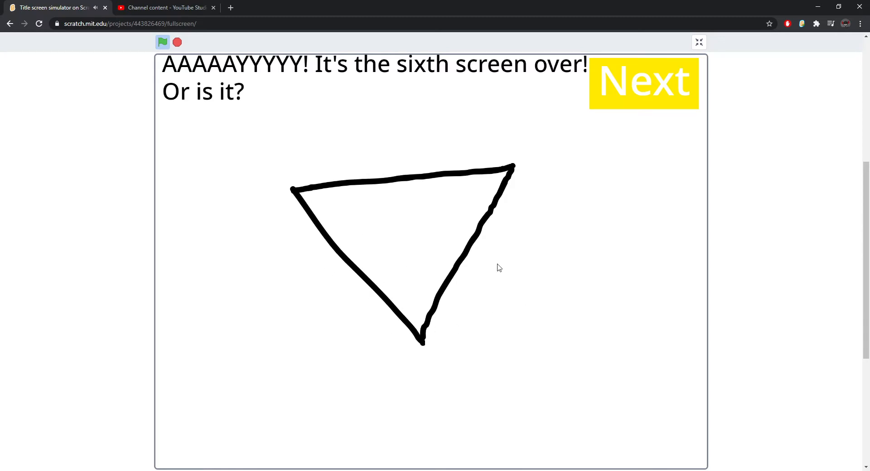
Step: Pass the sixth screen, revisit the 'vicious cycle' credits, then start on to the 'You have been tricked' screen
left_click(643, 84)
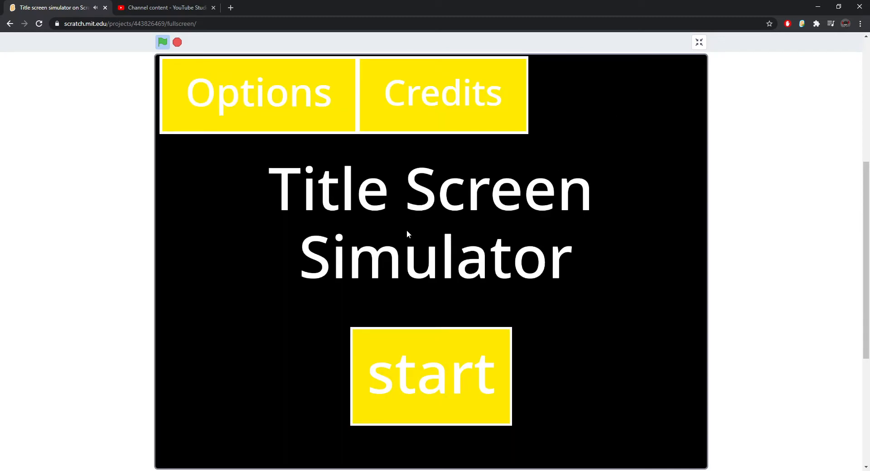
left_click(443, 92)
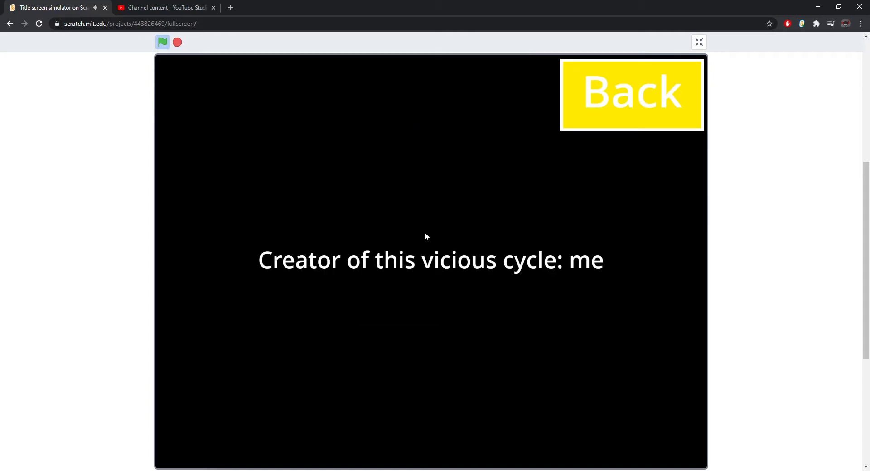
left_click(632, 93)
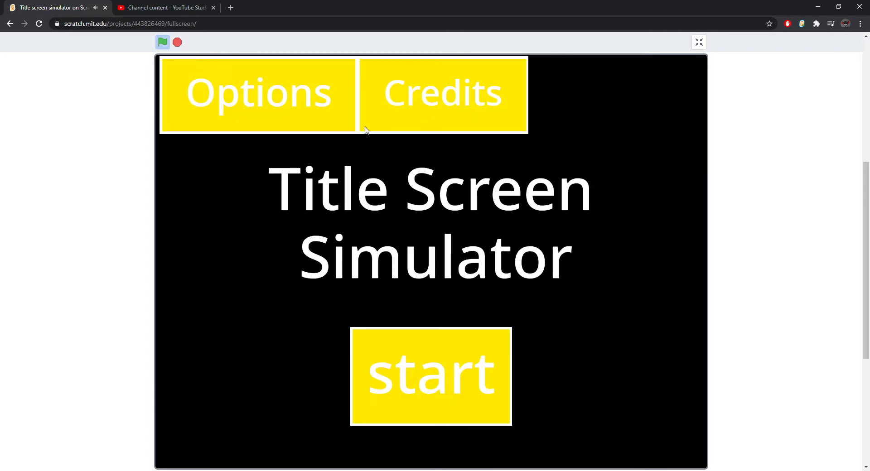
left_click(431, 376)
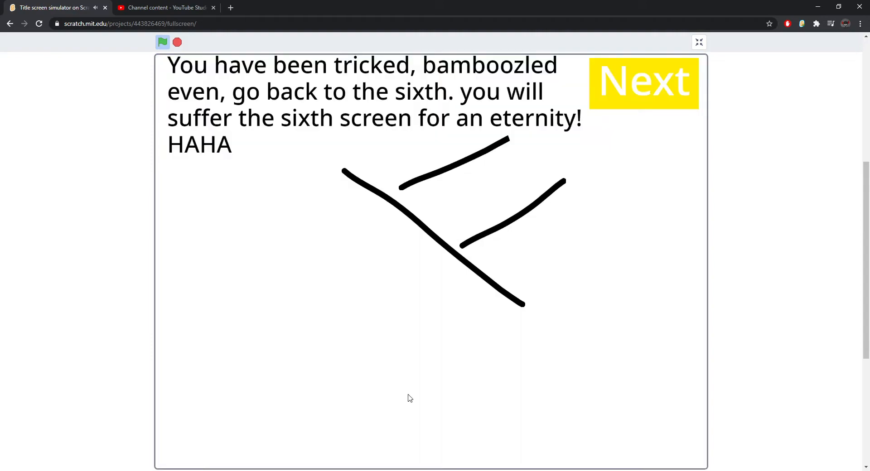
mouse_move(342, 296)
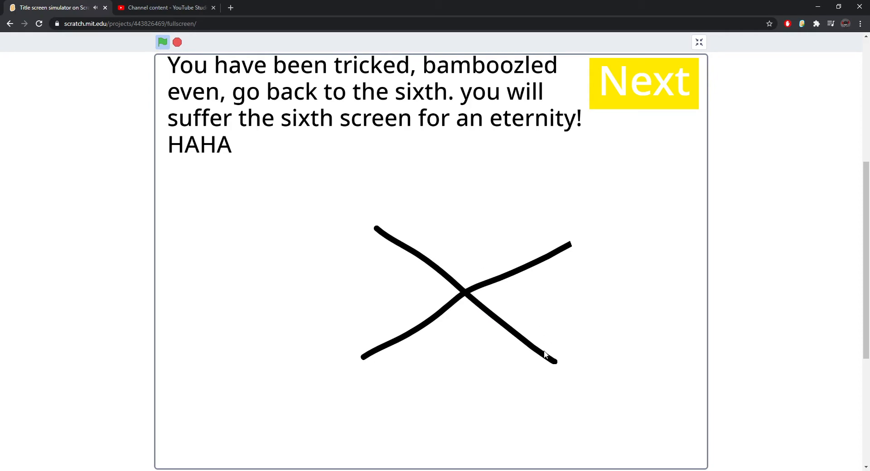
mouse_move(436, 461)
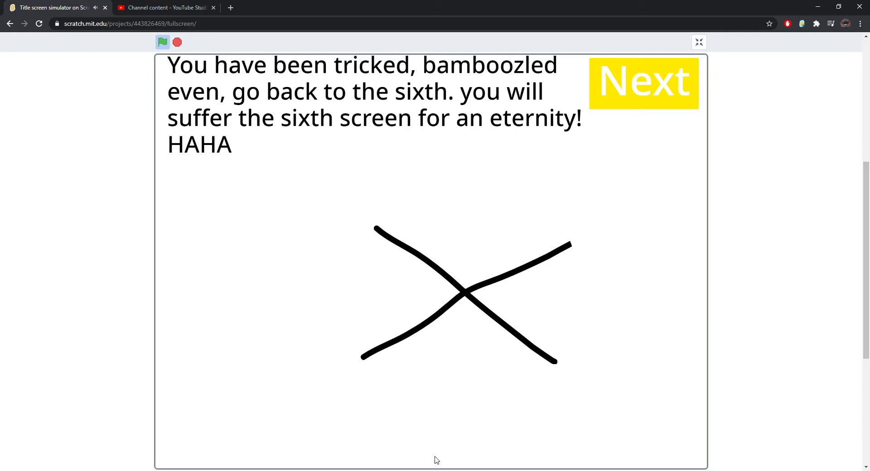
Step: Leave the trick screen, view the repeated title screen's credits, then continue to the 'last screen was a joke' page
left_click(644, 83)
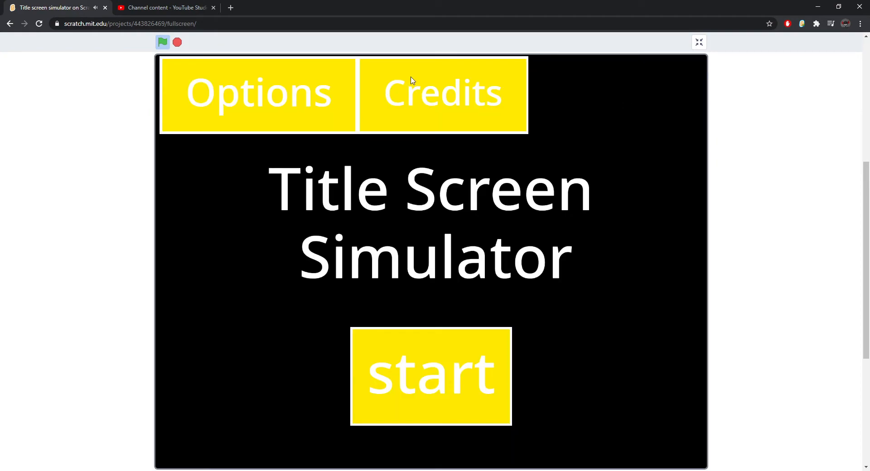
left_click(443, 93)
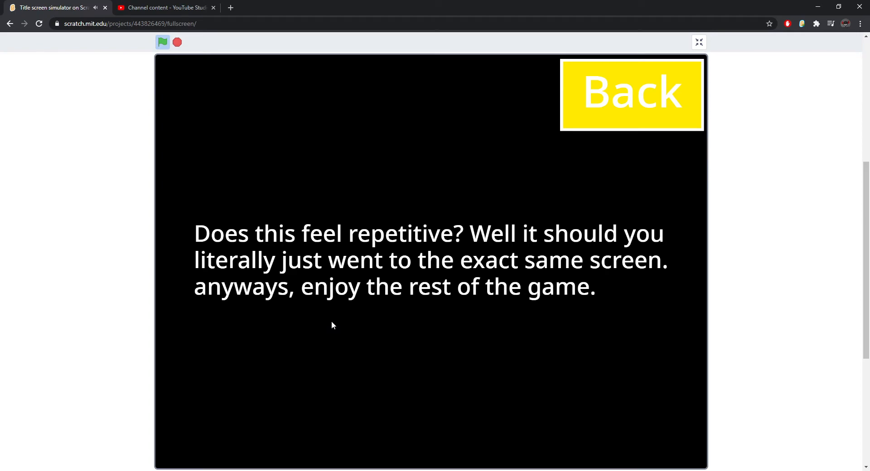
left_click(631, 93)
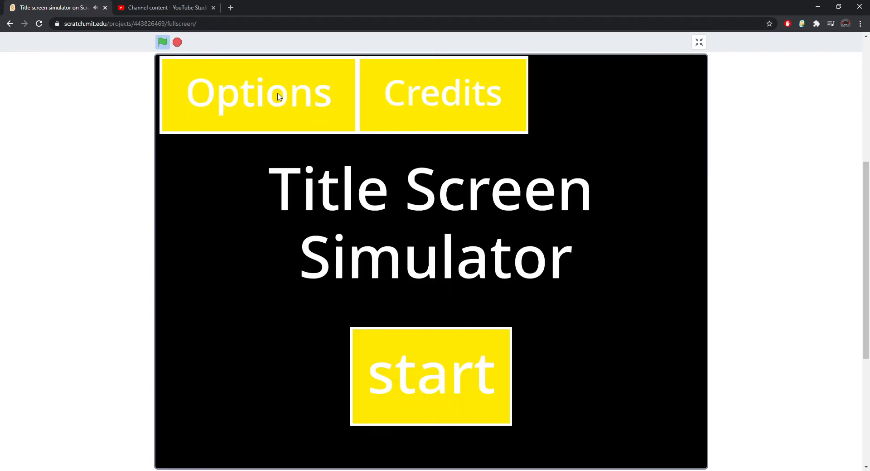
left_click(430, 376)
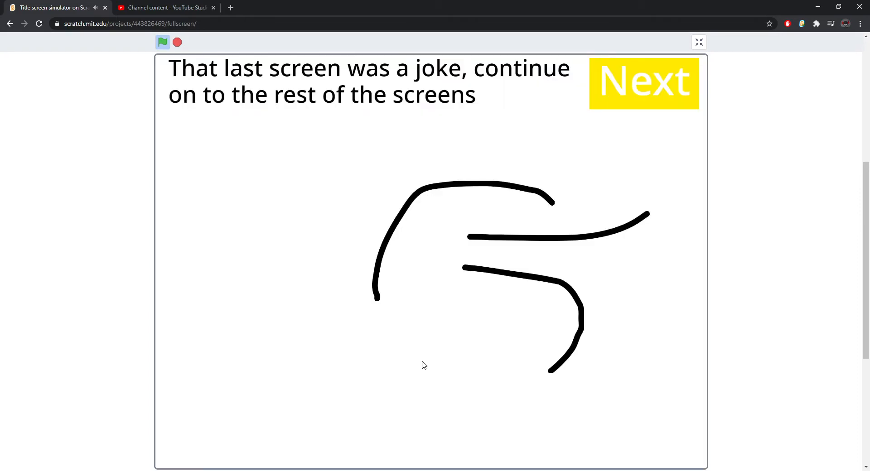
mouse_move(382, 157)
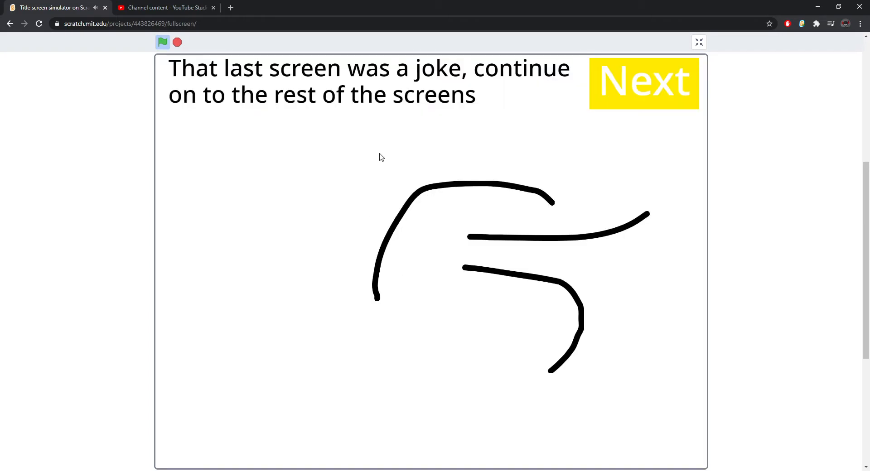
mouse_move(345, 337)
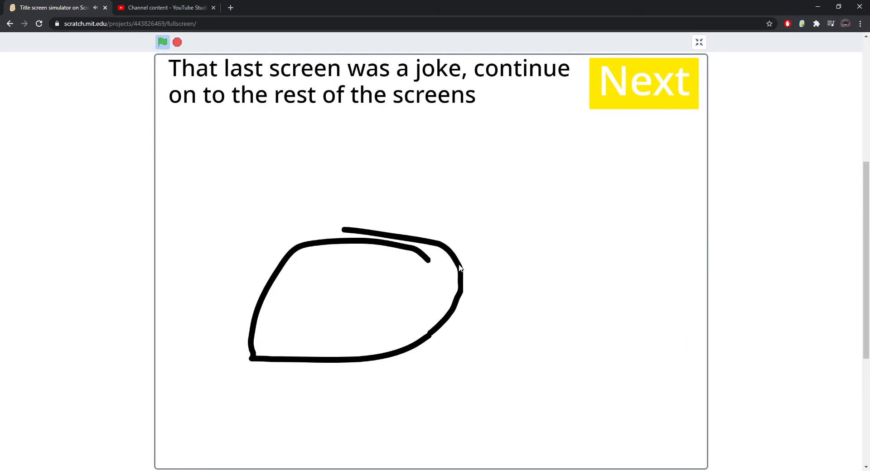
mouse_move(327, 245)
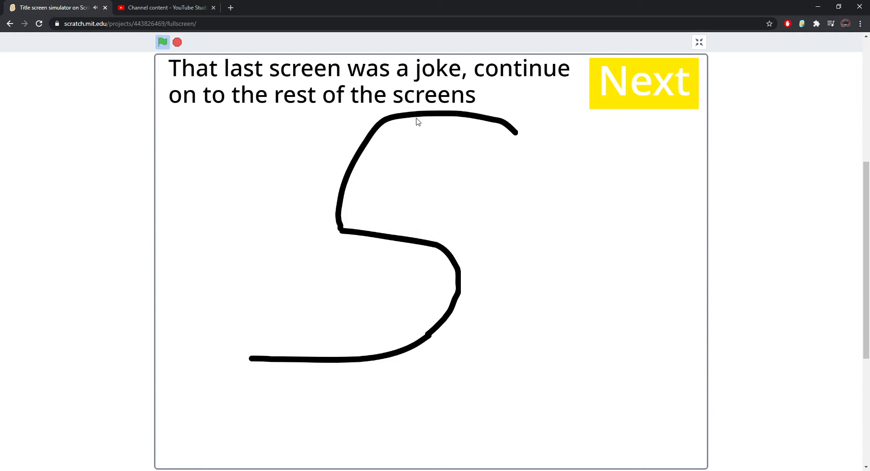
Step: Advance to the pixel-art 'Now Free' title screen and view its 'someone probably' credits twice
left_click(644, 84)
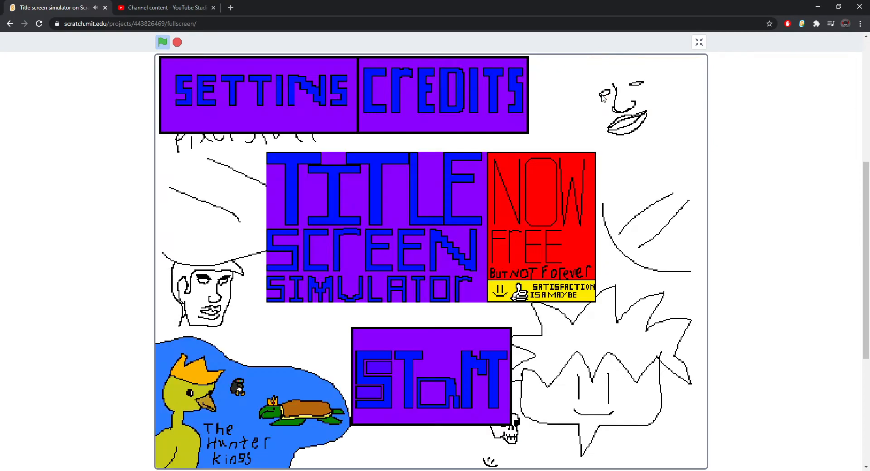
mouse_move(243, 224)
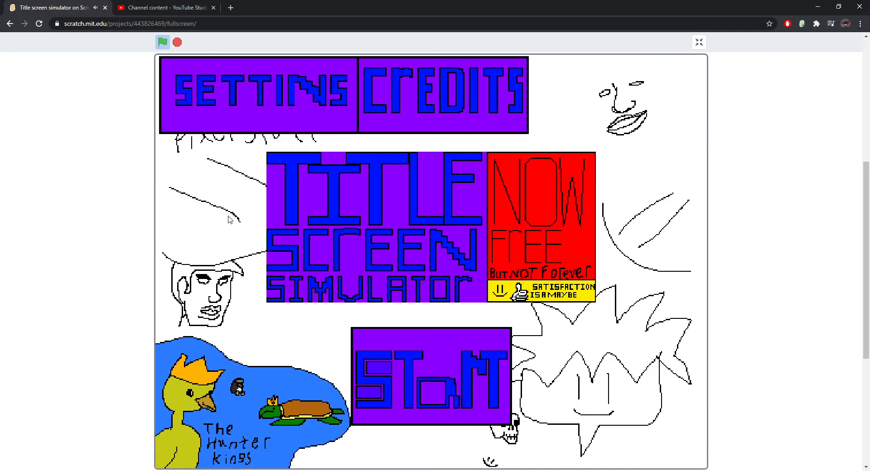
mouse_move(233, 97)
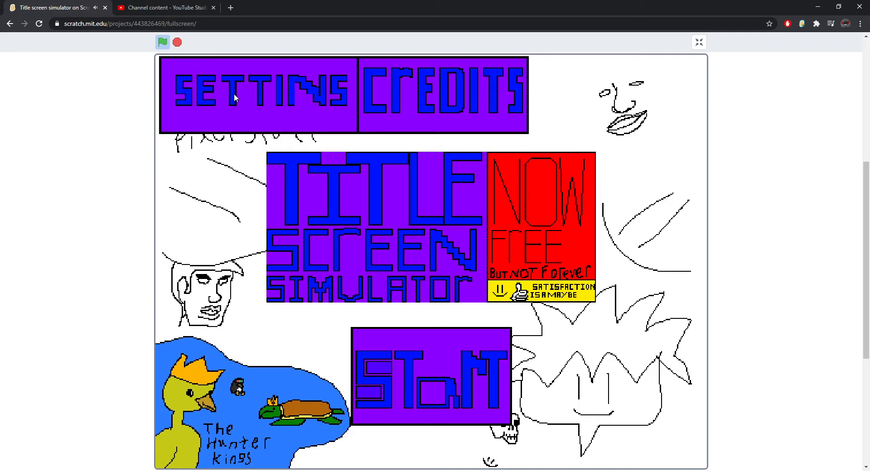
mouse_move(484, 107)
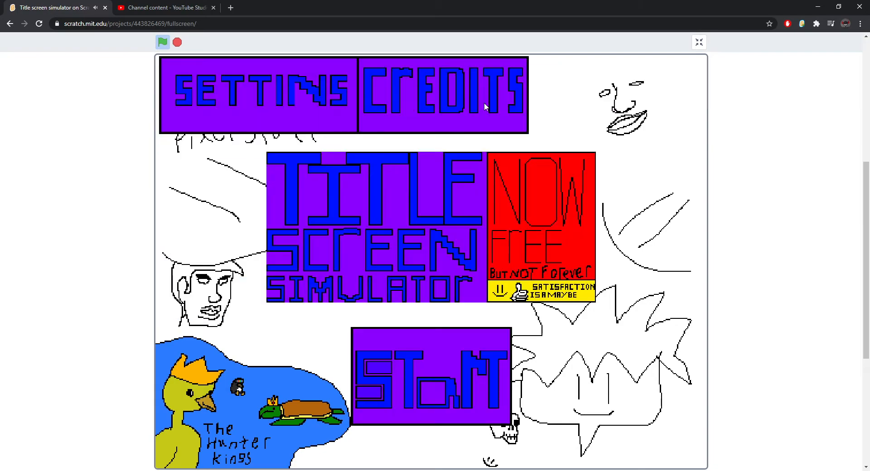
left_click(443, 95)
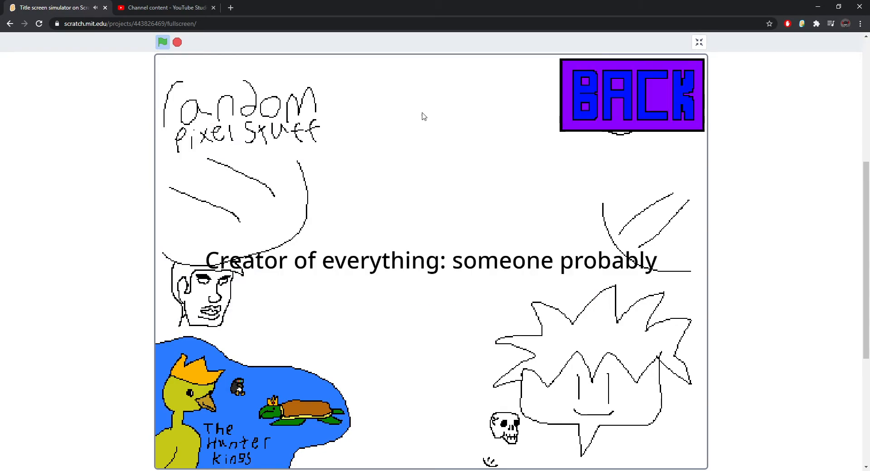
left_click(630, 95)
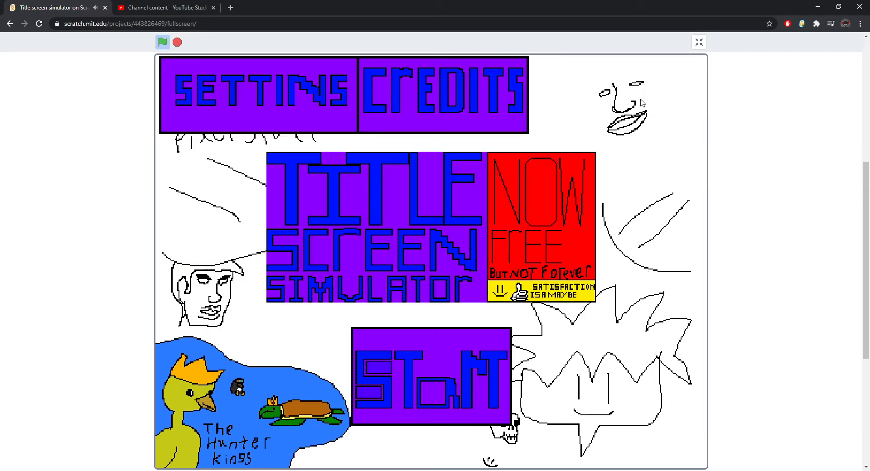
left_click(443, 94)
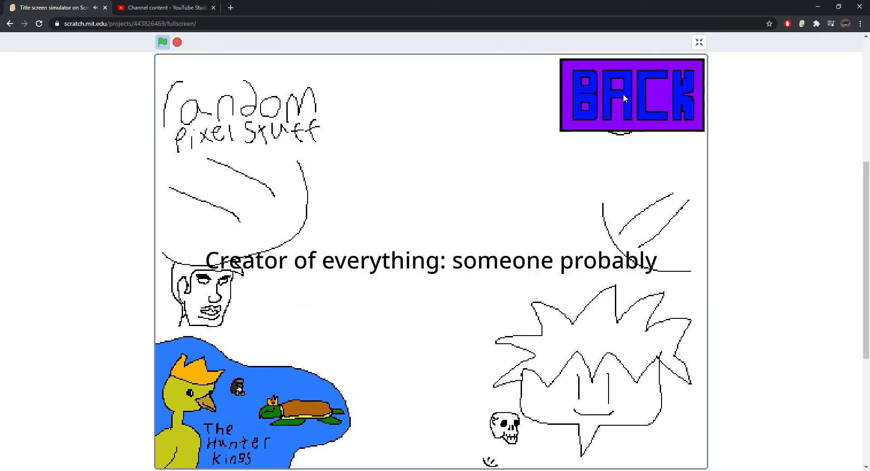
left_click(631, 95)
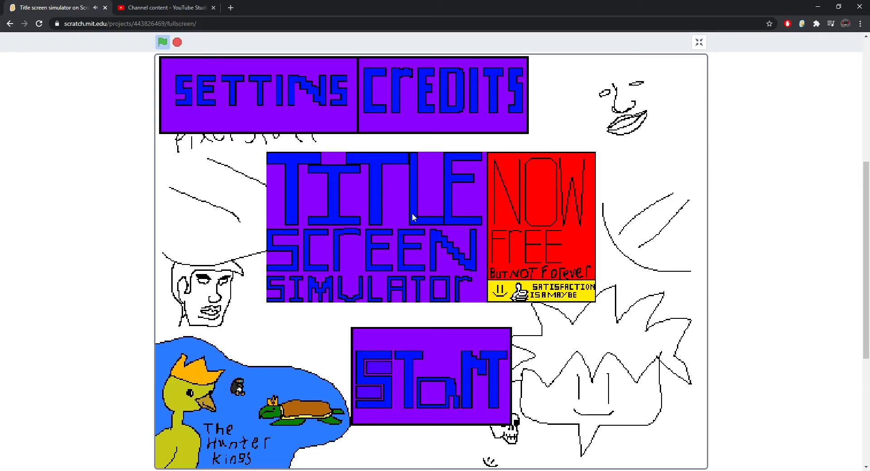
mouse_move(541, 284)
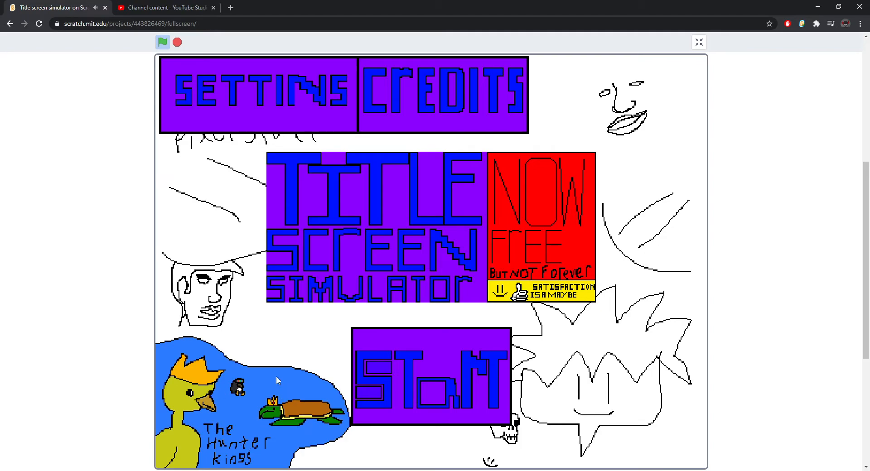
mouse_move(154, 405)
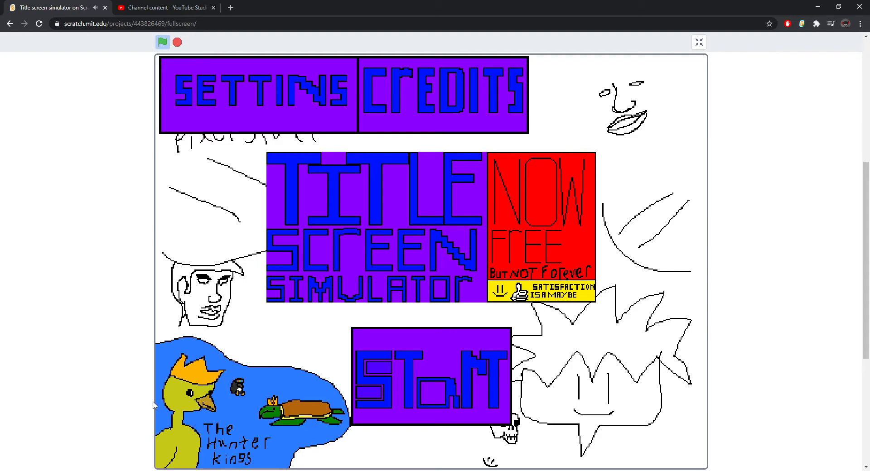
mouse_move(352, 396)
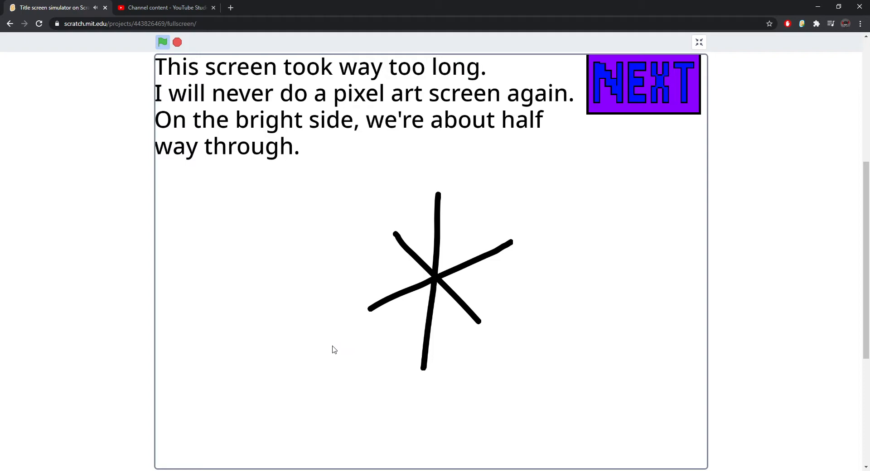
mouse_move(328, 343)
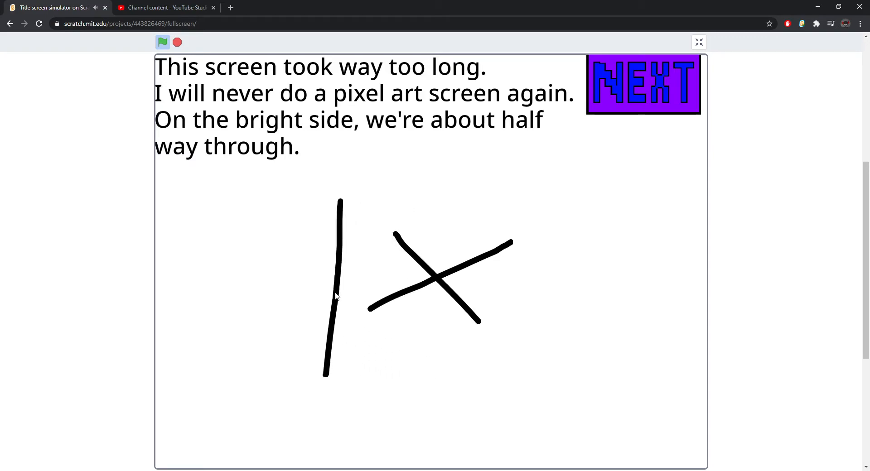
mouse_move(366, 320)
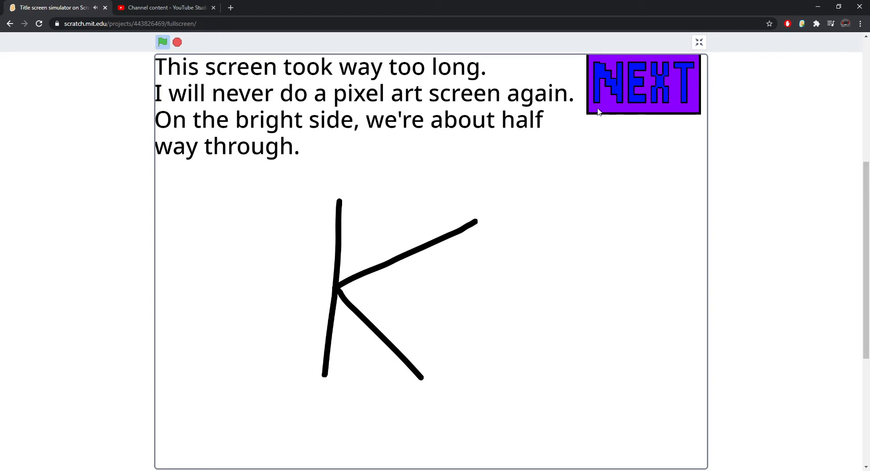
Step: Advance past the halfway screen and choose 'Make Some Cash' at the 100-money paywall
left_click(642, 84)
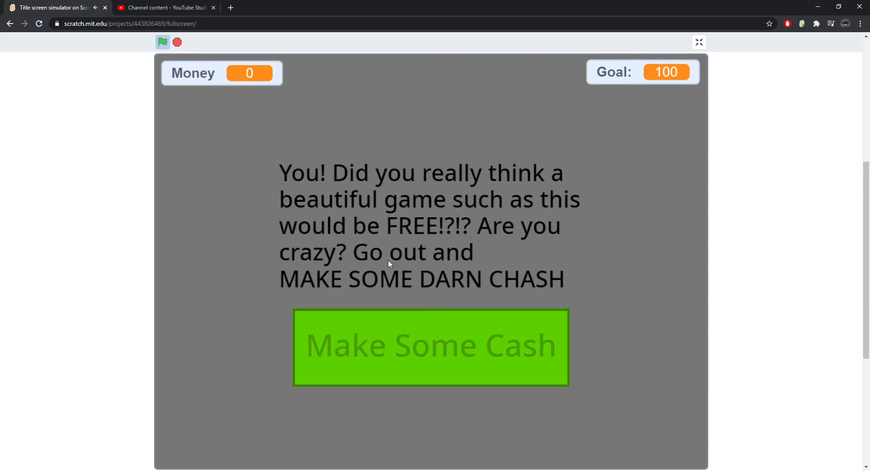
mouse_move(411, 266)
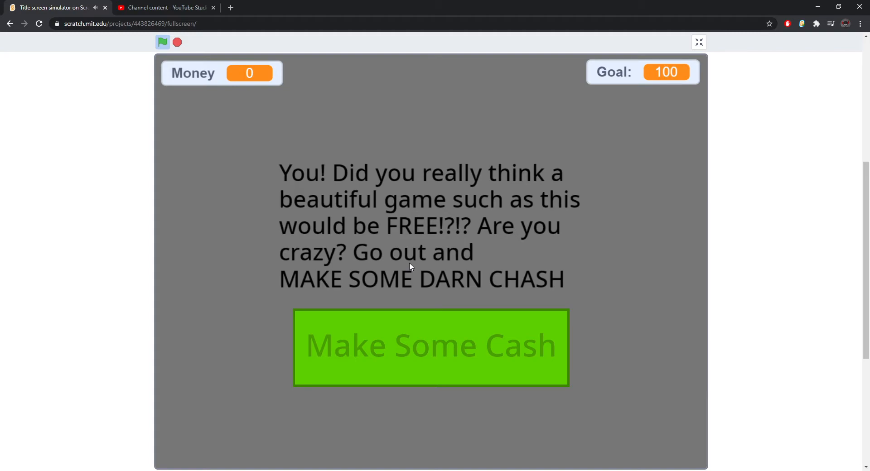
mouse_move(405, 265)
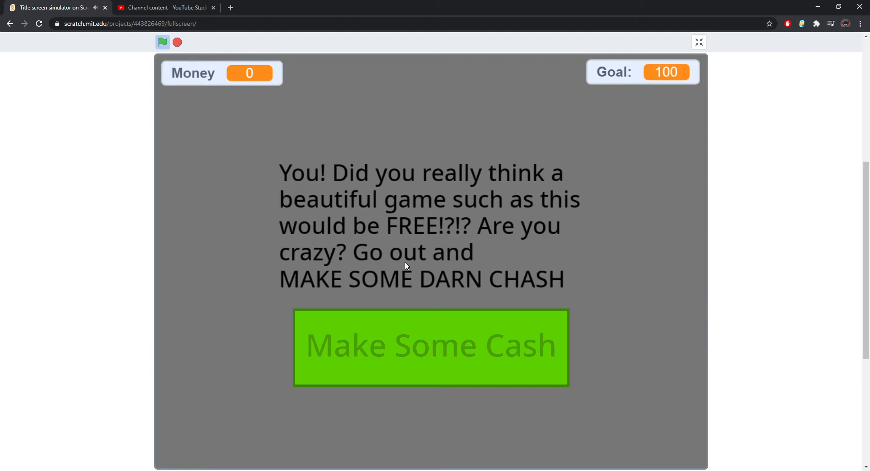
left_click(430, 347)
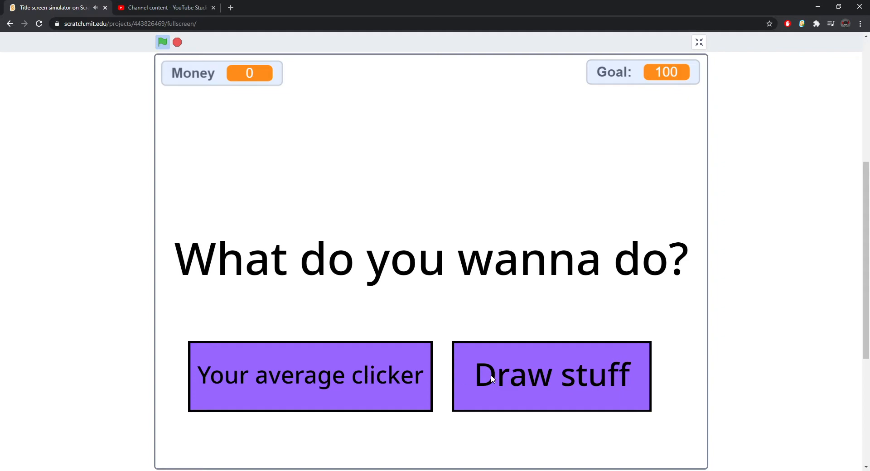
Step: Pick the drawing job, then draw and turn in commissions to raise Money from 30 toward 90
left_click(550, 375)
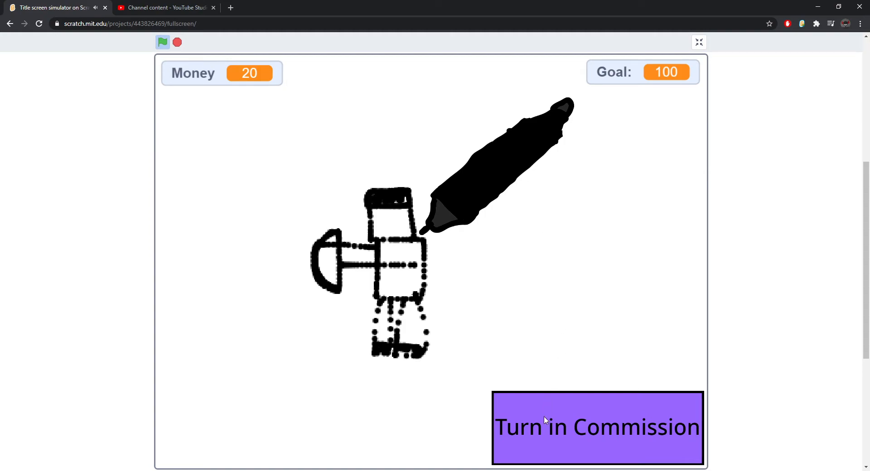
left_click(598, 428)
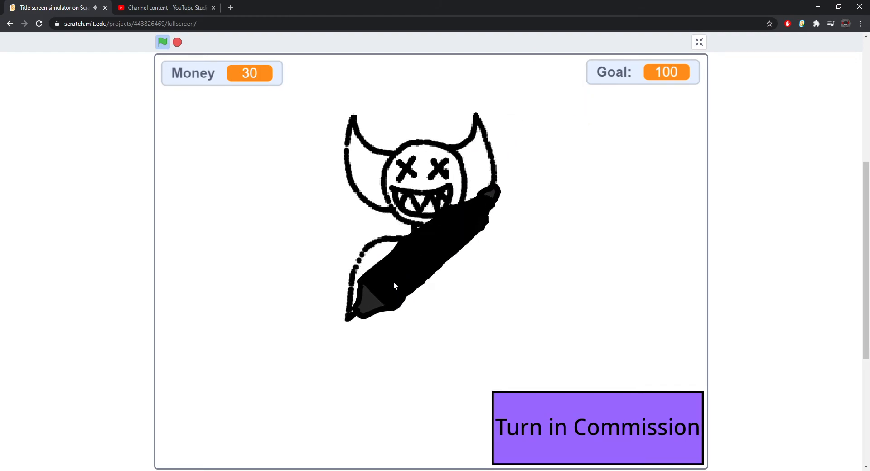
left_click_drag(394, 285, 386, 366)
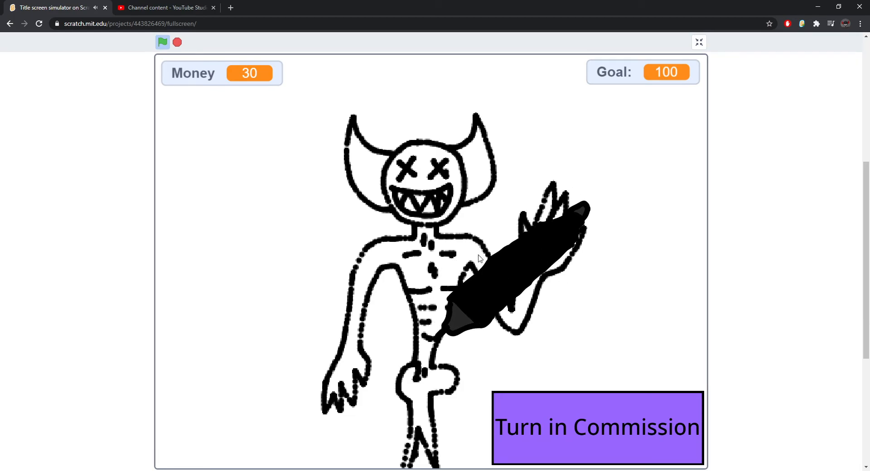
left_click(597, 428)
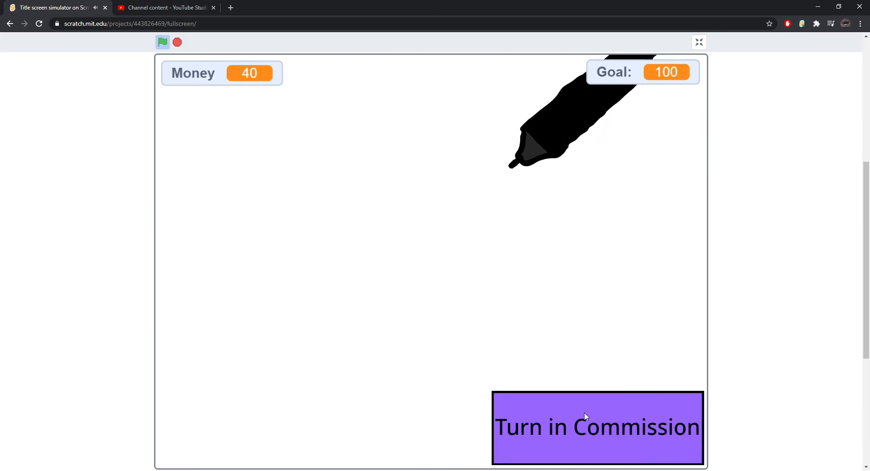
left_click_drag(582, 416, 372, 203)
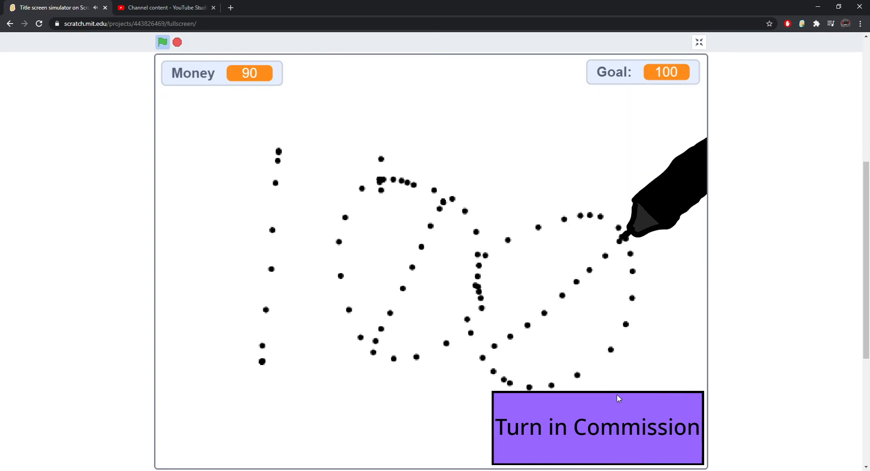
Step: Turn in the last drawing, buy the game with all 100 money, and drag Sound Volume to 0
left_click(597, 428)
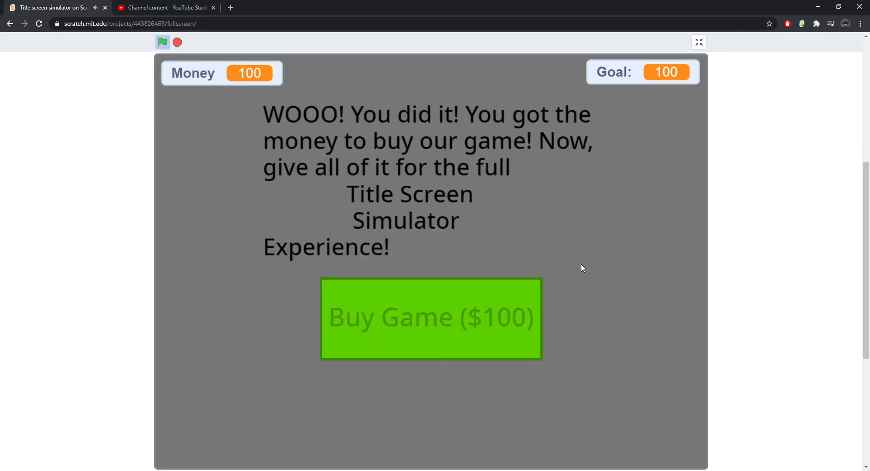
mouse_move(556, 262)
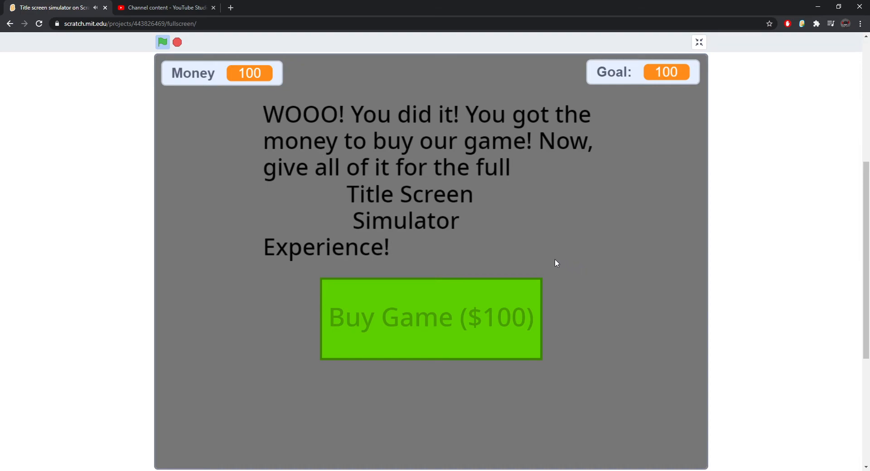
mouse_move(549, 262)
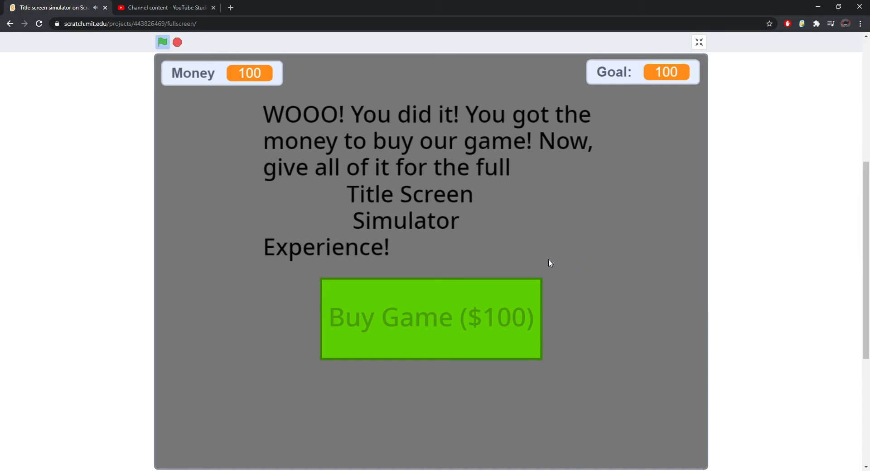
mouse_move(504, 263)
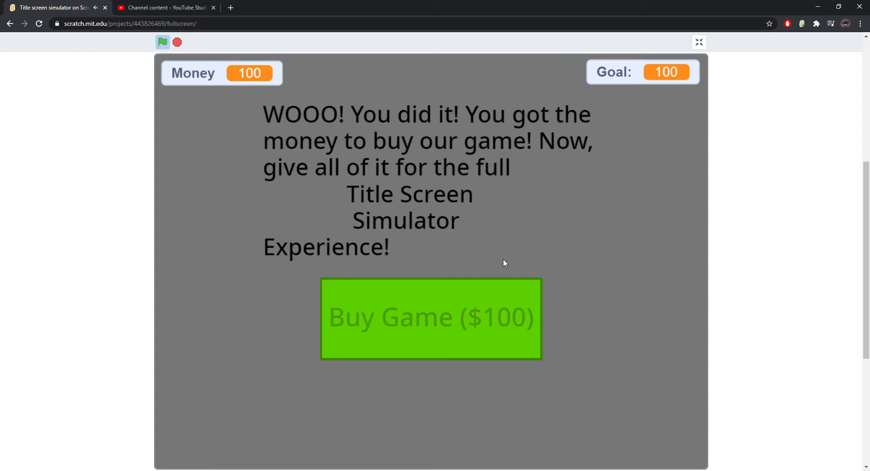
left_click(430, 318)
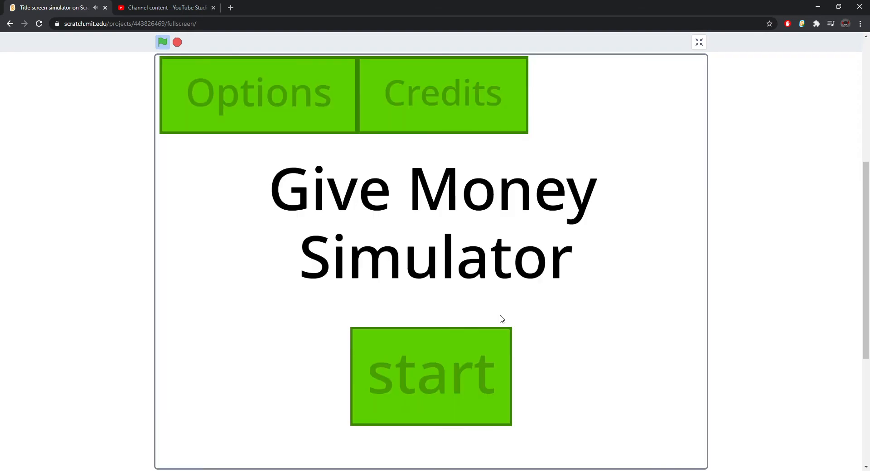
left_click(259, 92)
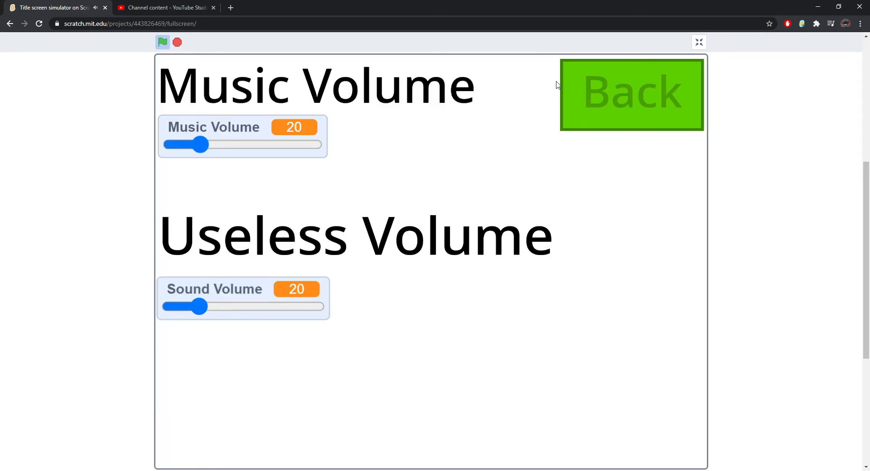
left_click_drag(201, 306, 171, 306)
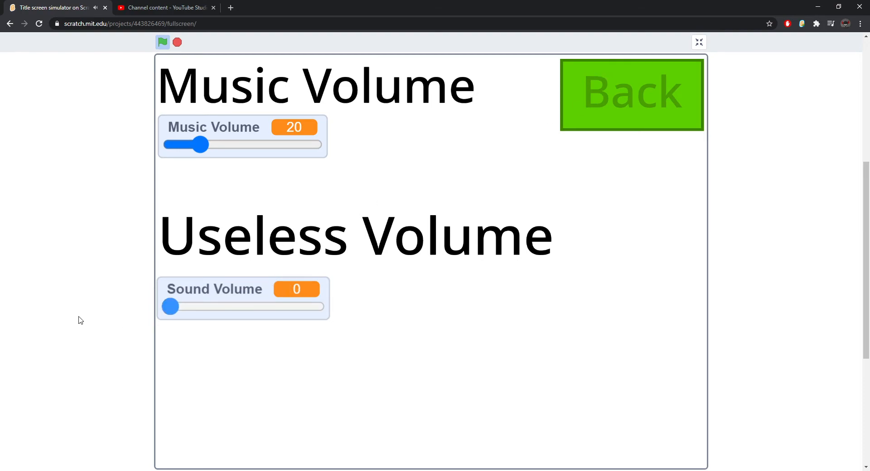
Step: Return to the title, view the credits, and continue past the circle animation screen
left_click(631, 94)
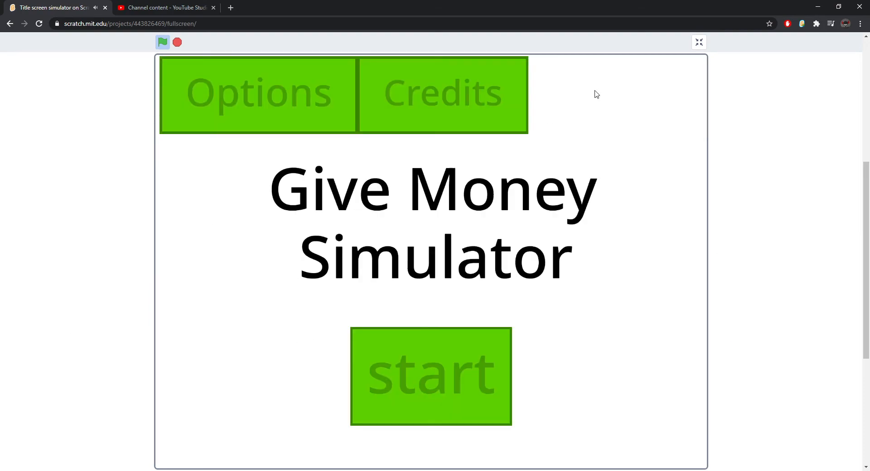
left_click(443, 93)
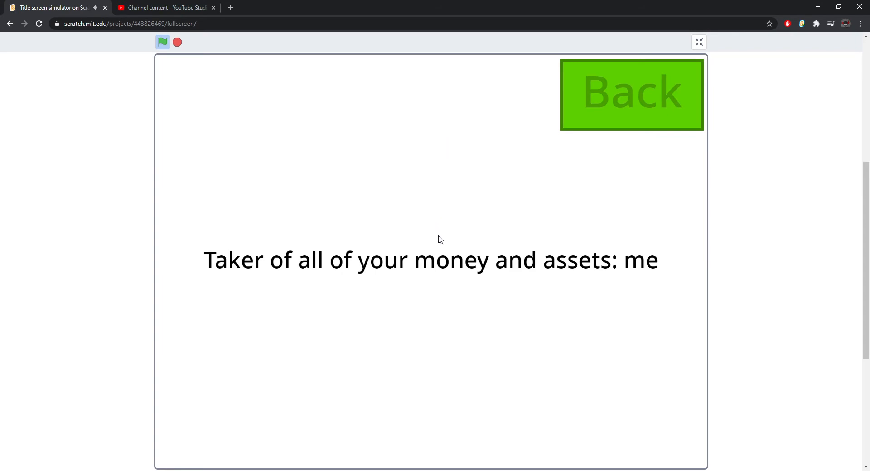
mouse_move(486, 226)
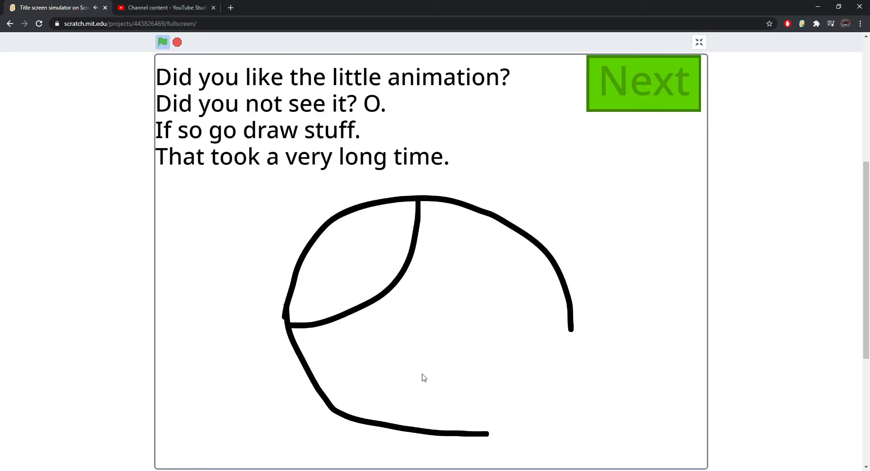
mouse_move(424, 375)
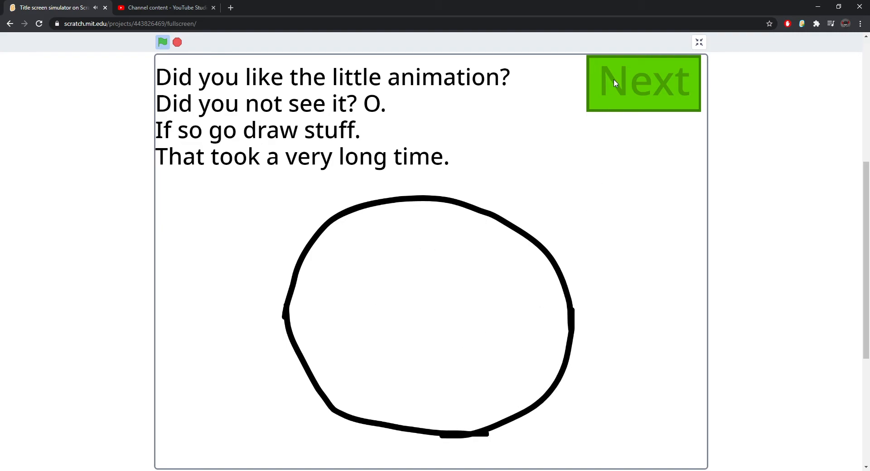
left_click(643, 82)
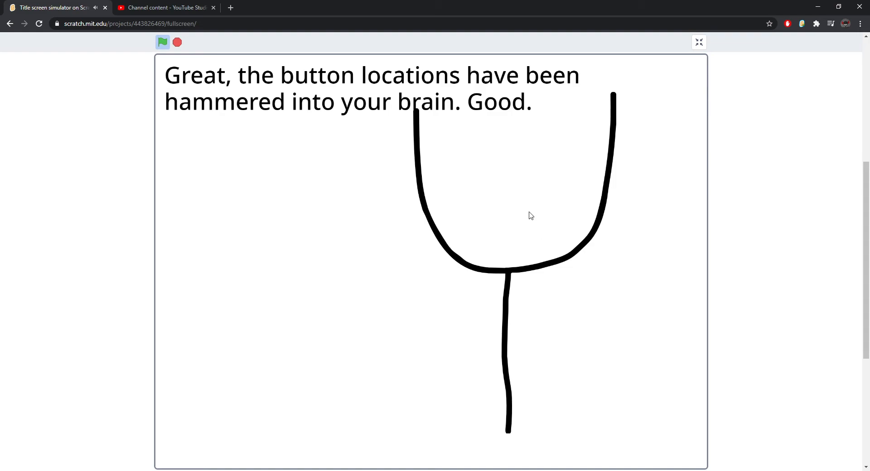
mouse_move(371, 120)
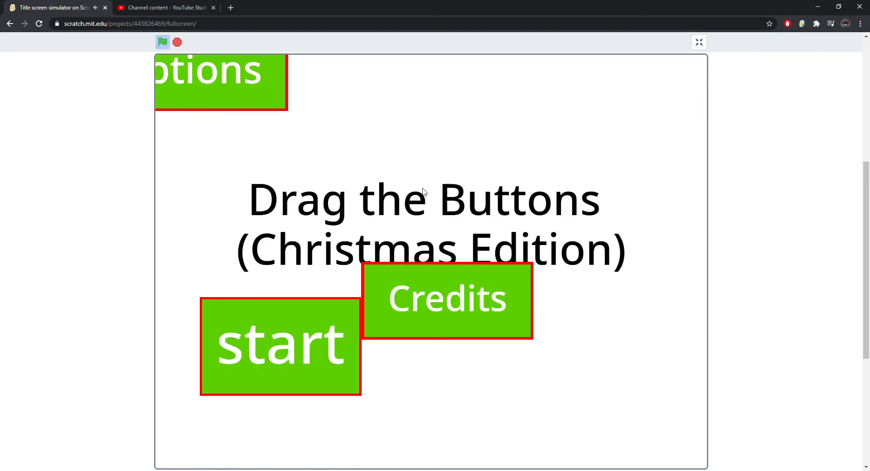
mouse_move(290, 356)
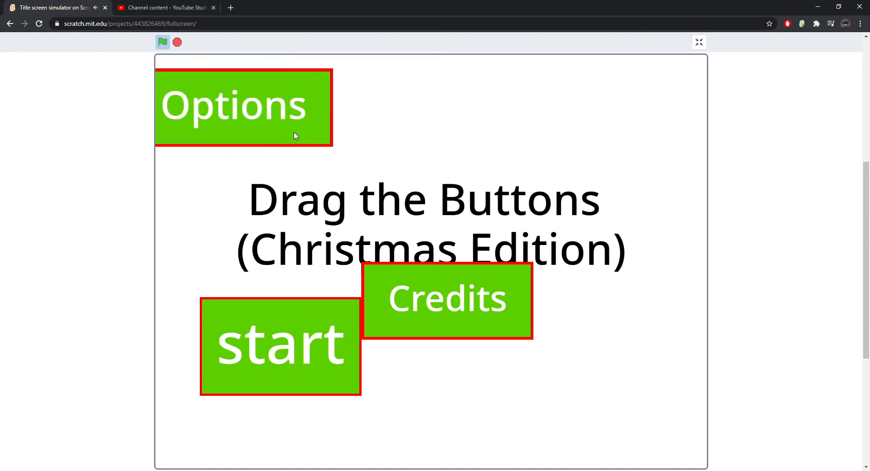
Step: Drag the Options, Credits and start tiles back into their usual Christmas title-screen spots
left_click_drag(447, 300, 444, 194)
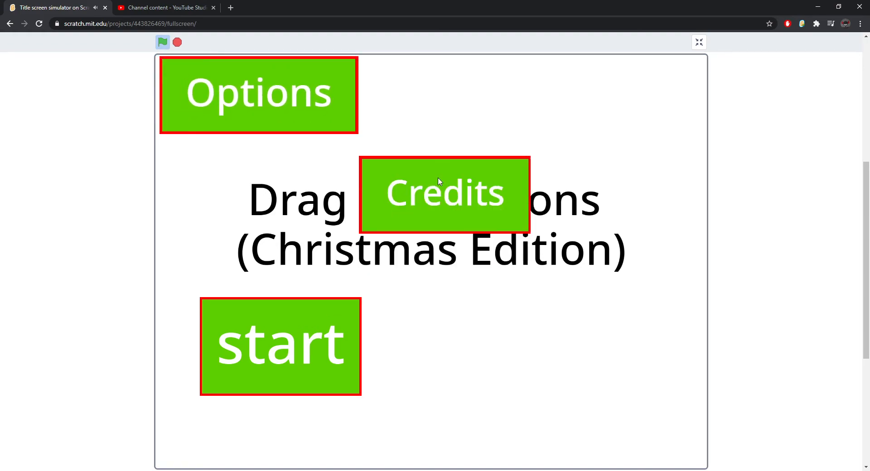
left_click_drag(444, 194, 444, 93)
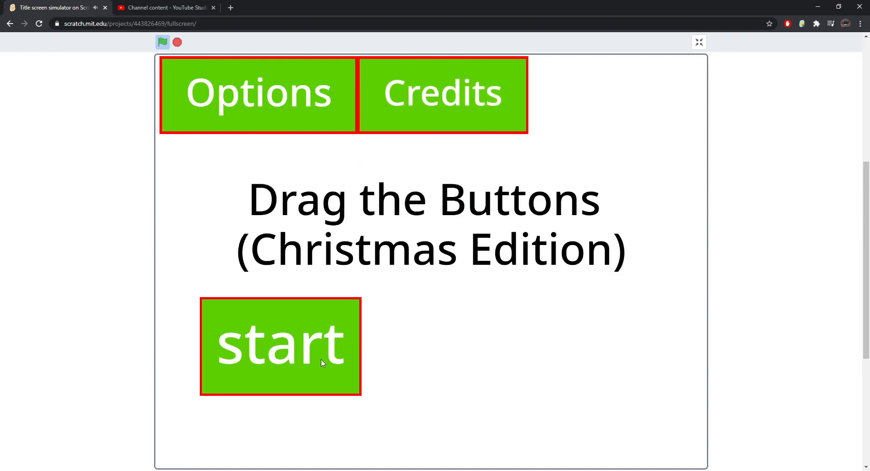
left_click_drag(281, 346, 431, 375)
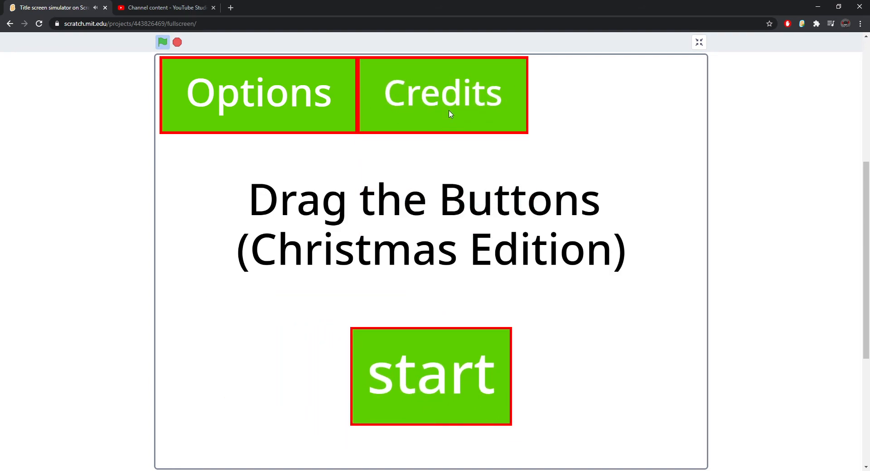
Step: View the credits, return to the title, and start the game
left_click(259, 92)
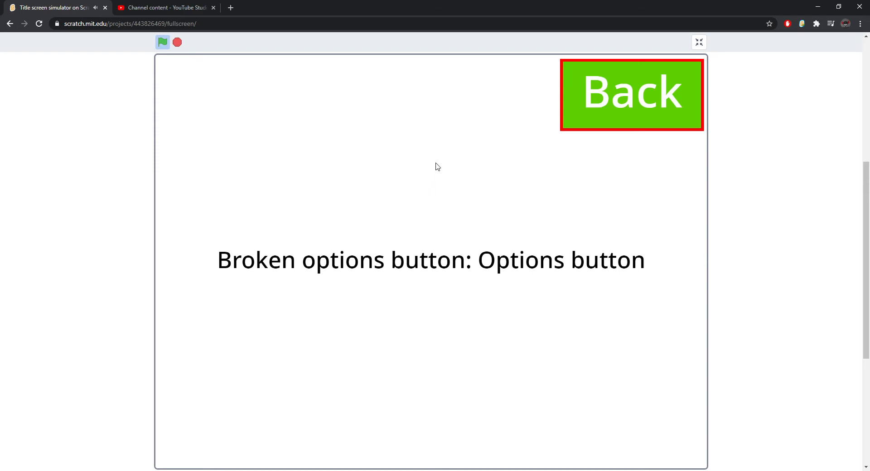
left_click(632, 94)
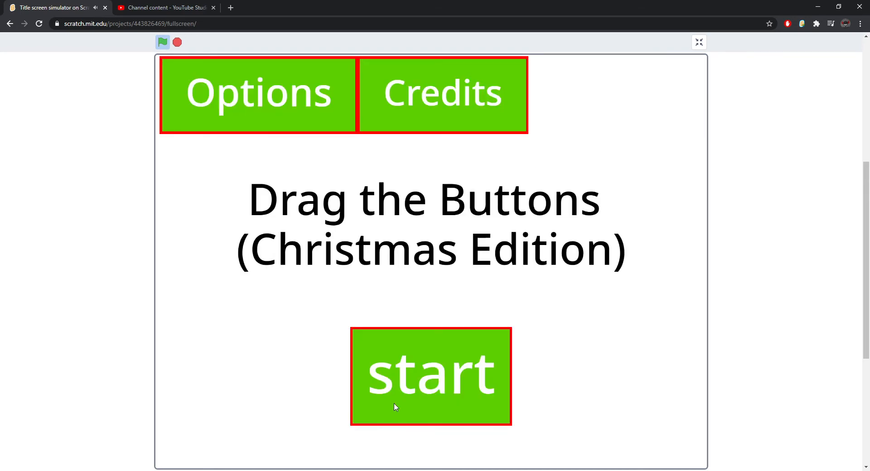
left_click(432, 376)
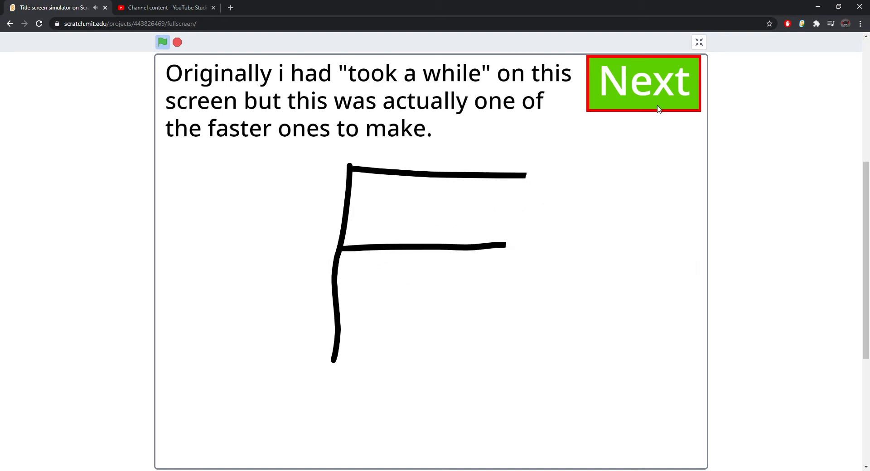
Step: Advance through the kidney, soul and 'made it himself' stories to the 'hope you enjoyed that' message
left_click(643, 83)
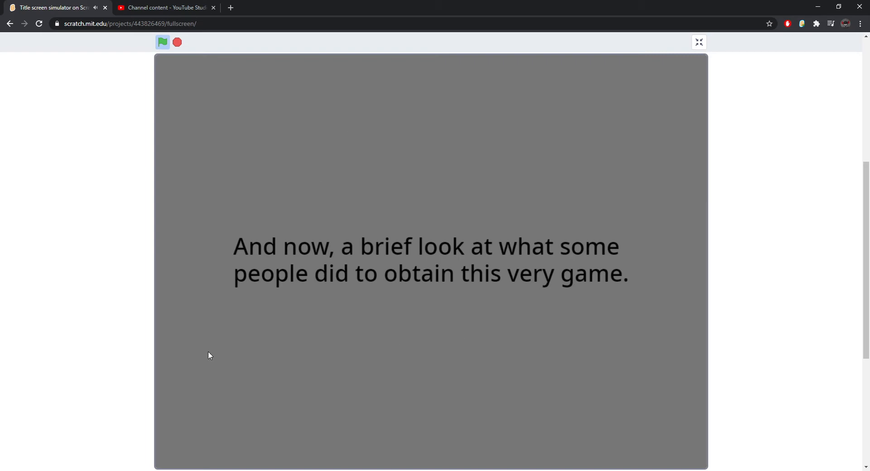
mouse_move(359, 410)
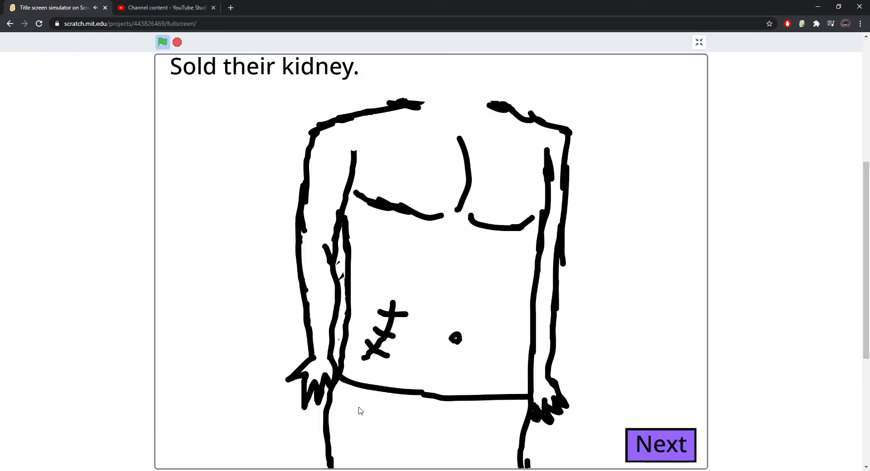
mouse_move(390, 330)
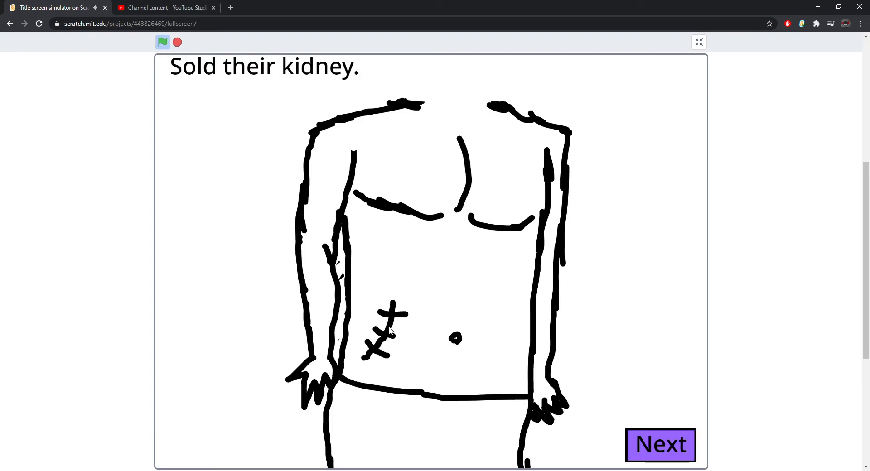
mouse_move(433, 348)
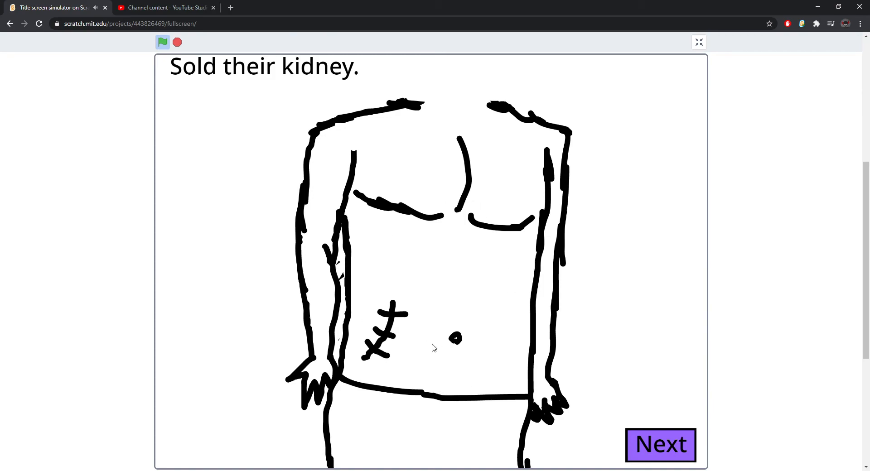
left_click(659, 445)
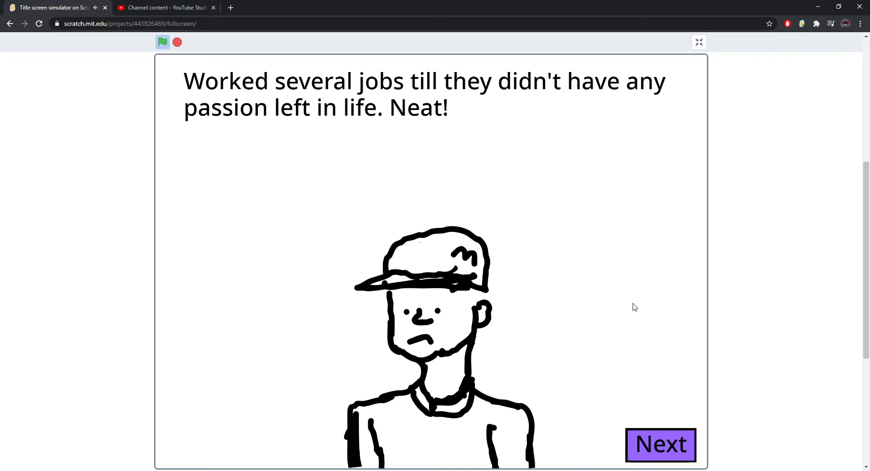
mouse_move(510, 284)
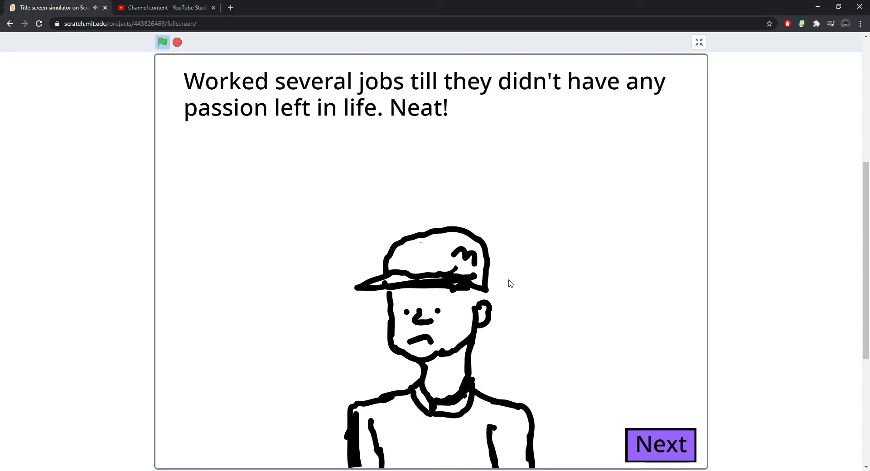
left_click(660, 445)
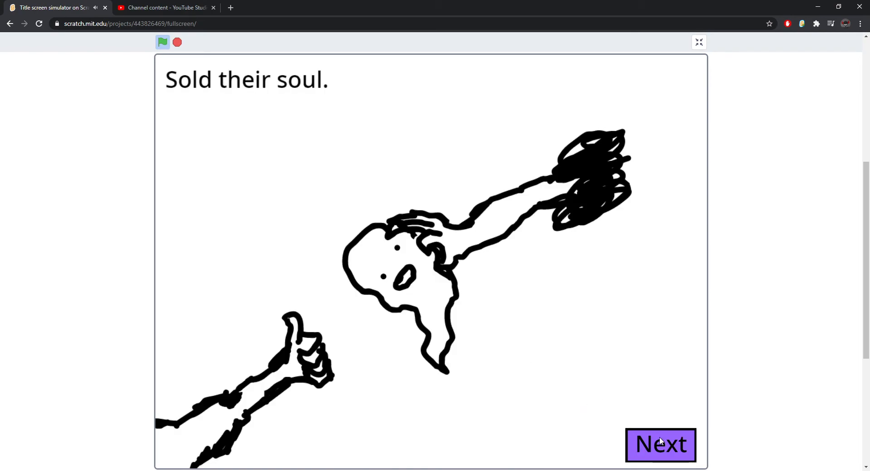
left_click(660, 445)
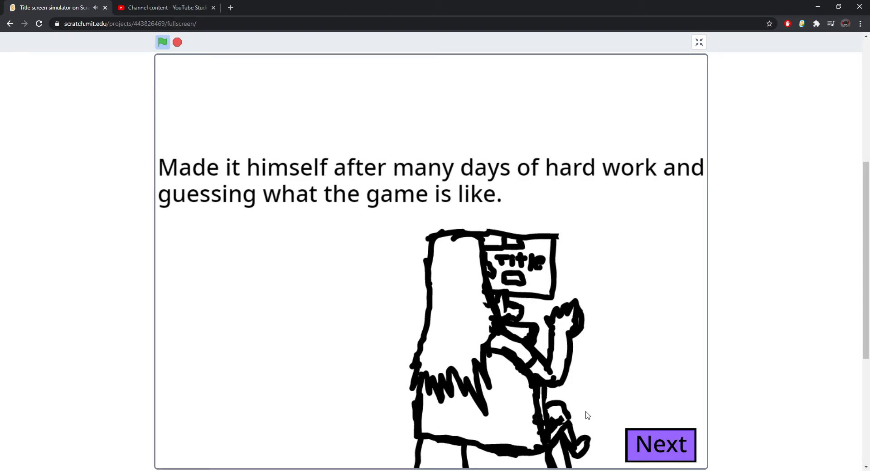
left_click(659, 445)
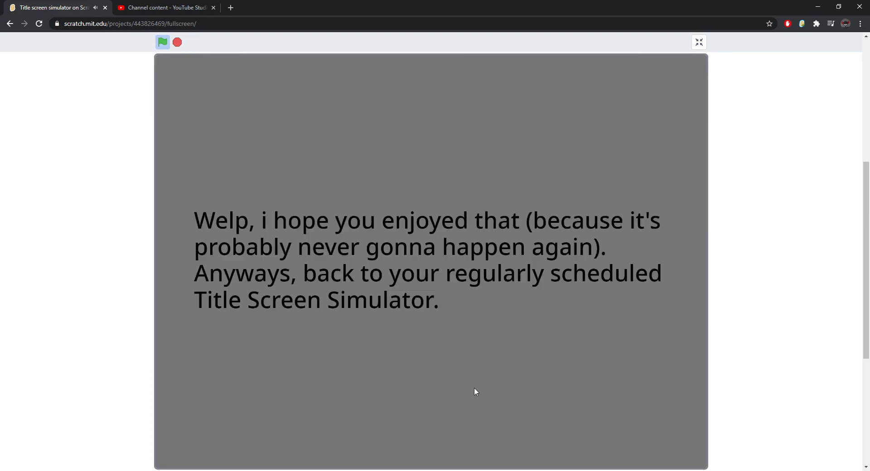
mouse_move(455, 386)
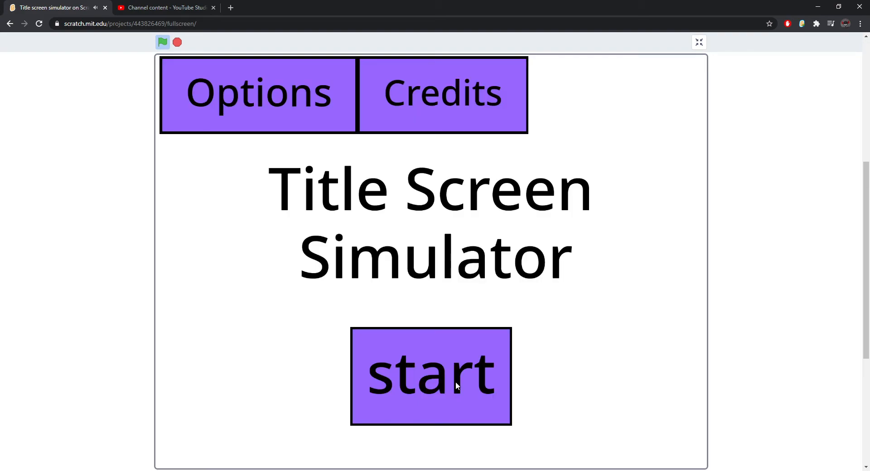
Step: Check the volume options, pull the Credits box down, read the start-button friend story, and return
left_click(257, 94)
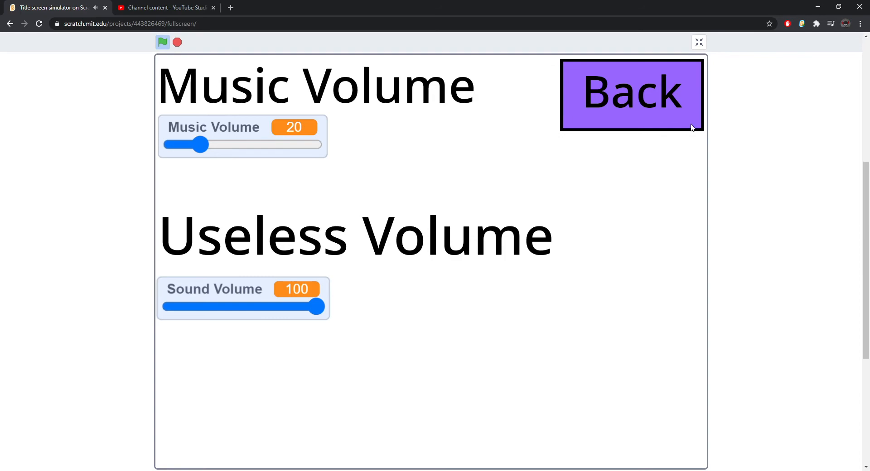
left_click(632, 95)
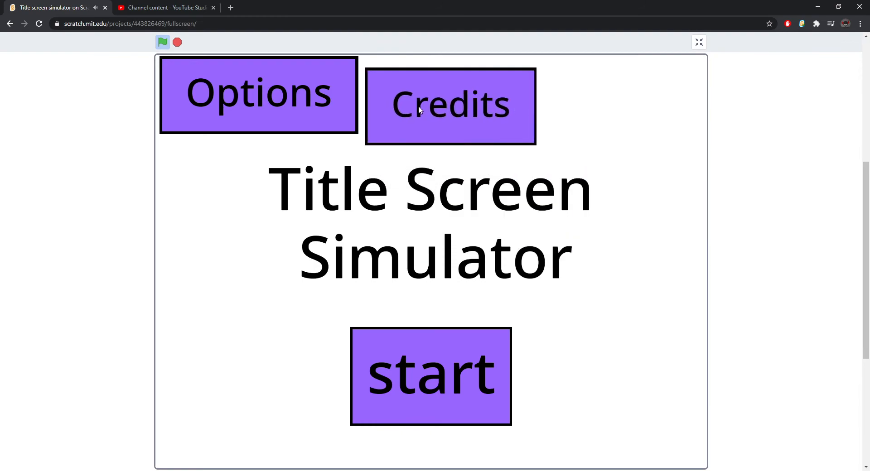
left_click_drag(450, 105, 581, 218)
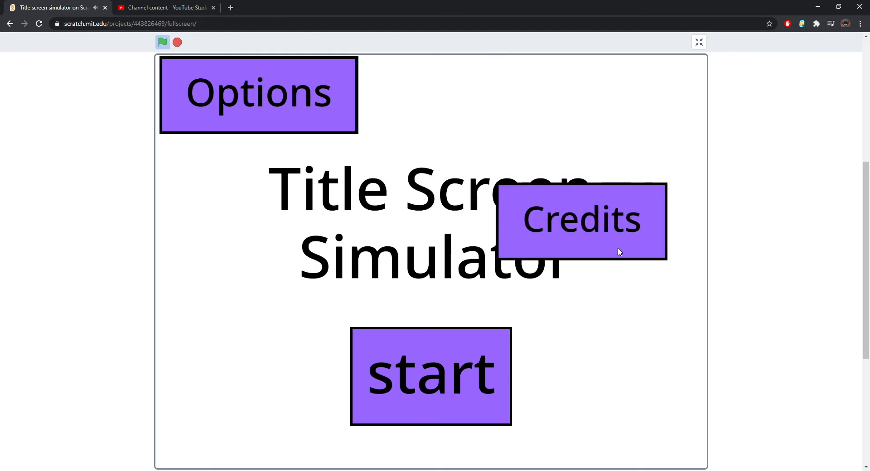
left_click(581, 219)
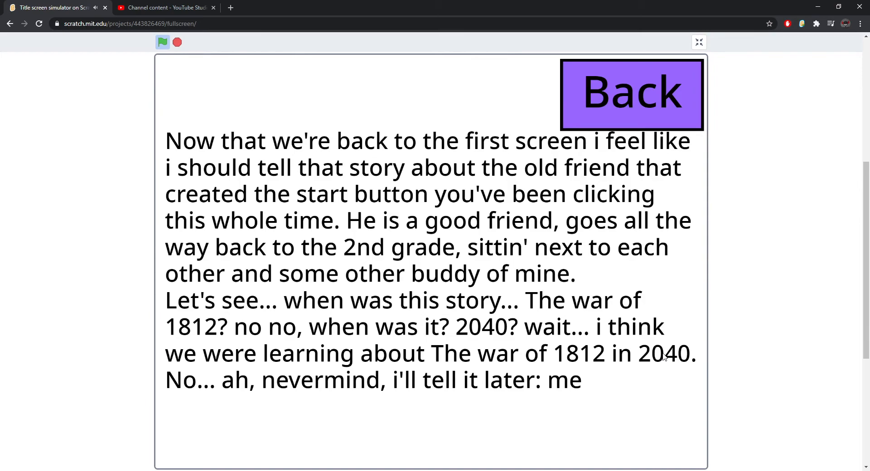
left_click(631, 95)
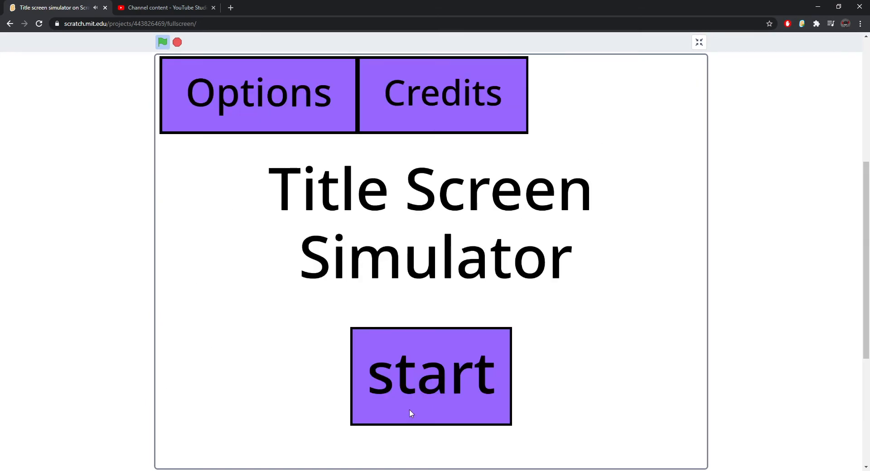
Step: Start the game, pull the inner circle out of the rings, and advance to the Halloween title
left_click(432, 376)
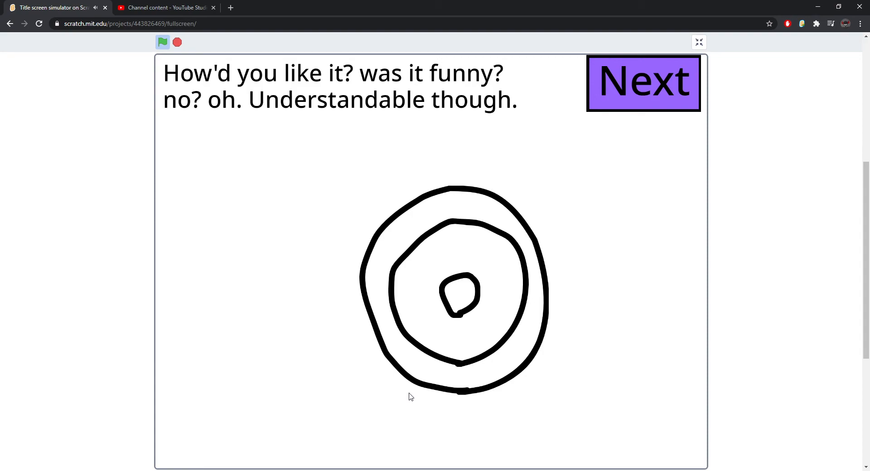
mouse_move(468, 305)
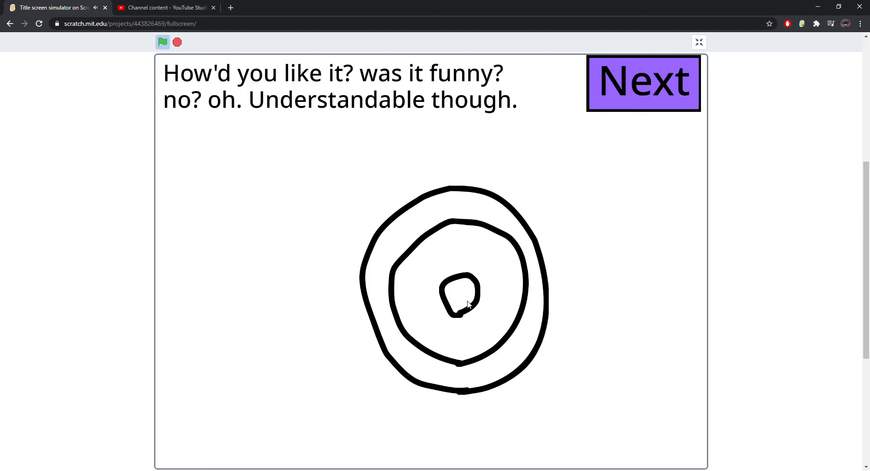
left_click_drag(457, 303, 335, 253)
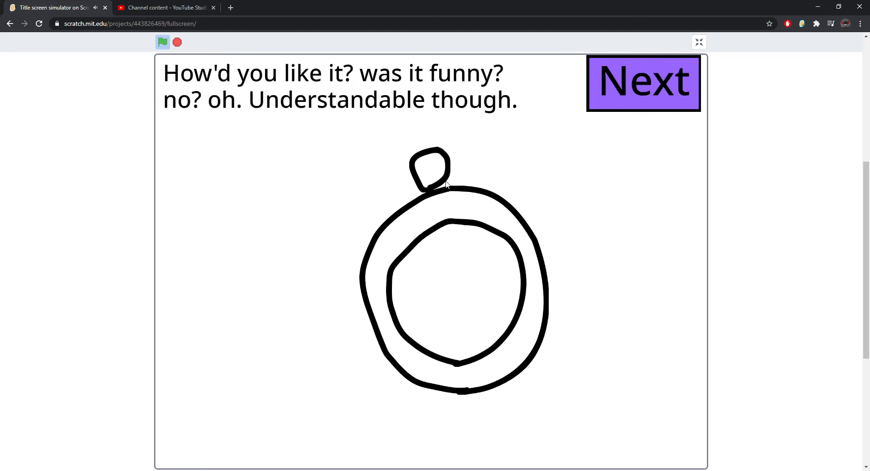
left_click(642, 84)
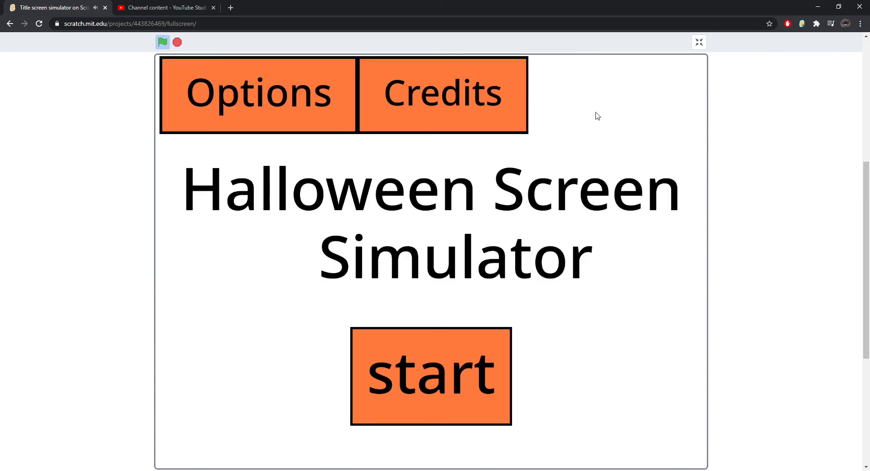
Step: View the Halloween credits, return, and start the Halloween version of the game
left_click(259, 92)
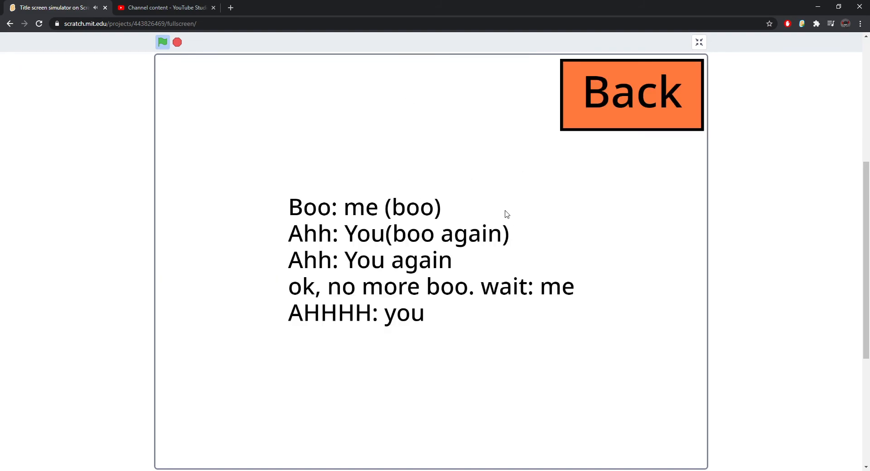
left_click(630, 94)
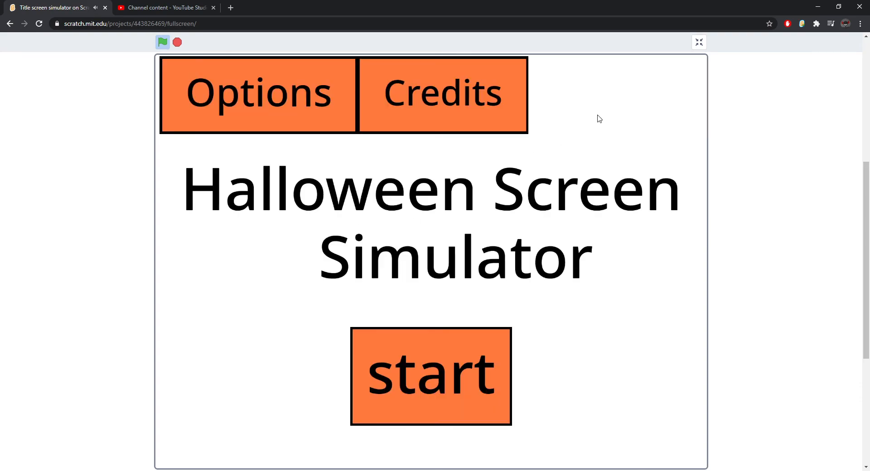
left_click(430, 376)
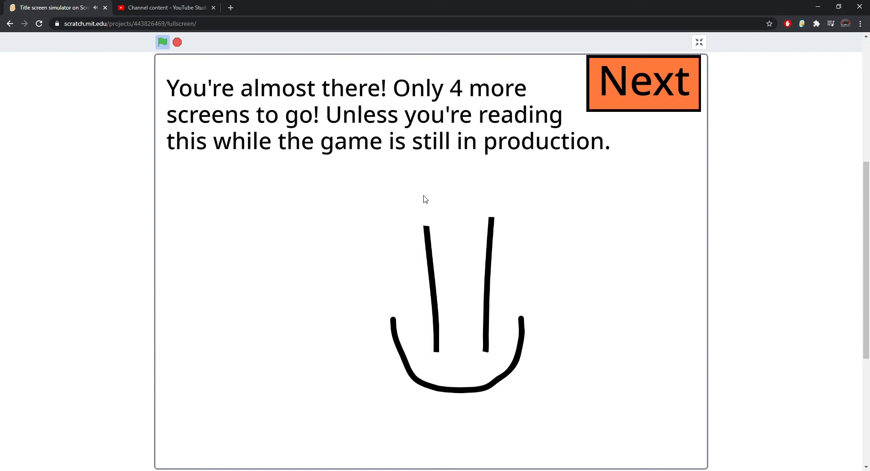
mouse_move(435, 266)
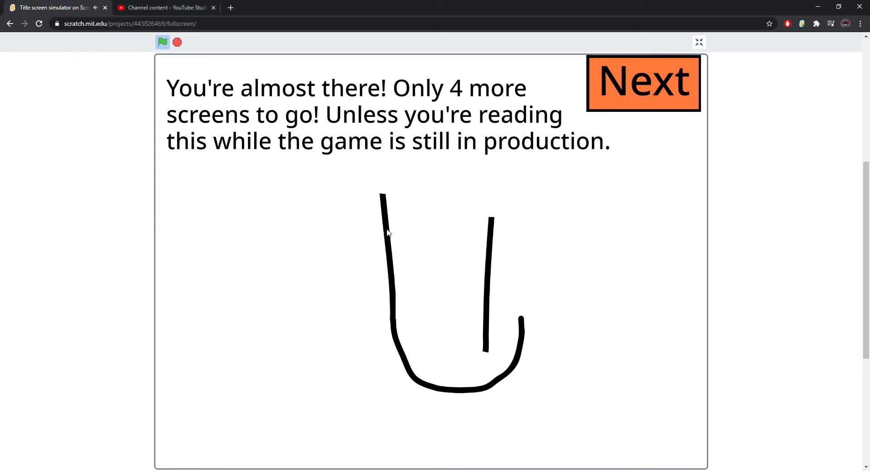
mouse_move(481, 278)
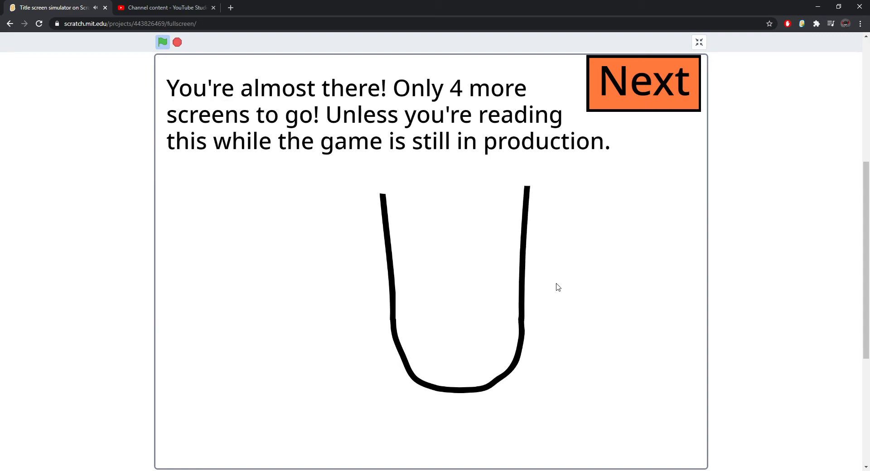
Step: Advance past the U drawing, the volume slider screens and the N screen to the 'Just kidding' message
left_click(643, 83)
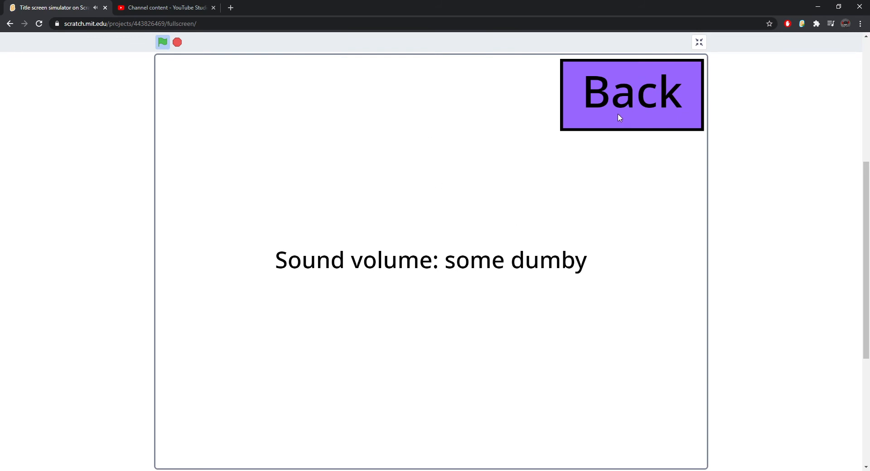
left_click(632, 95)
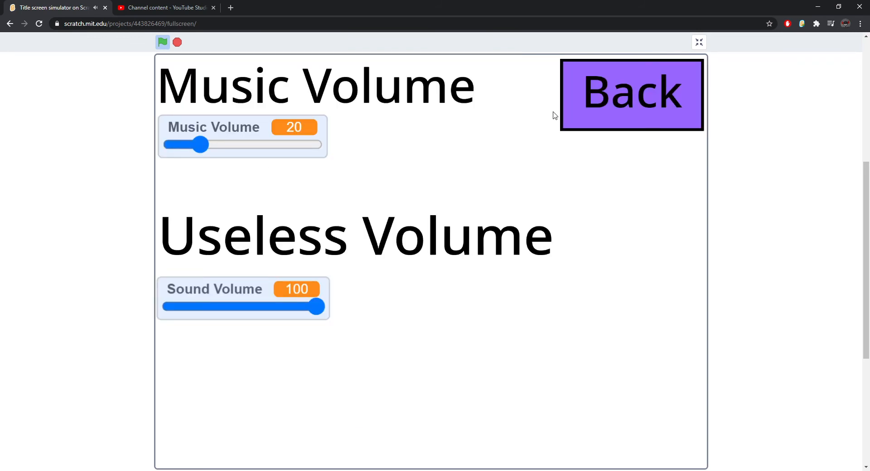
left_click(632, 94)
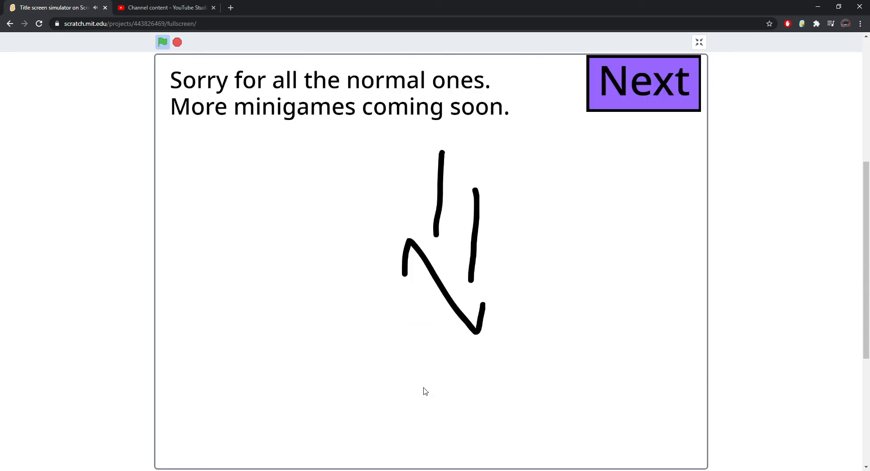
mouse_move(423, 389)
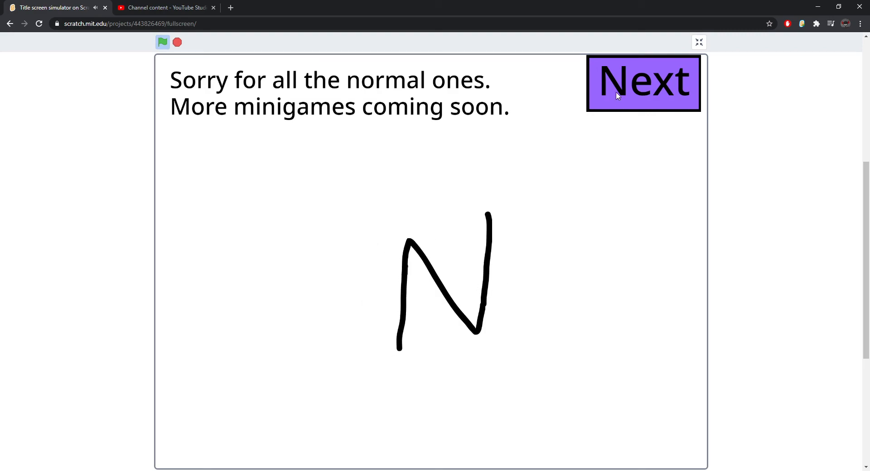
left_click(642, 83)
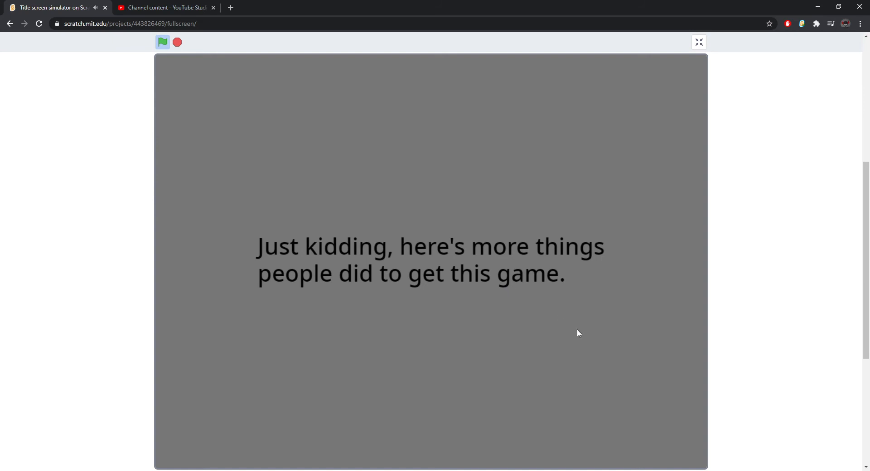
mouse_move(572, 317)
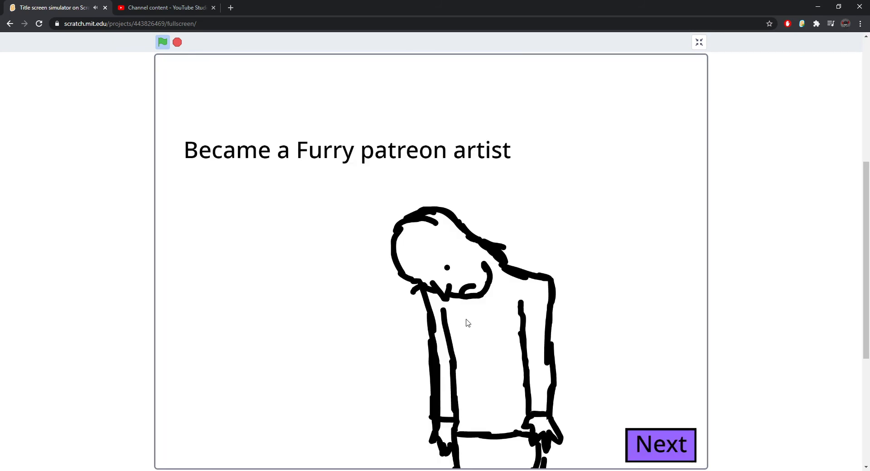
mouse_move(473, 303)
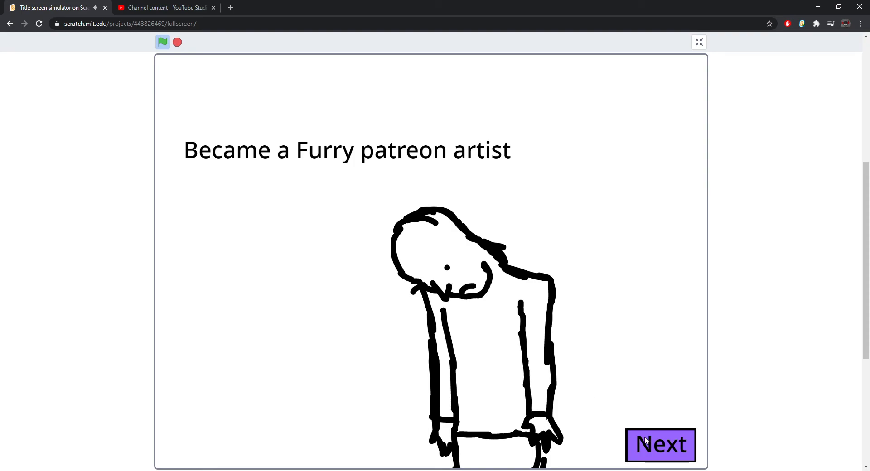
Step: Advance through the Furry patreon, YouTube channel and Underpaid workers skits to 'To Be Not Continued'
left_click(660, 445)
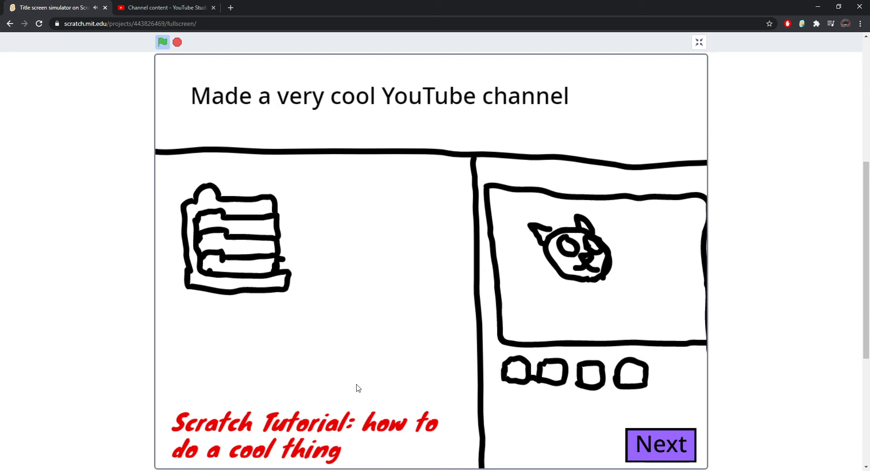
mouse_move(410, 373)
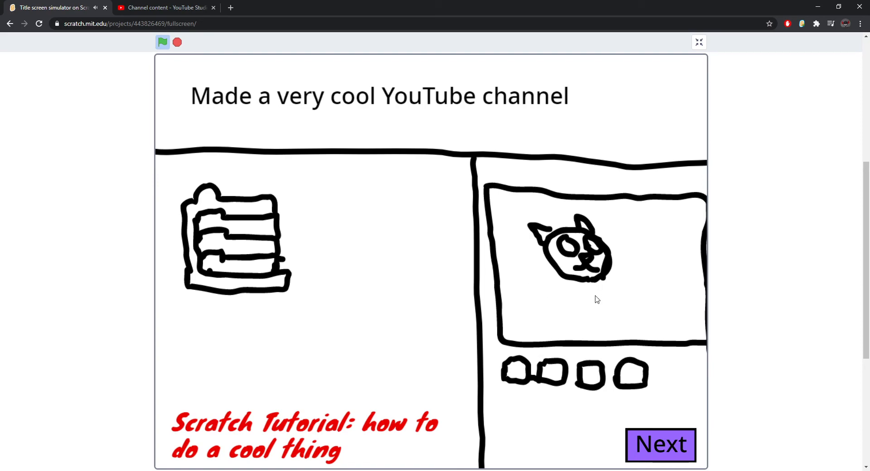
mouse_move(660, 452)
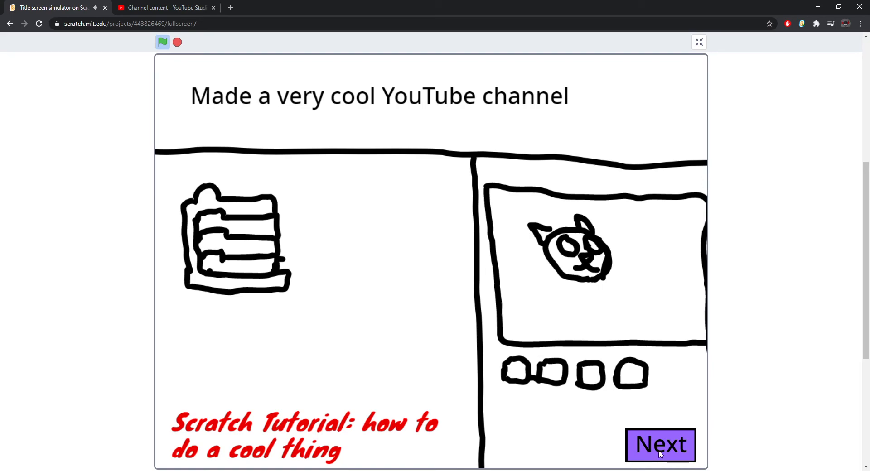
left_click(660, 445)
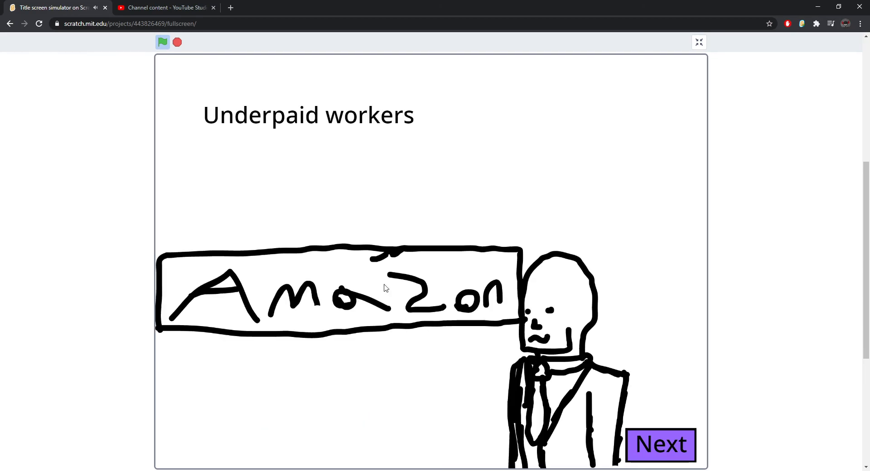
mouse_move(541, 372)
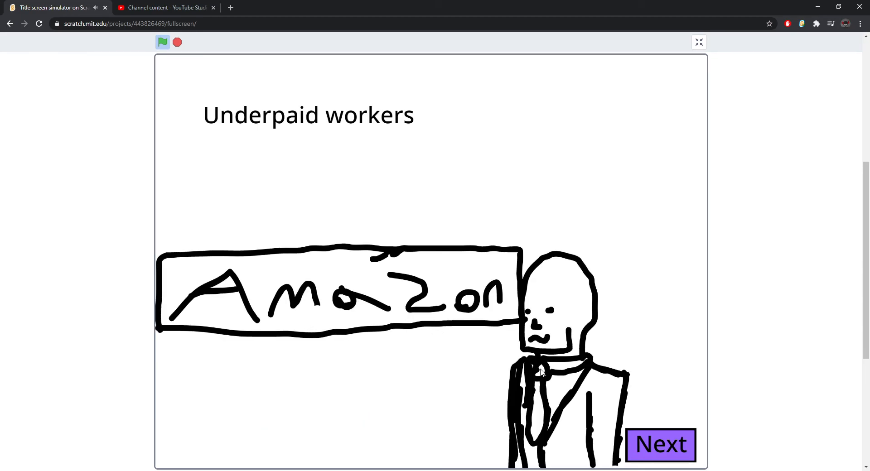
left_click(660, 445)
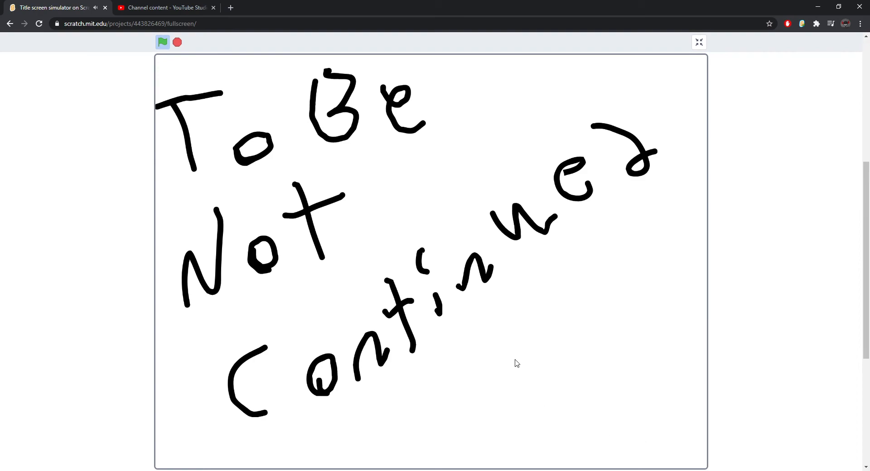
mouse_move(458, 299)
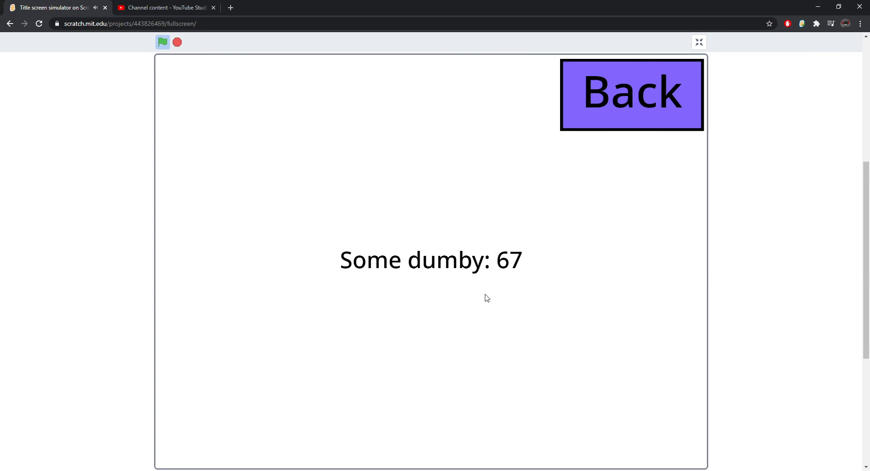
Step: Leave the score and volume screens, then move on from the 'minigames coming soon' K screen
left_click(631, 94)
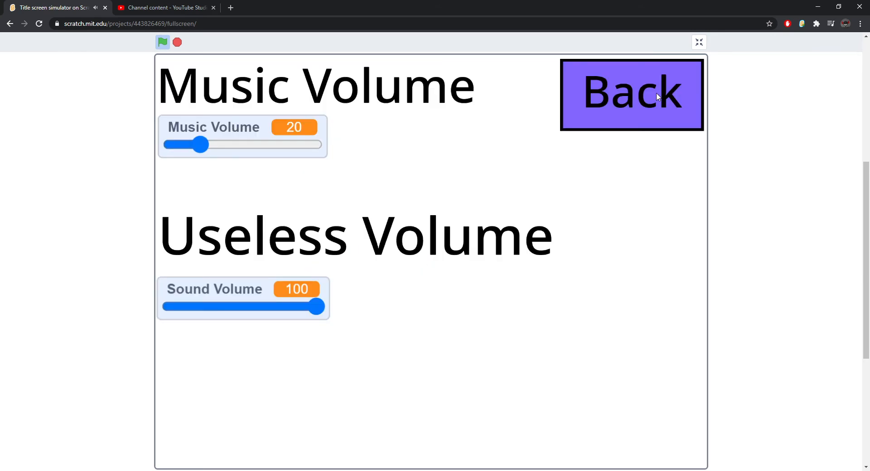
left_click(632, 95)
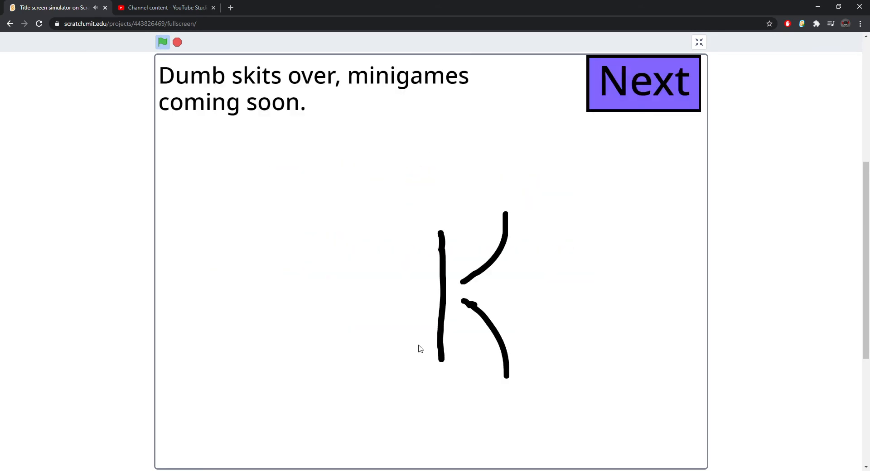
mouse_move(444, 331)
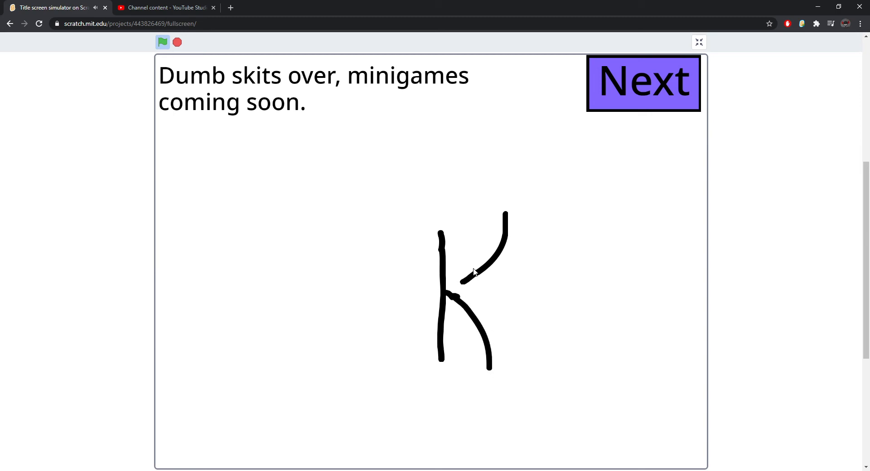
left_click(642, 83)
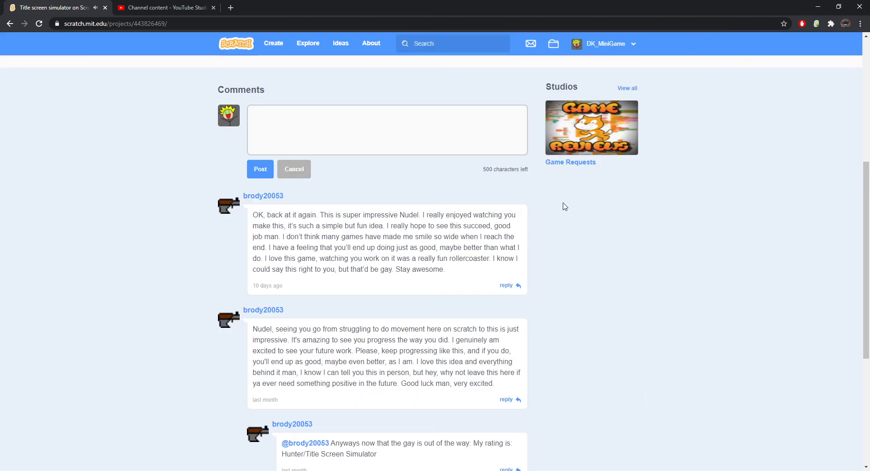
Step: Scroll down through the project's comments below the Title screen simulator player
scroll("down", 3)
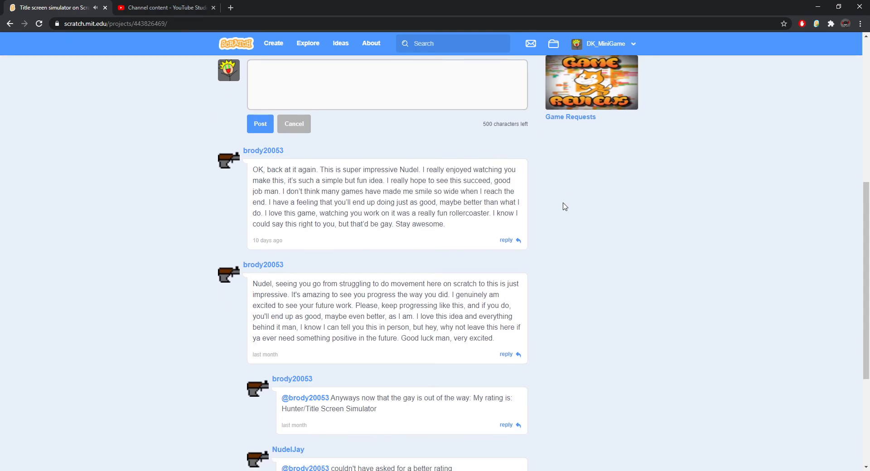
scroll("down", 3)
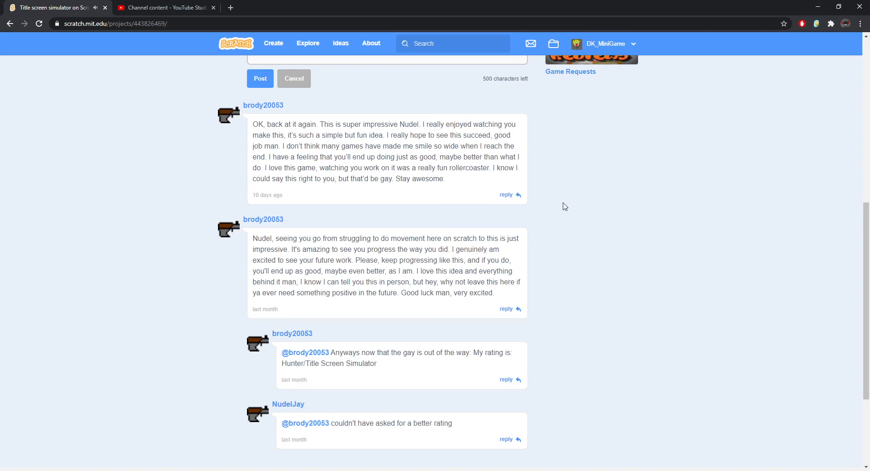
scroll("down", 3)
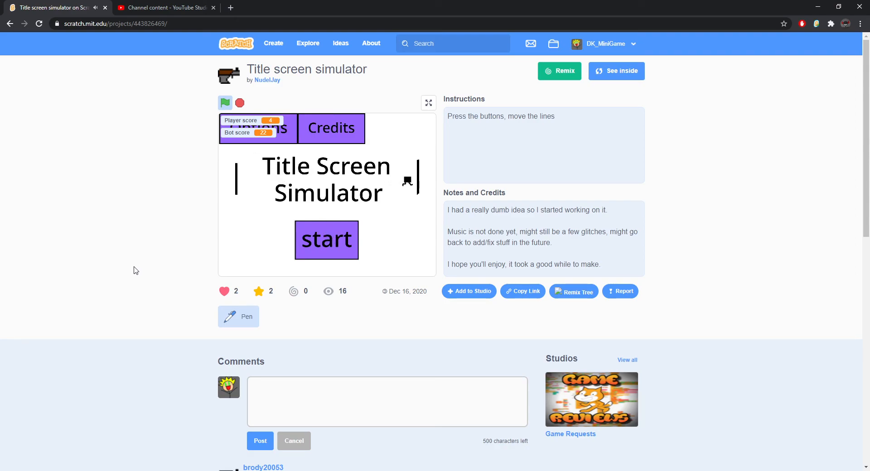
Step: View the first title screen's credits in full screen and return to the title
left_click(427, 102)
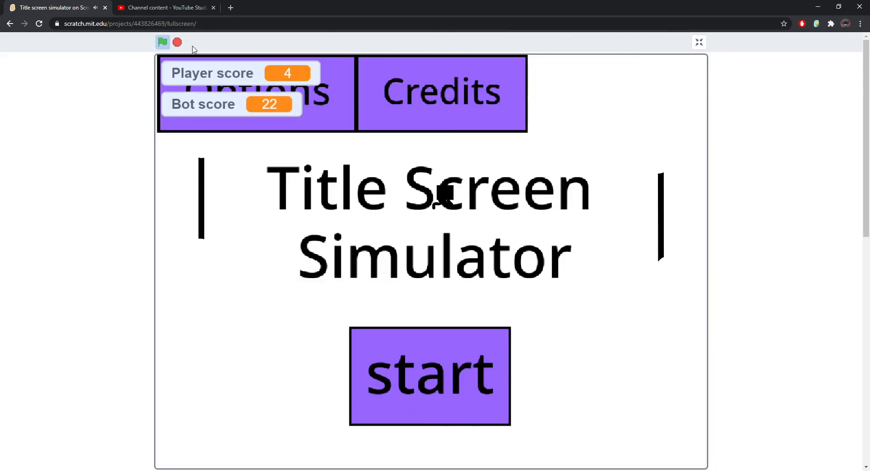
left_click(441, 92)
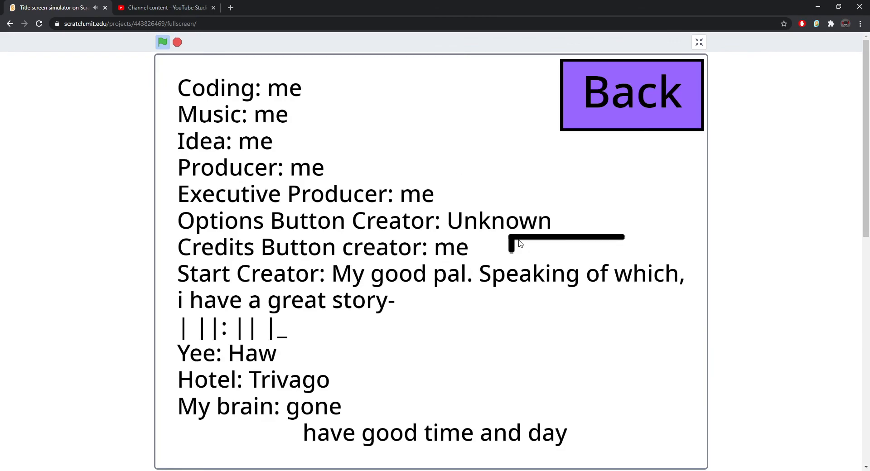
mouse_move(332, 167)
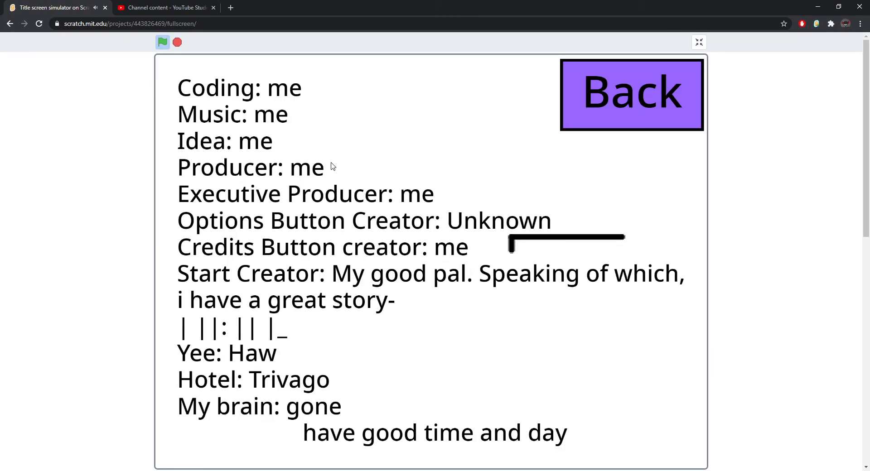
mouse_move(292, 367)
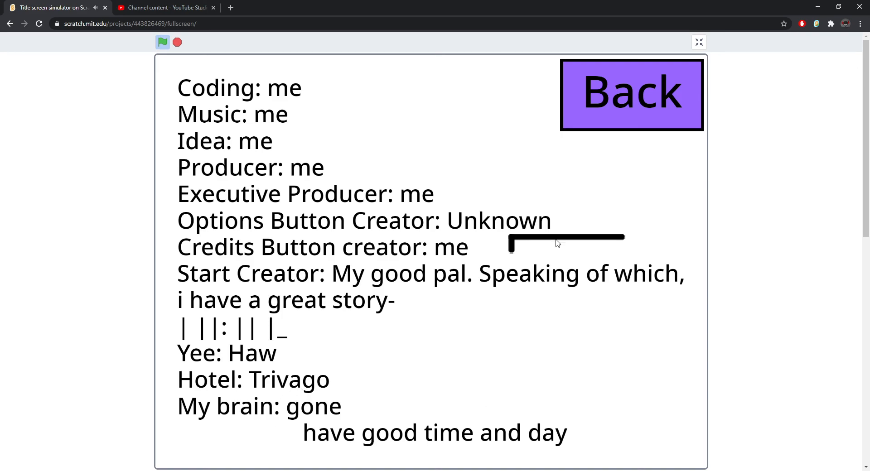
left_click(630, 94)
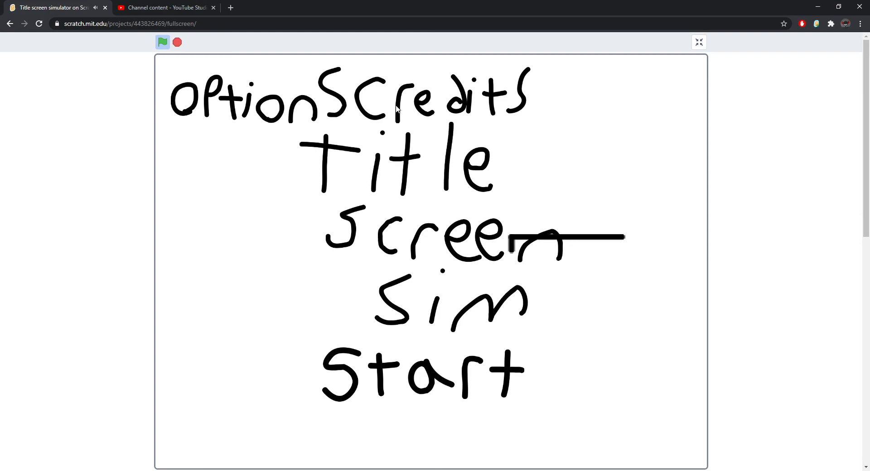
Step: View the hand-drawn screen's credits, move past the eye screen to the wooden title, and leave full screen
left_click(461, 100)
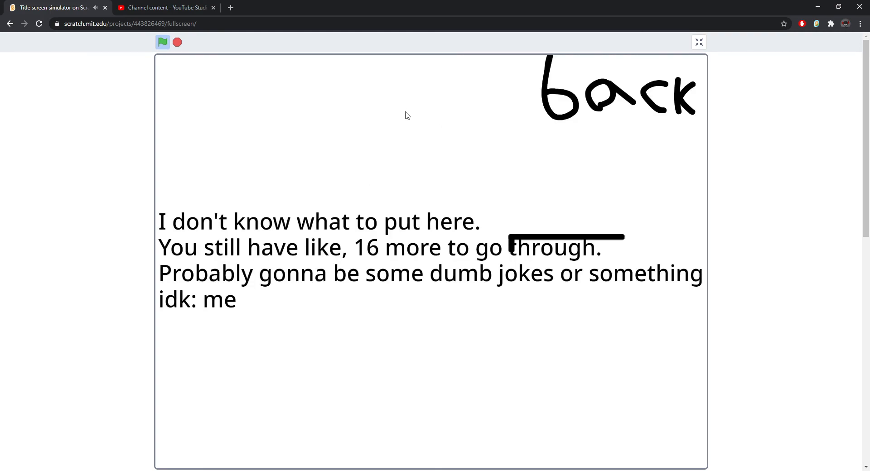
mouse_move(397, 181)
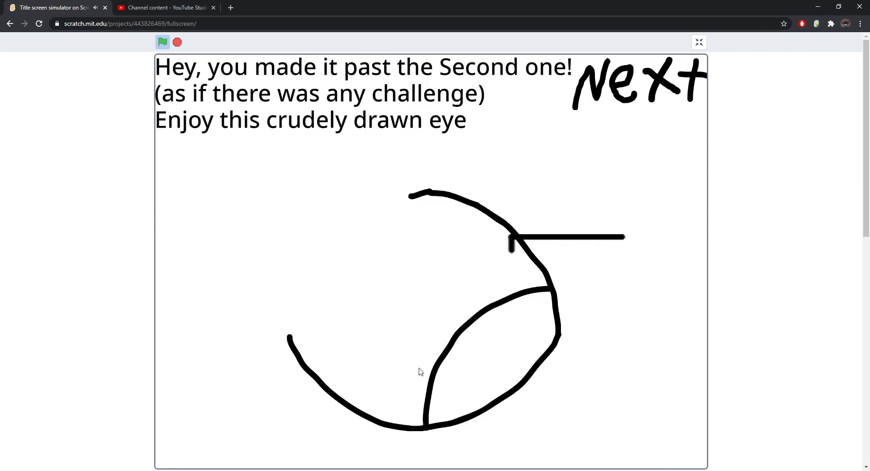
left_click(638, 82)
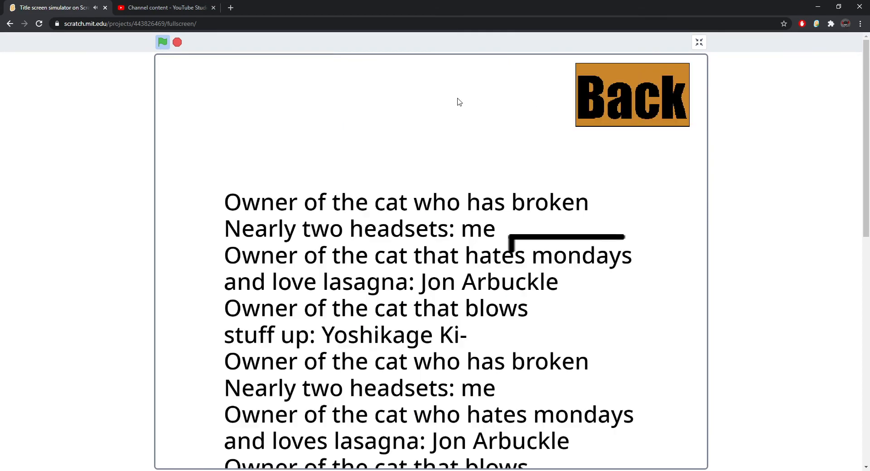
left_click(632, 95)
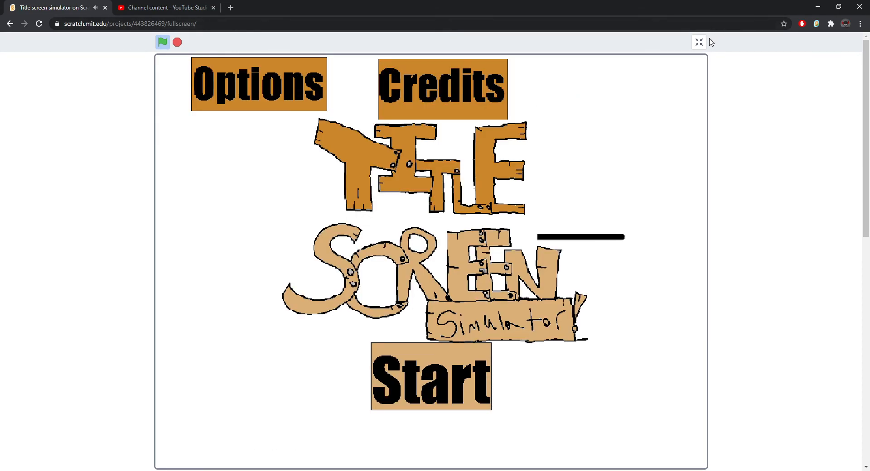
left_click(698, 43)
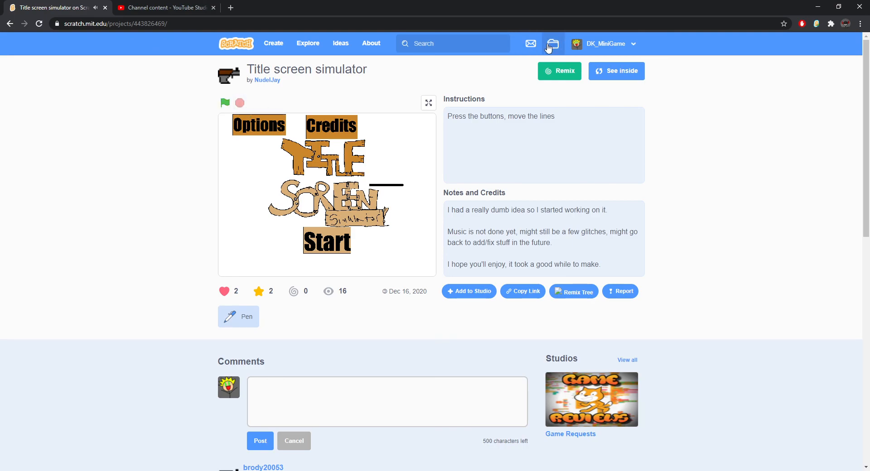
Step: From My Stuff, enter the Game Requests studio and browse its Comments
left_click(552, 44)
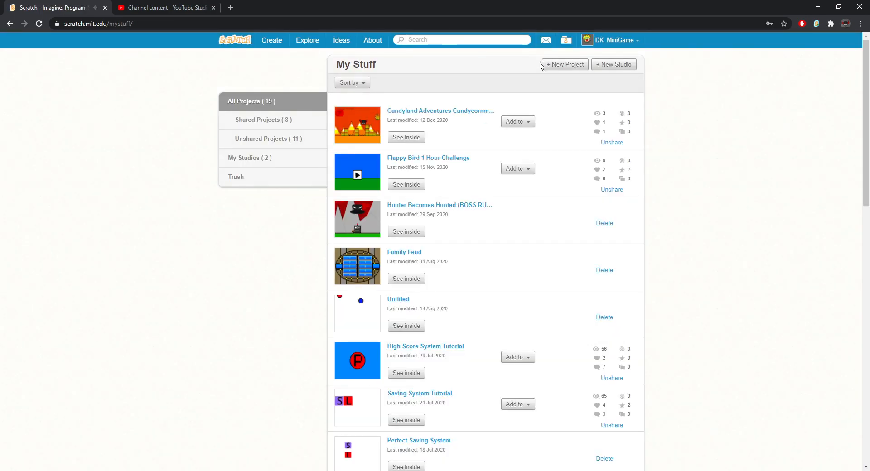
left_click(248, 157)
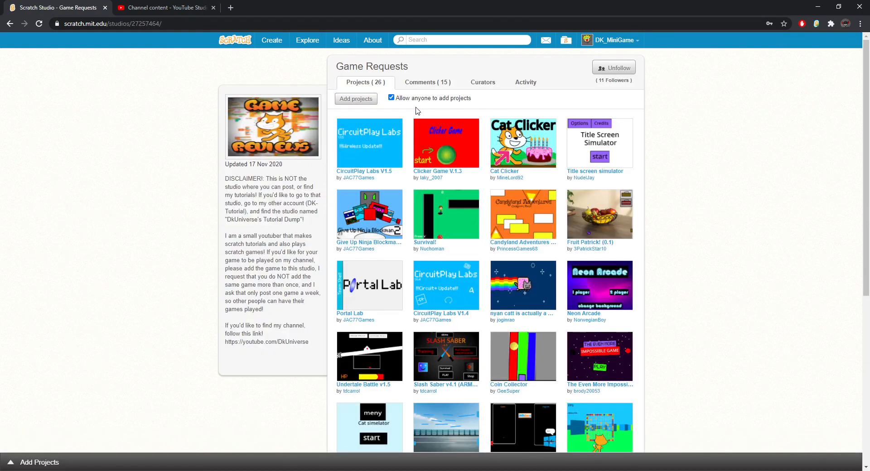
left_click(427, 83)
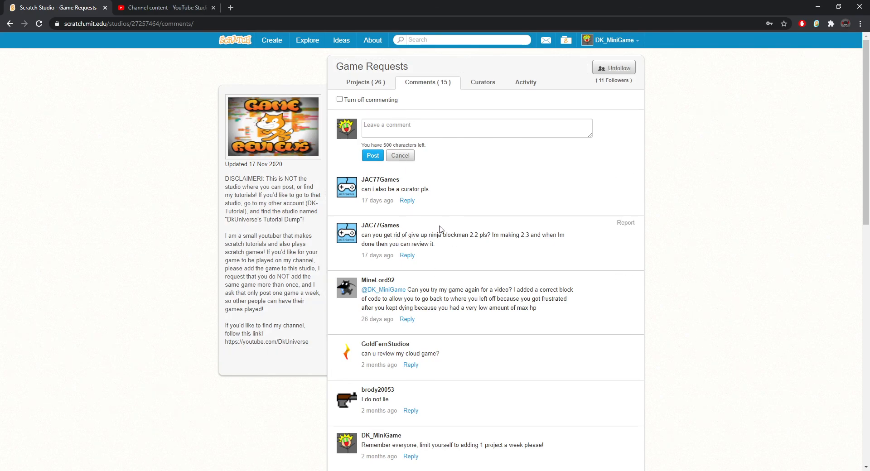
mouse_move(471, 220)
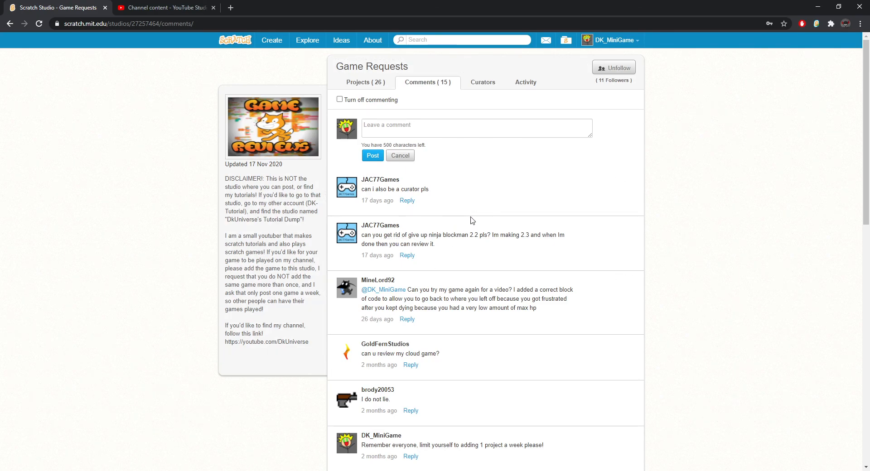
mouse_move(496, 229)
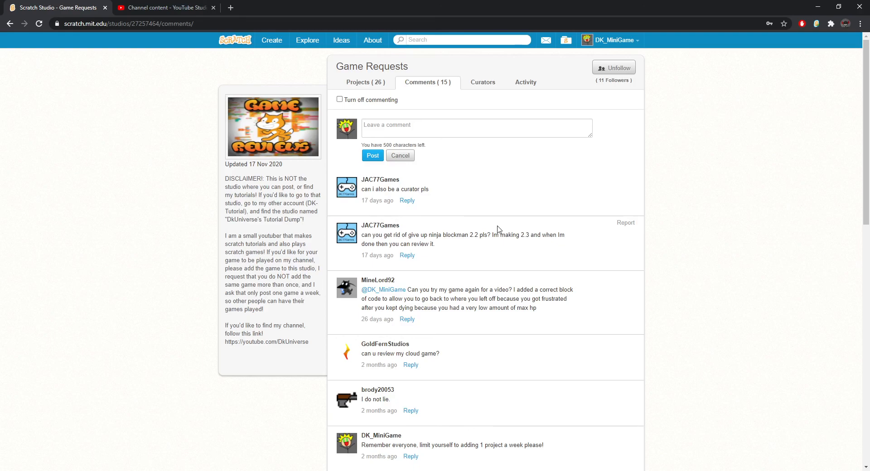
scroll("down", 3)
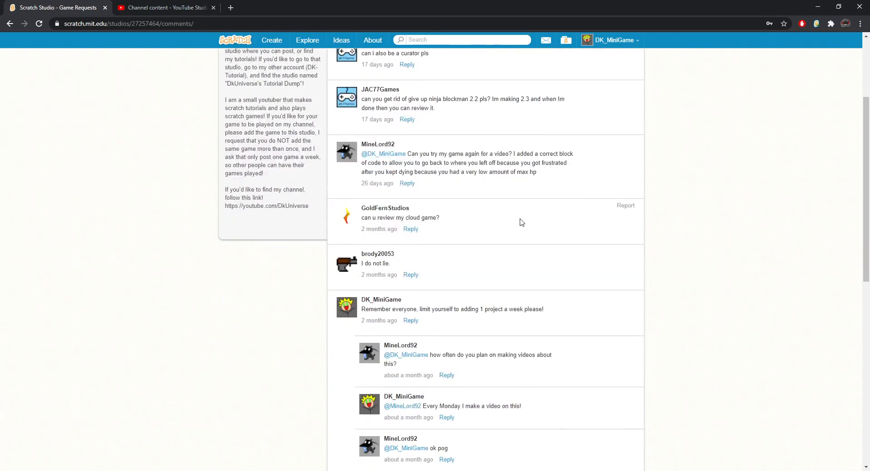